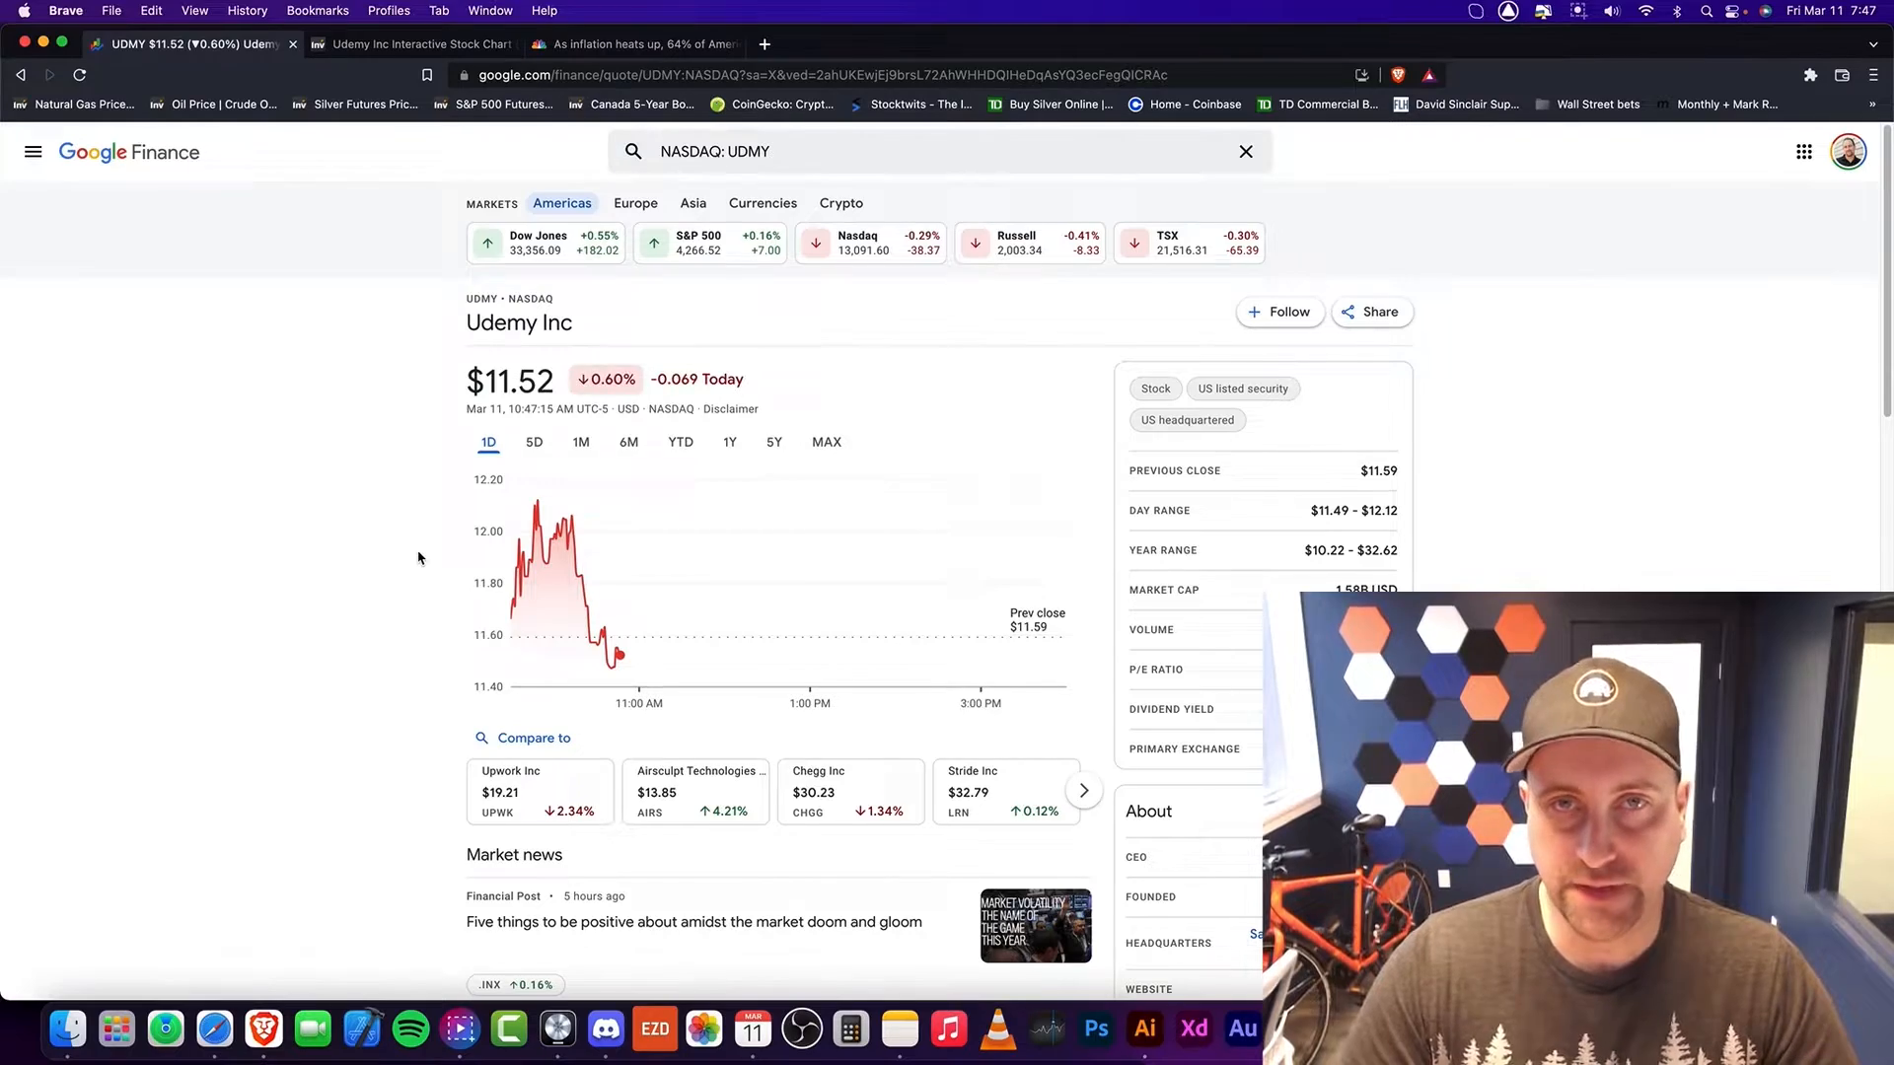
mouse_move(343, 280)
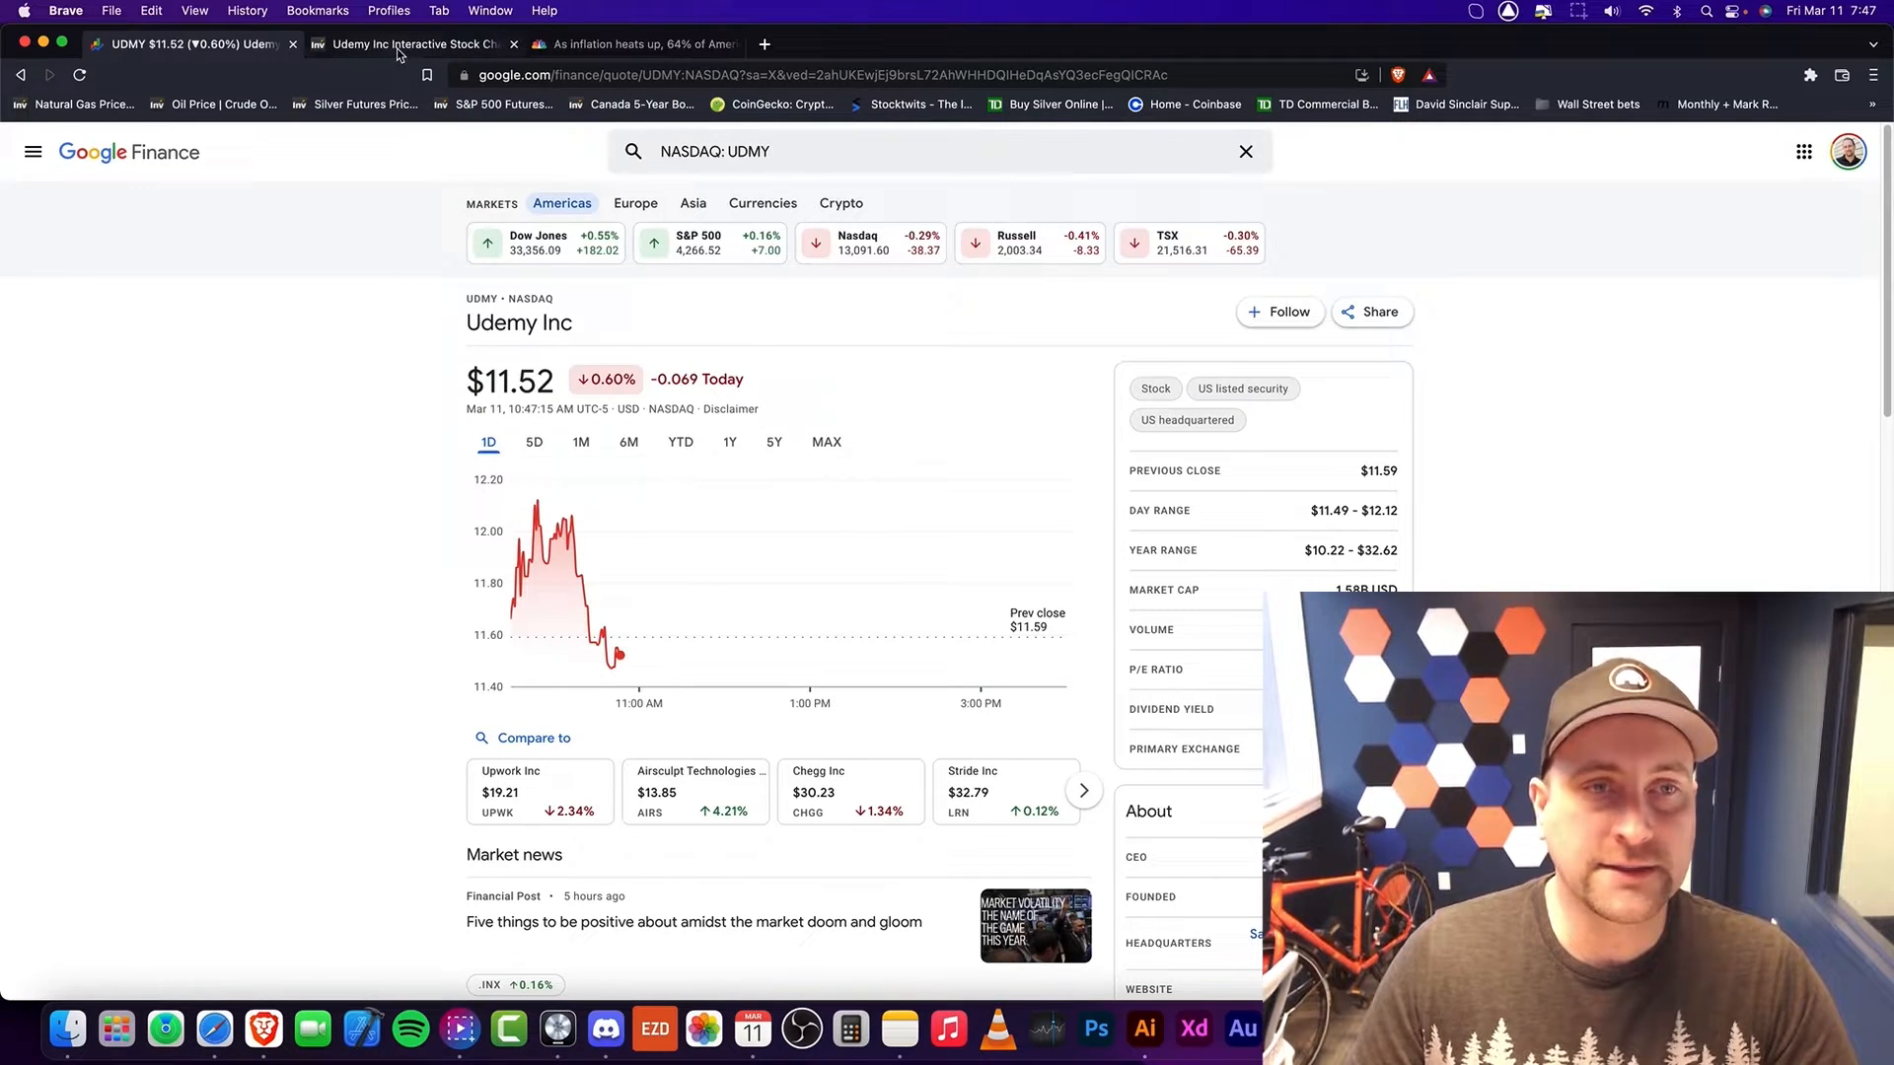
mouse_move(398, 50)
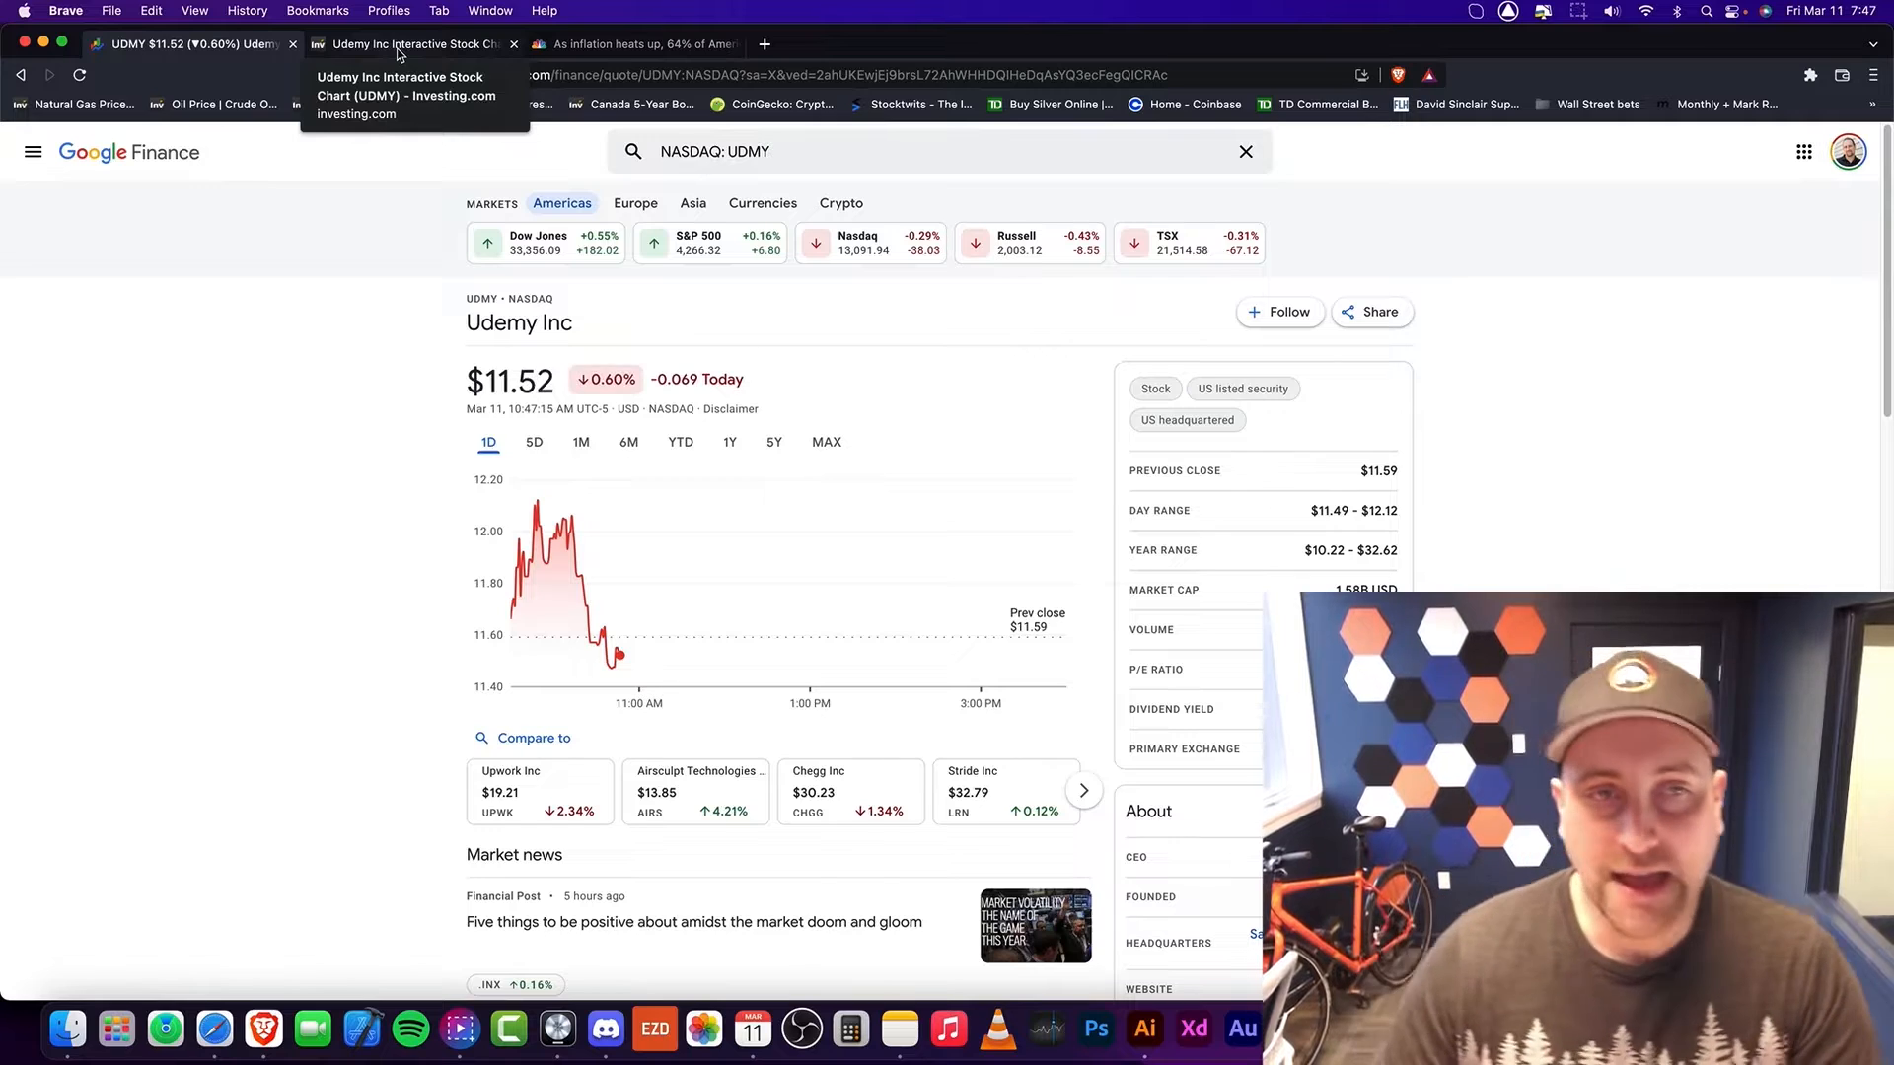
Step: Show Investing.com's UDMY streaming chart with its daily downtrend from about $34 to near $11
left_click(403, 44)
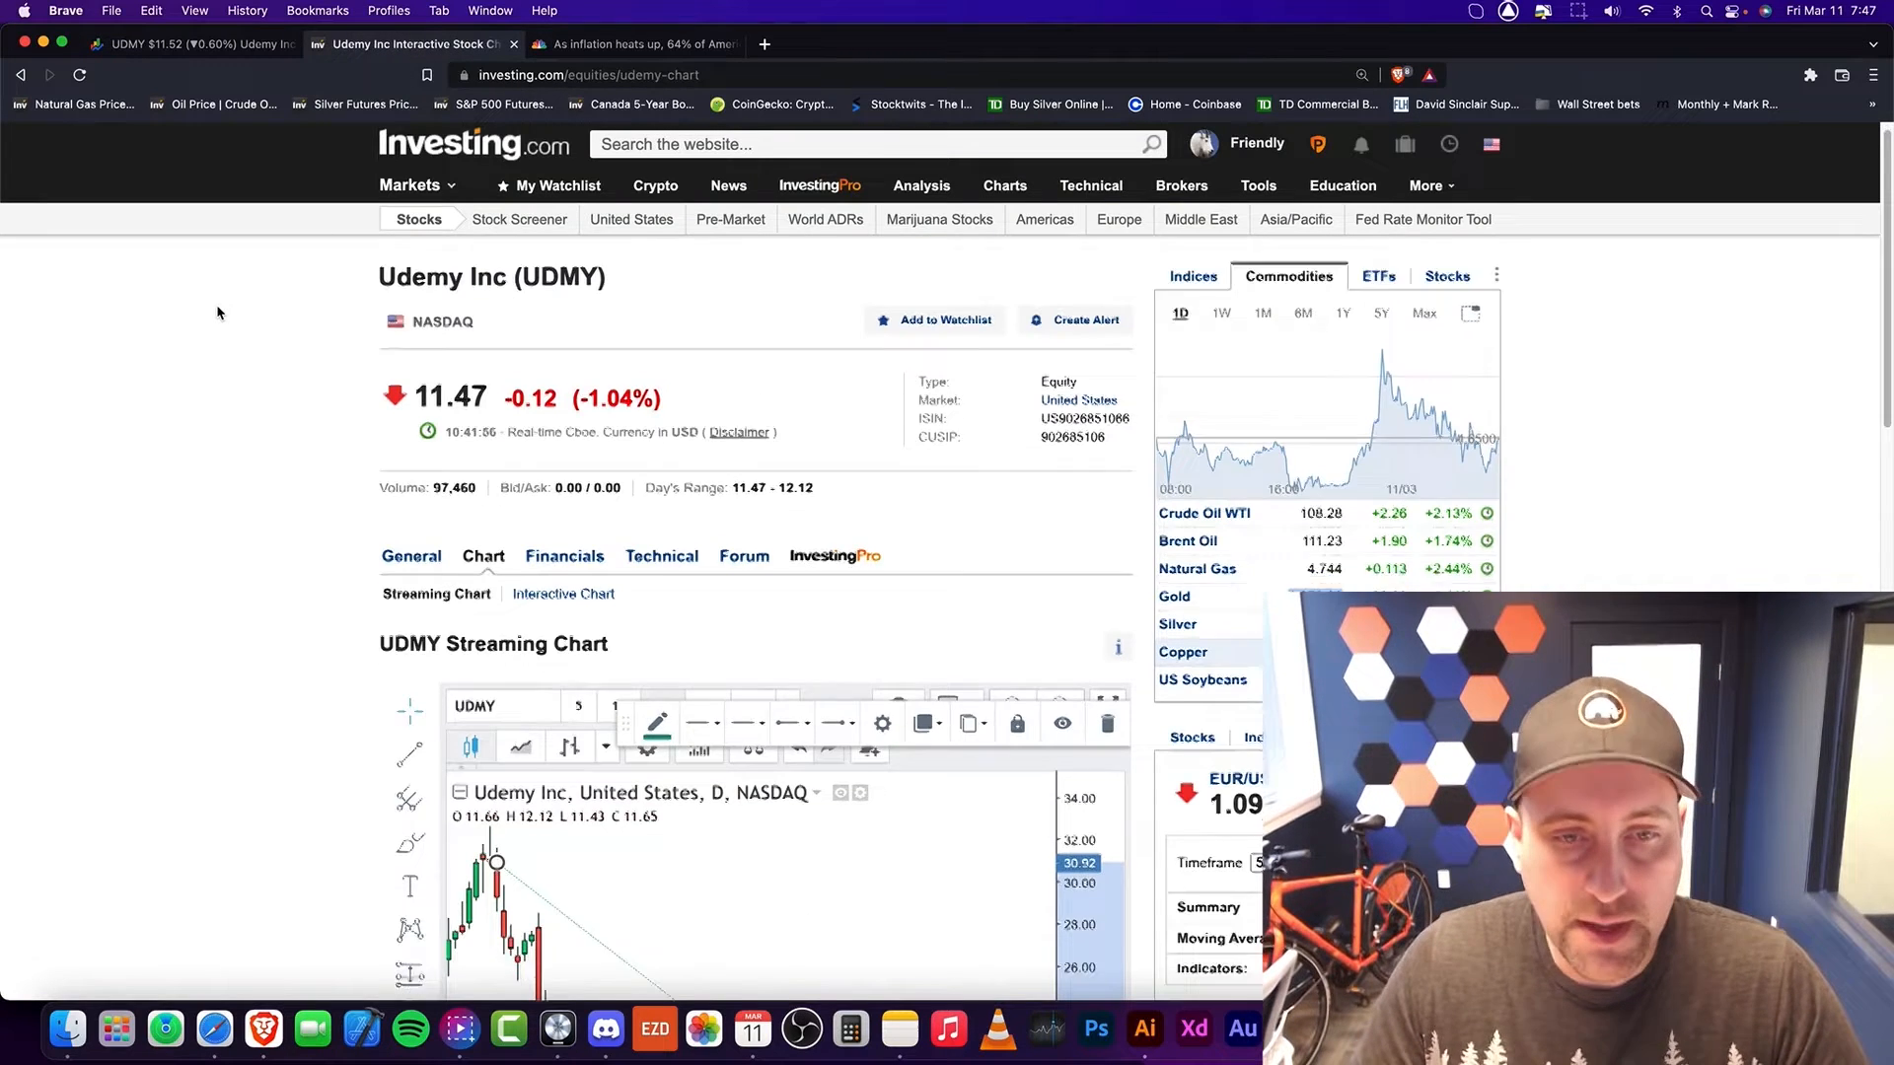
scroll("down", 3)
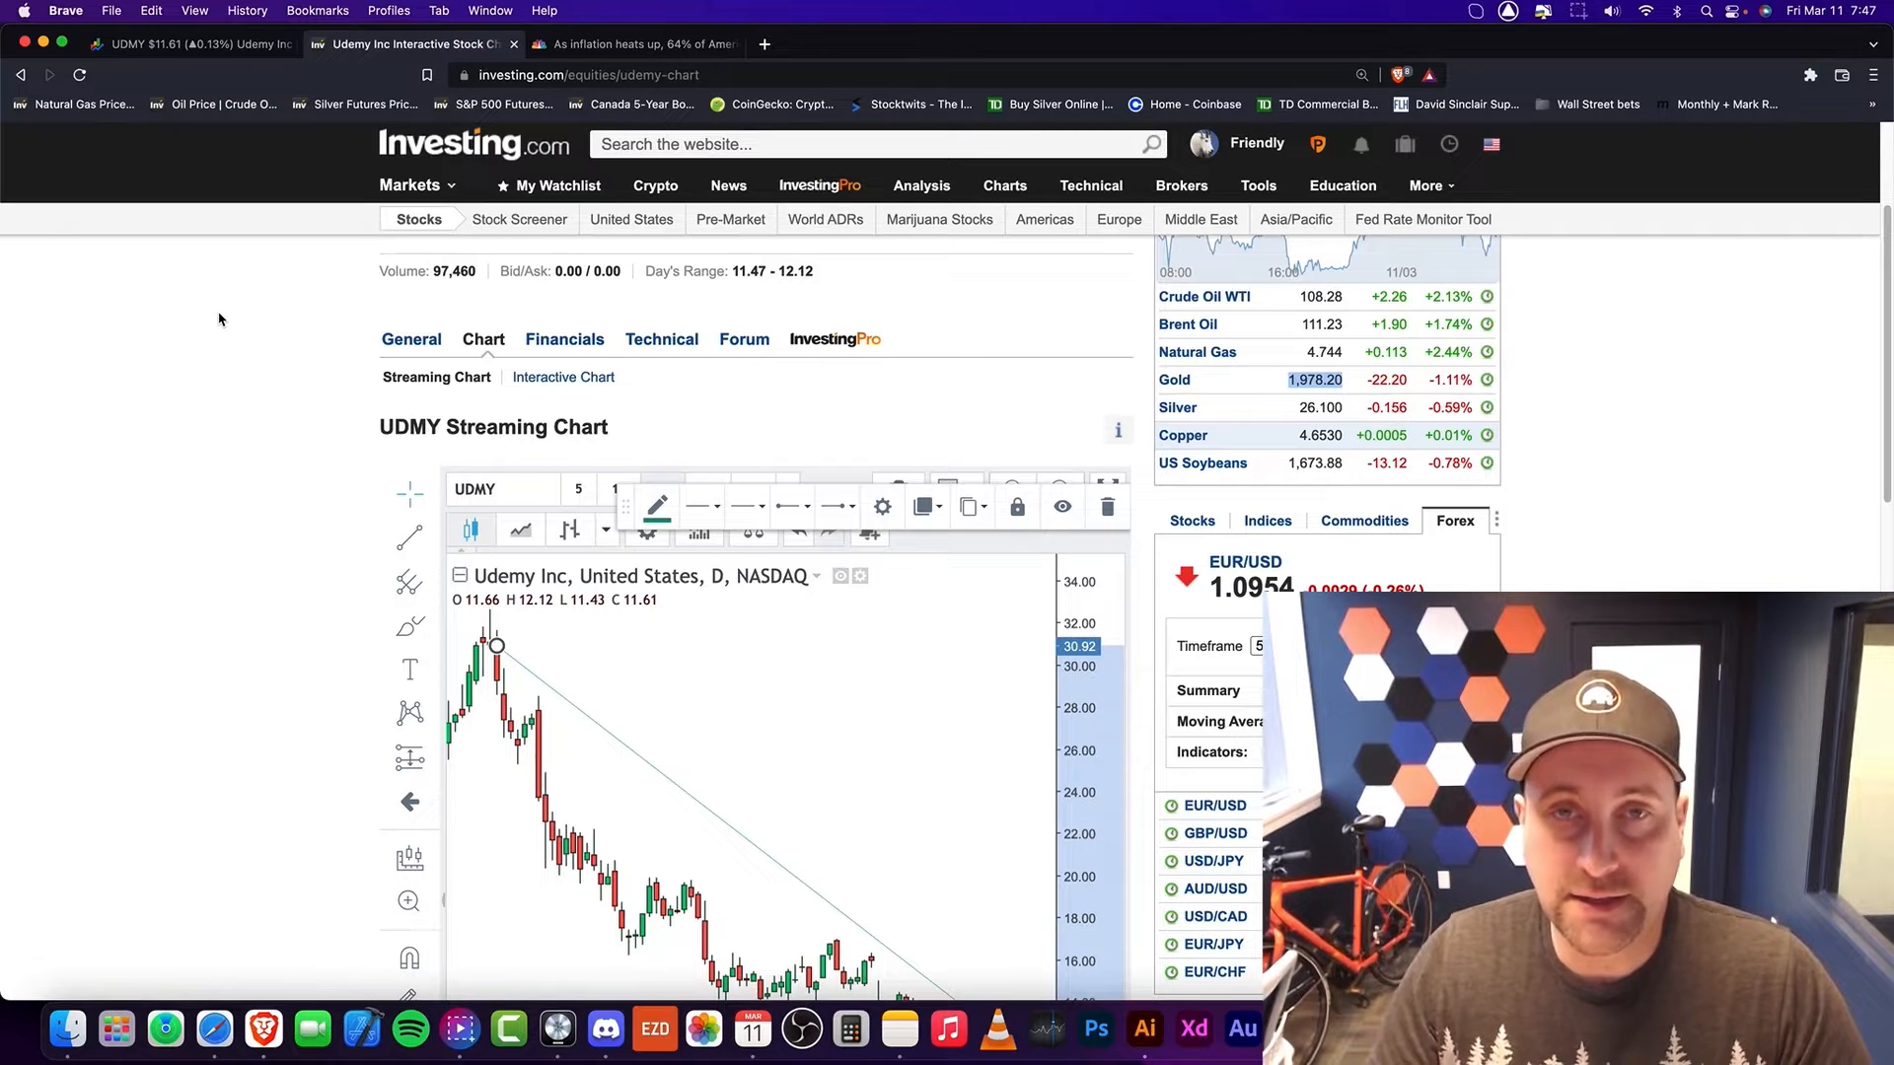
scroll("down", 3)
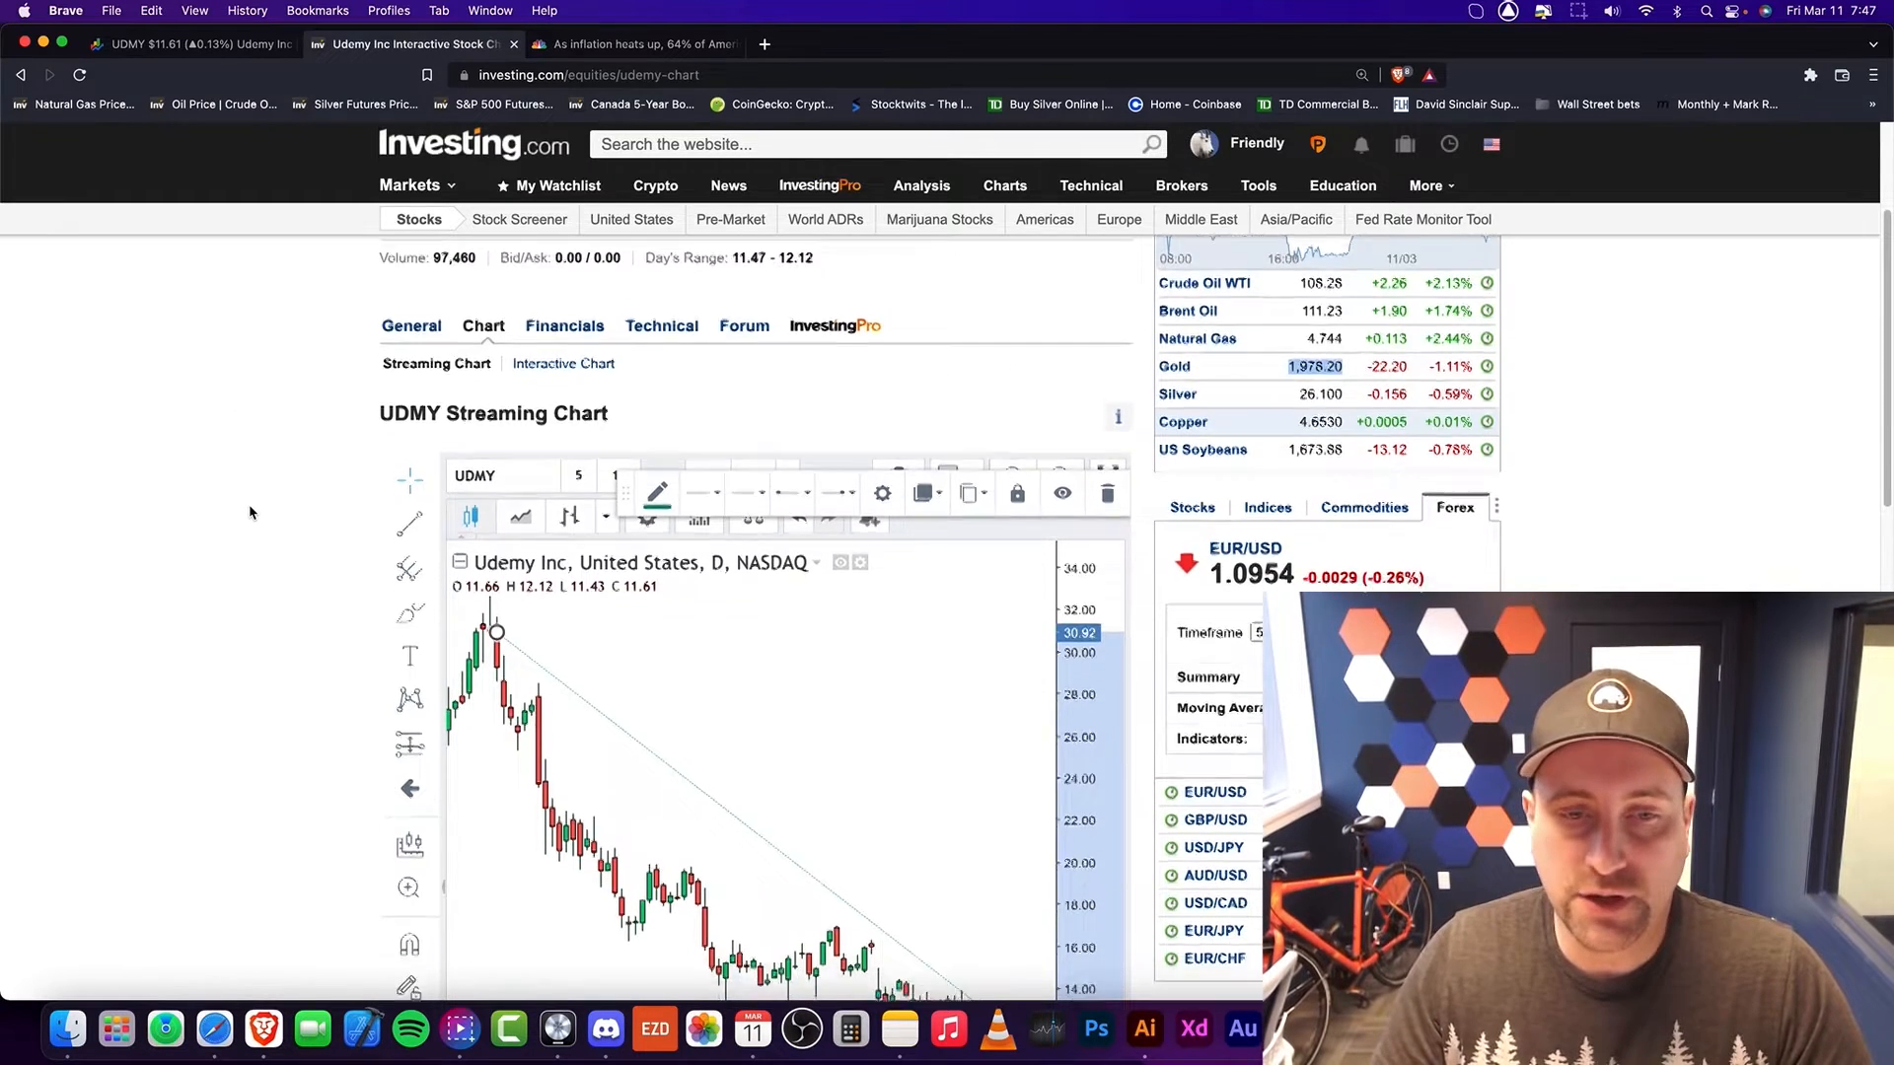
scroll("down", 3)
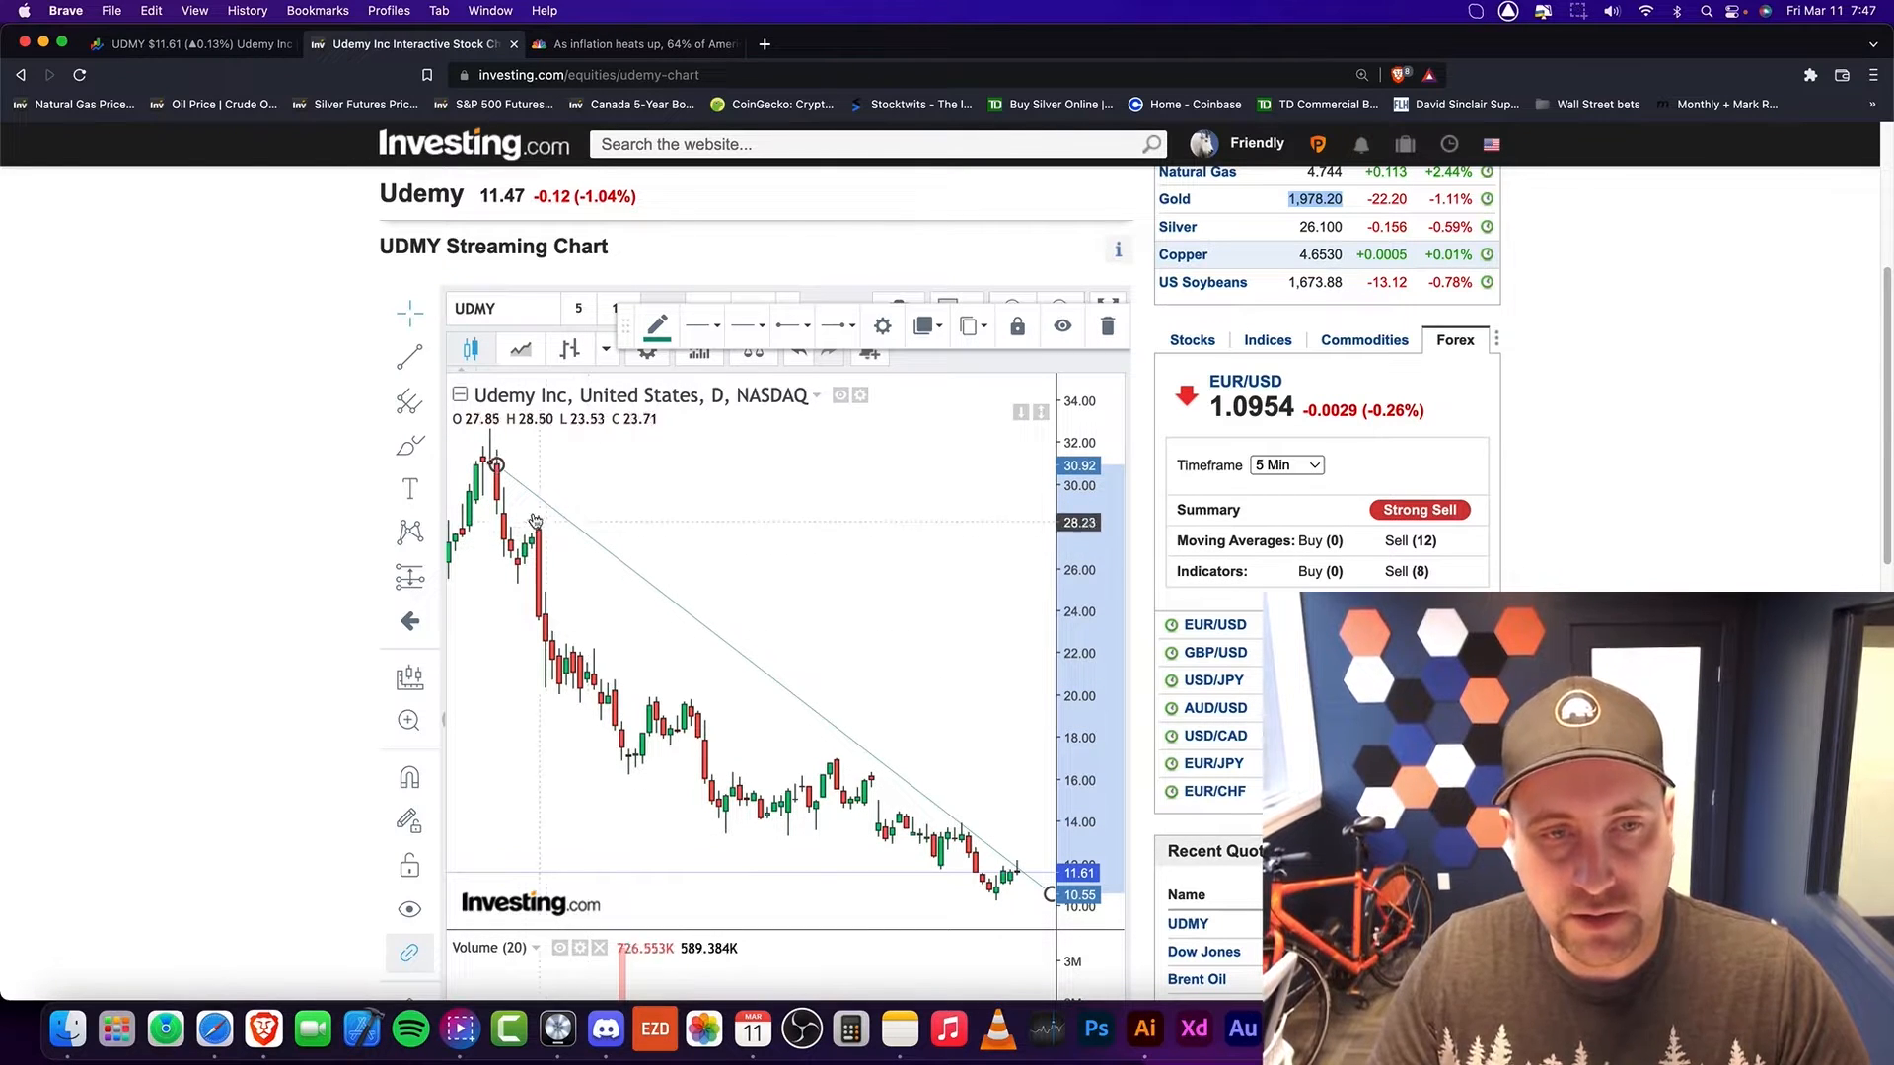
mouse_move(718, 728)
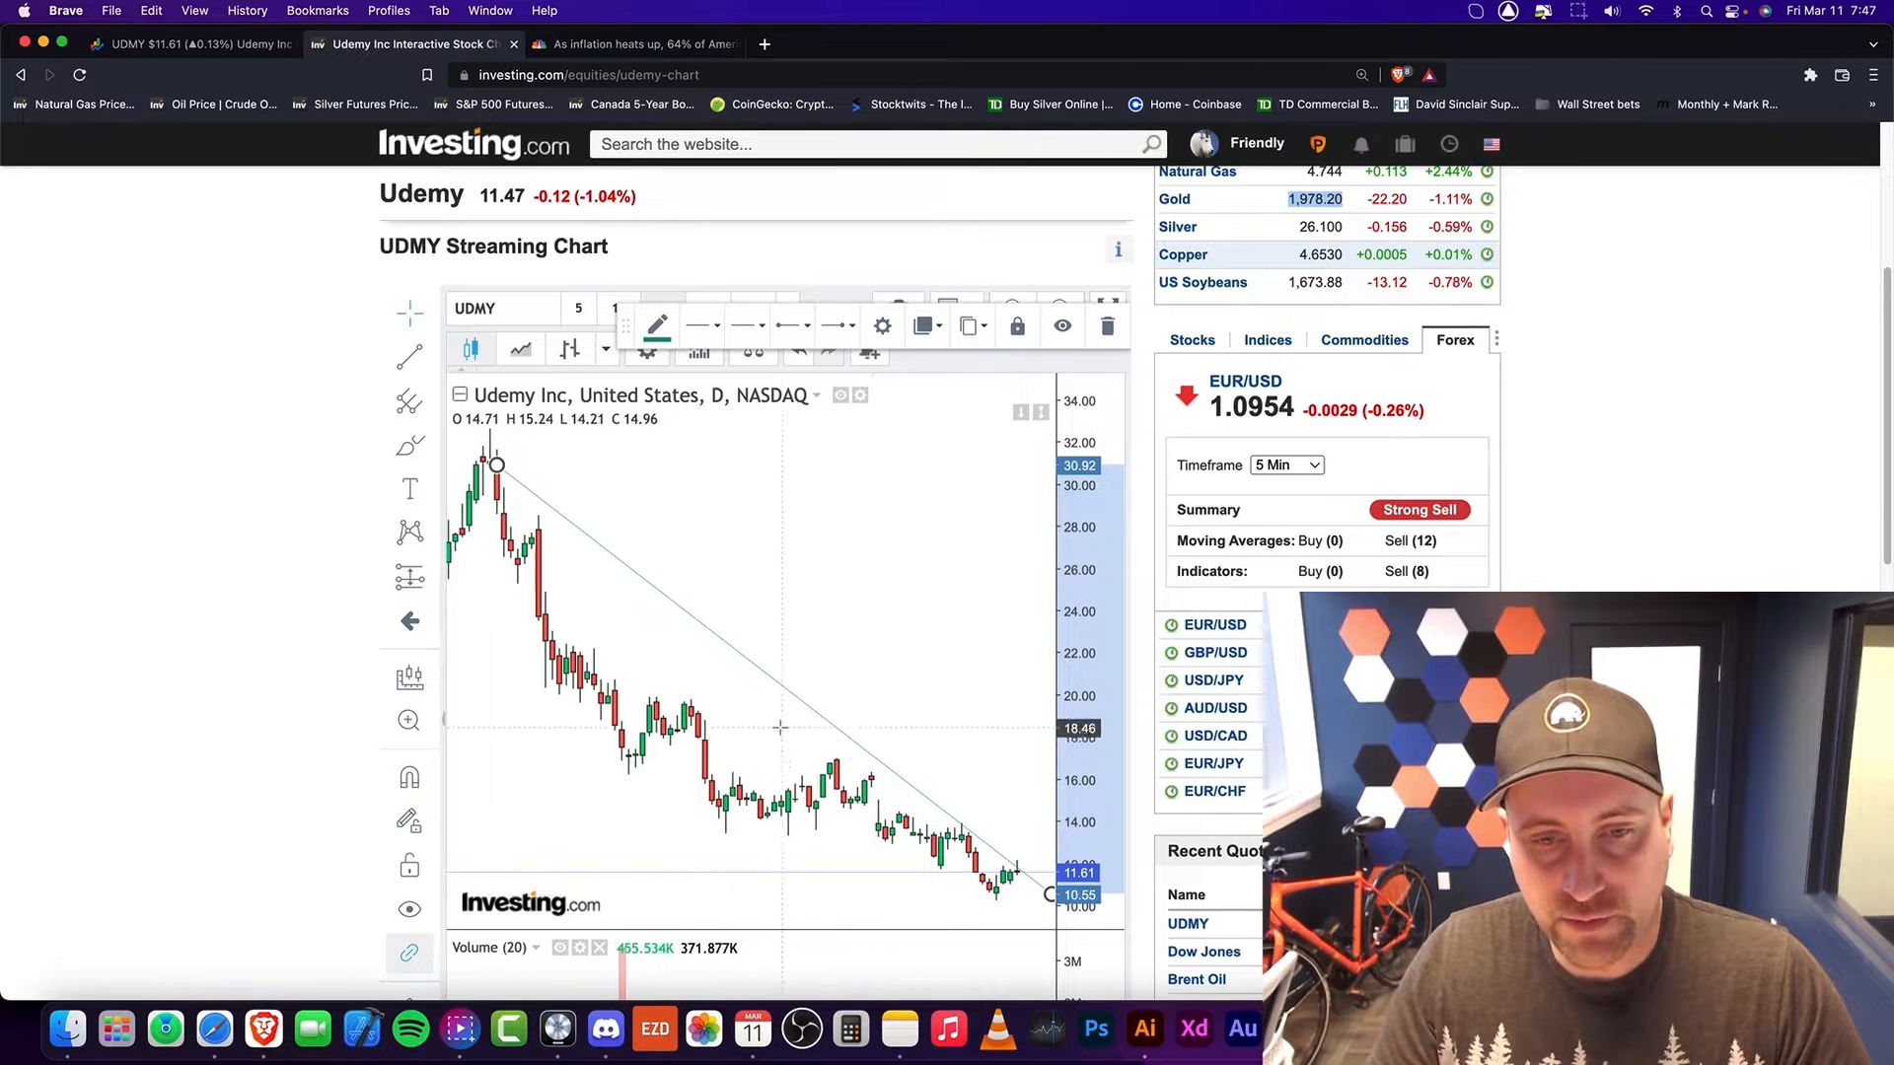
mouse_move(872, 780)
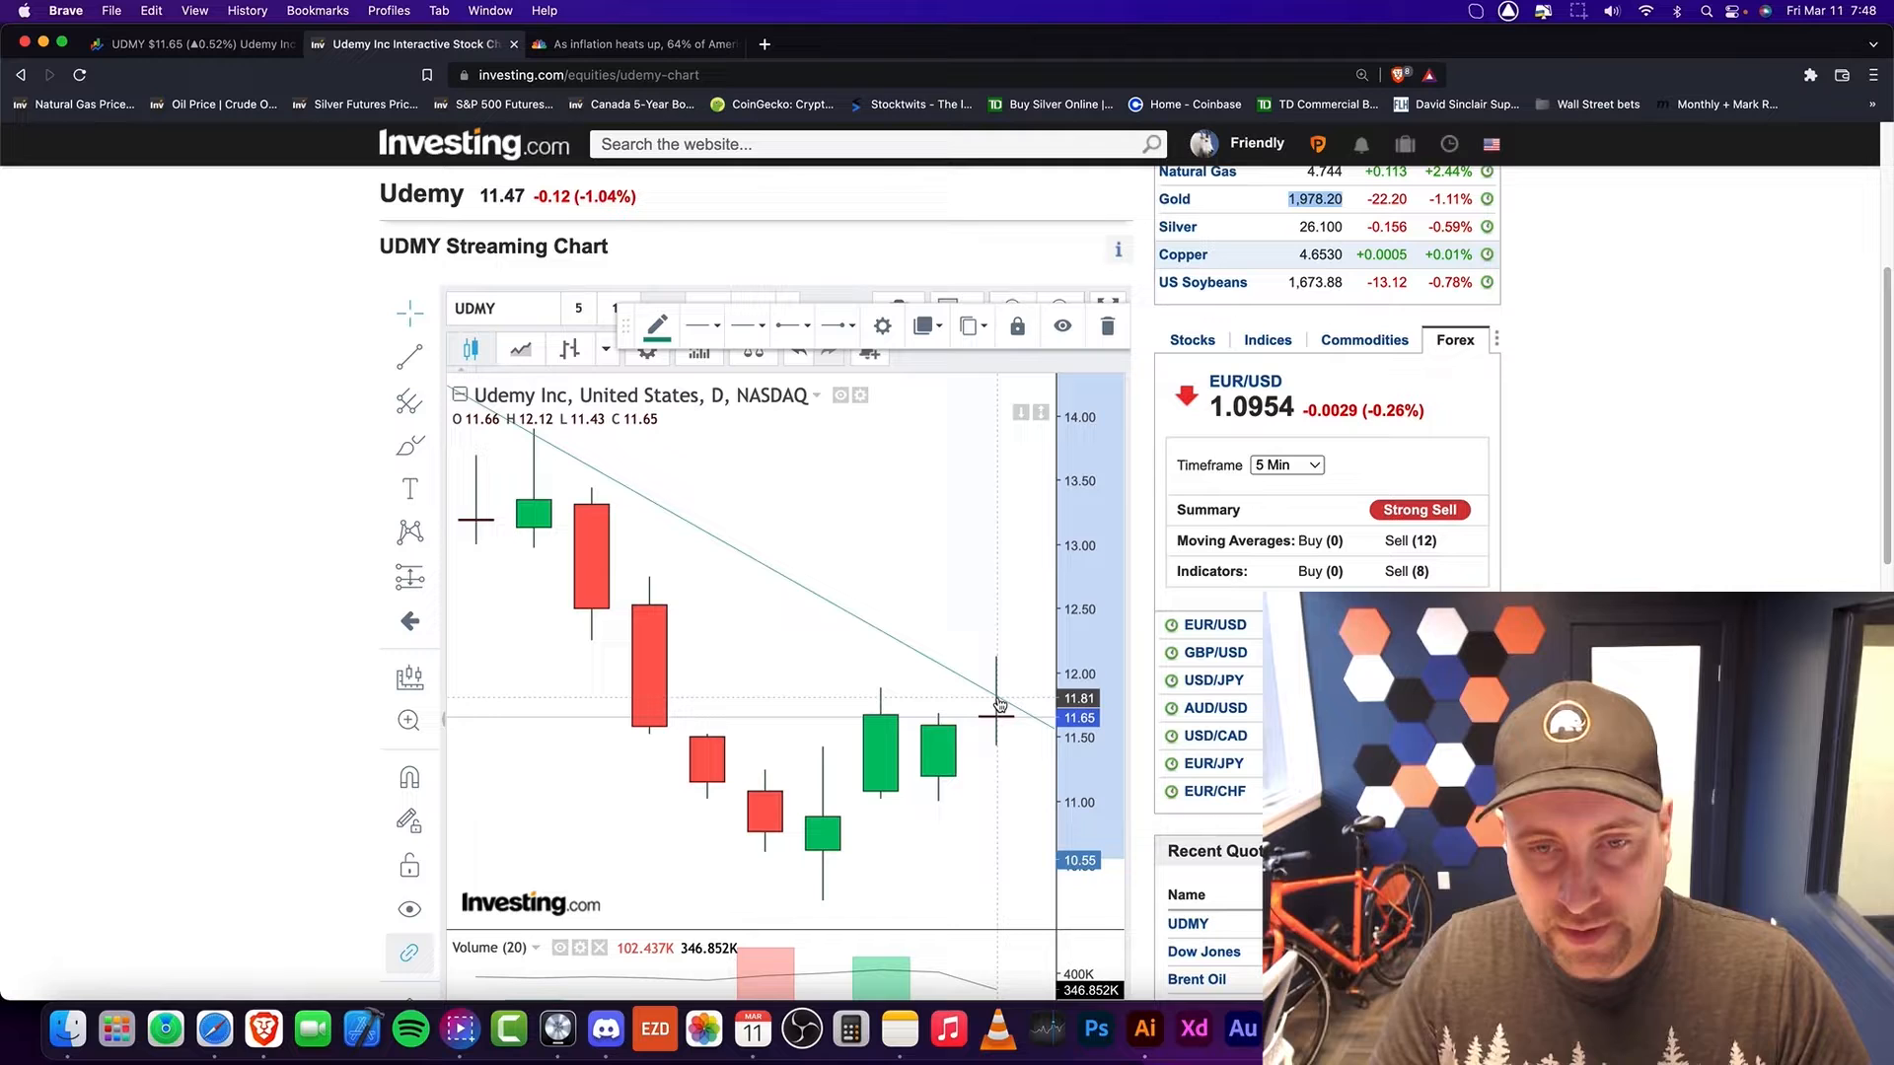
mouse_move(982, 746)
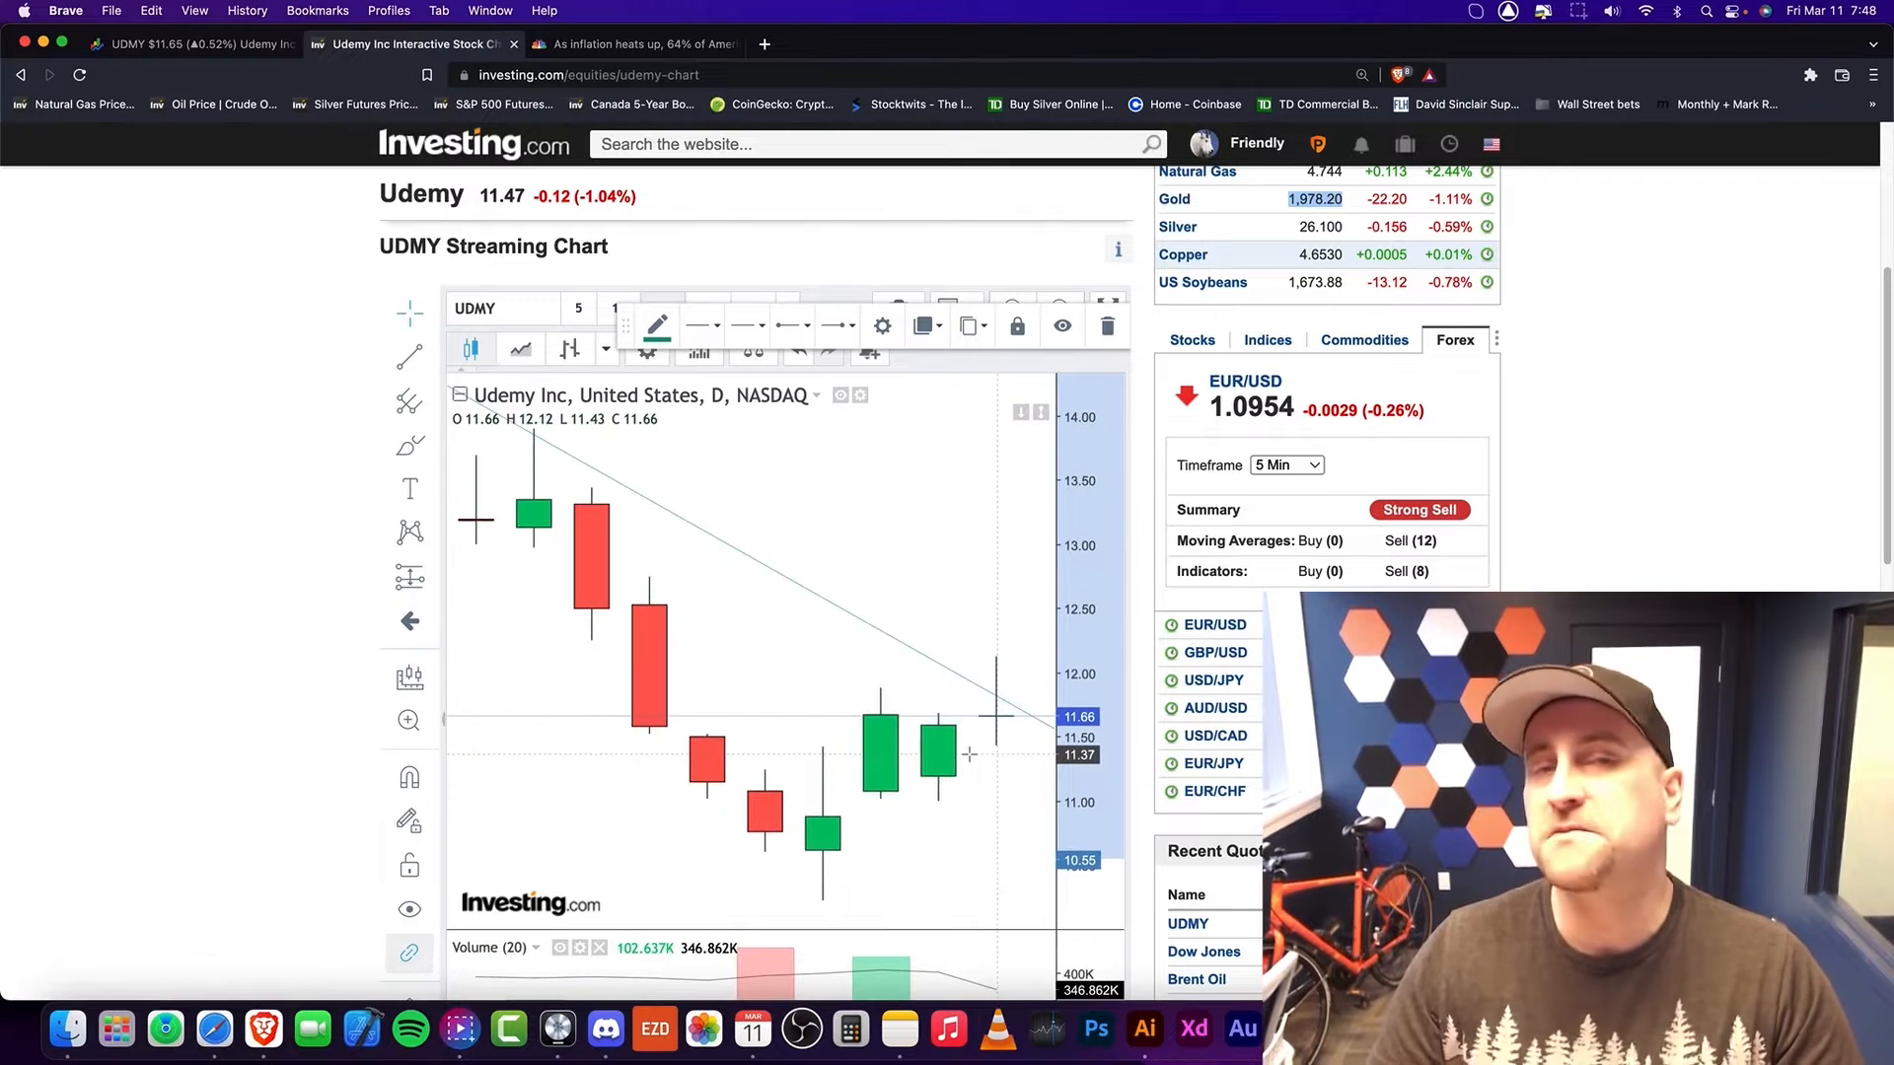
mouse_move(1002, 678)
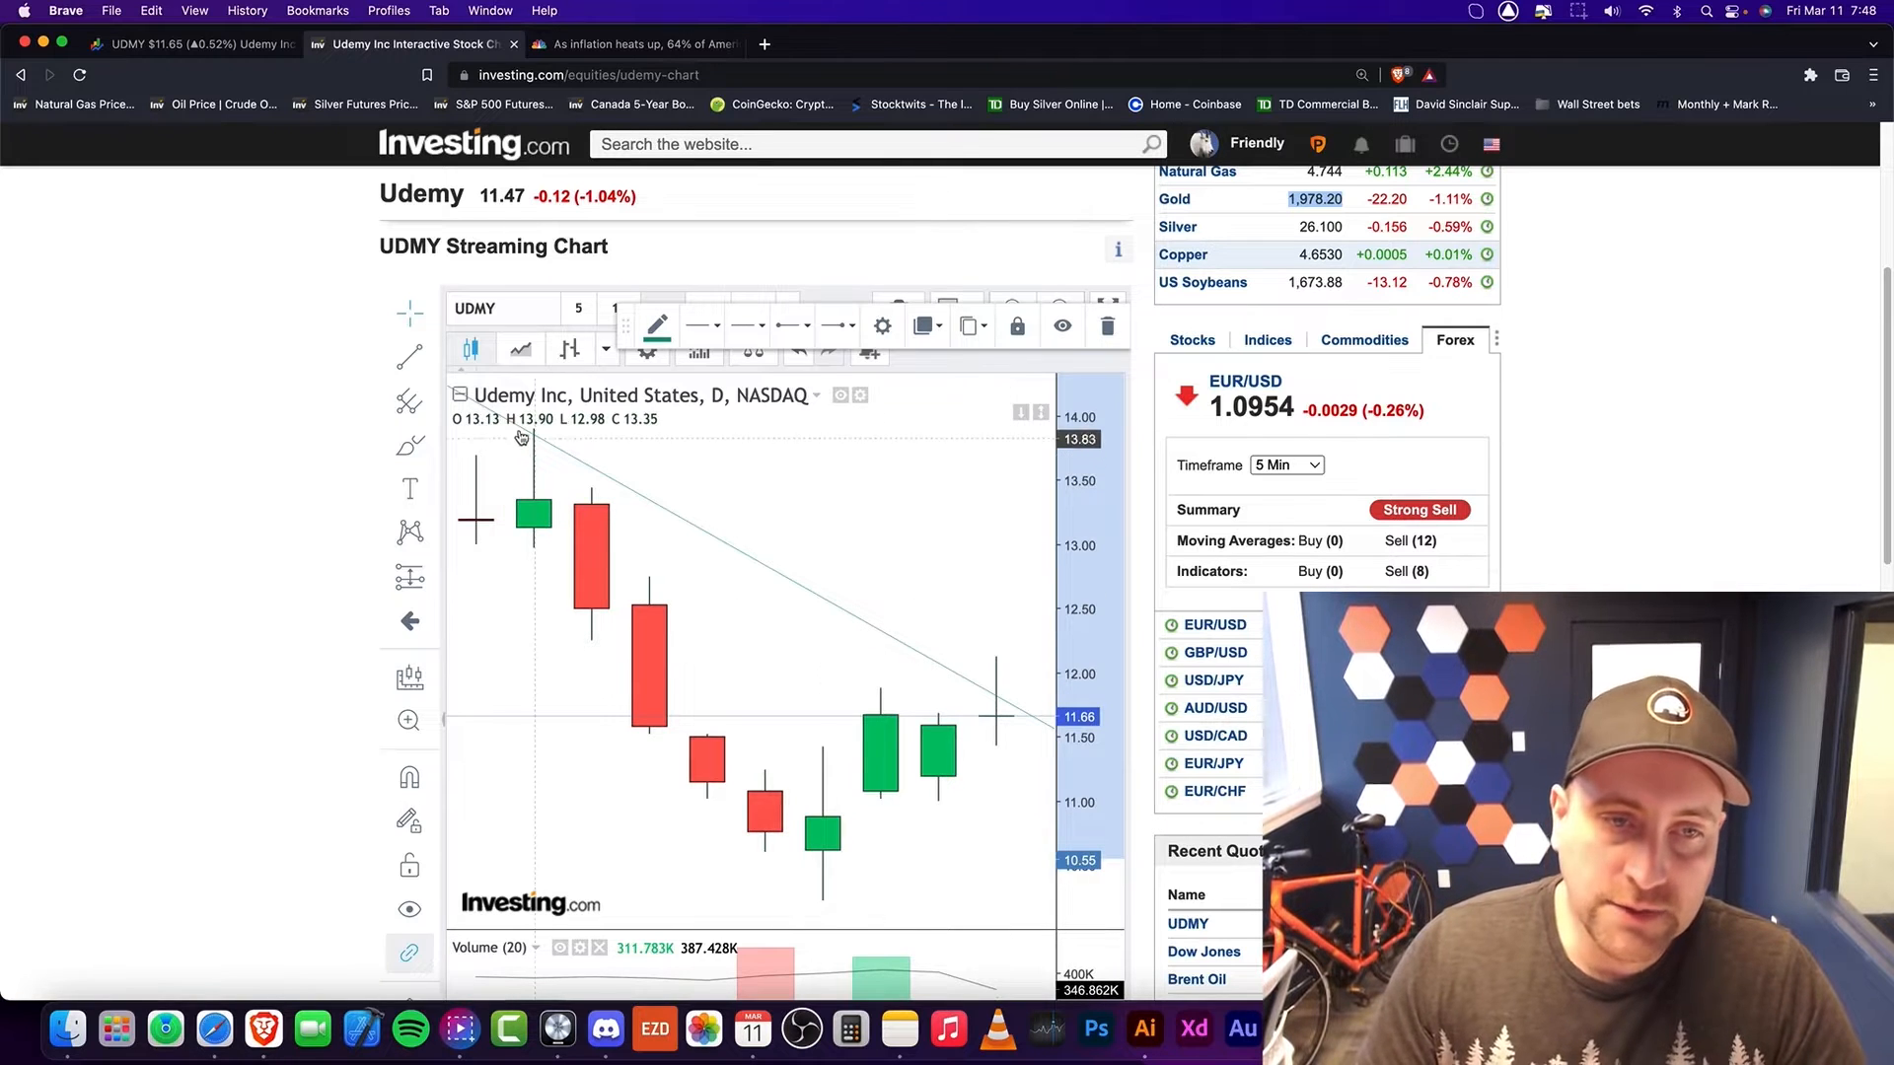
mouse_move(1002, 687)
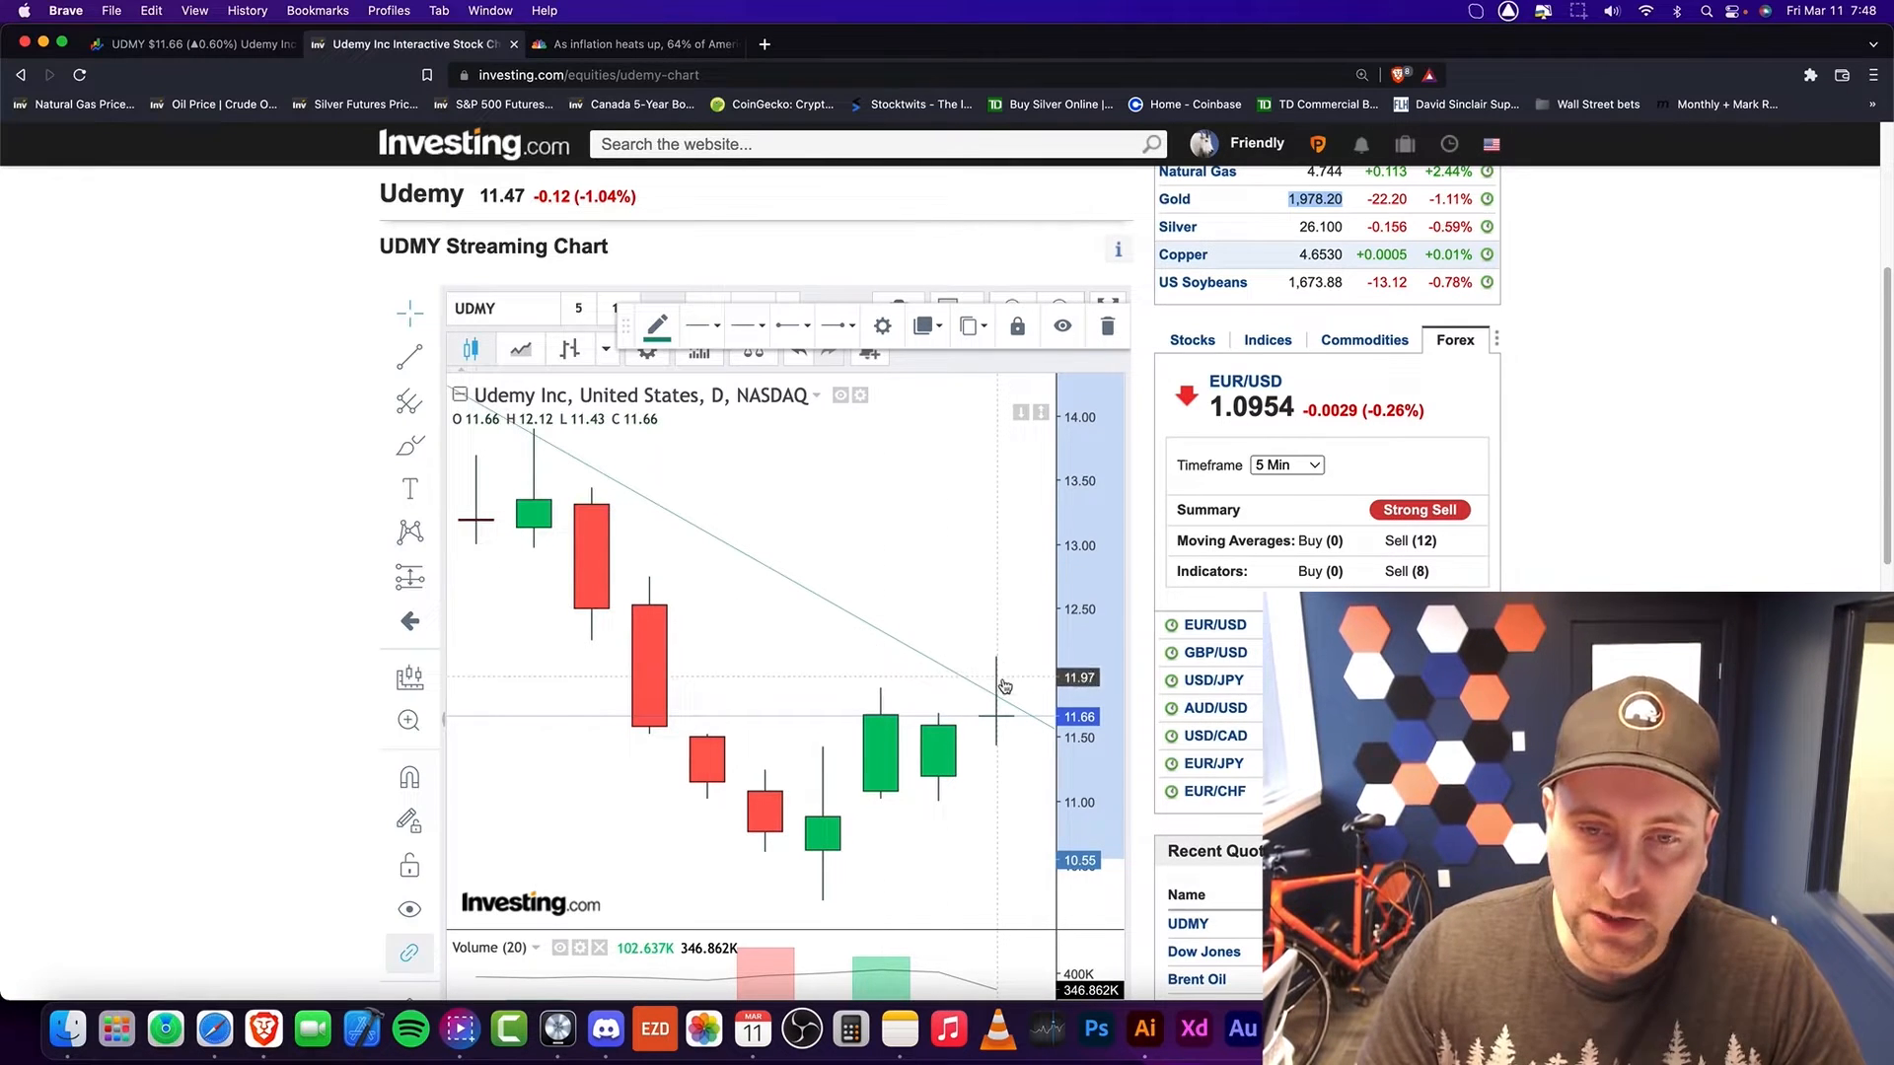
mouse_move(998, 700)
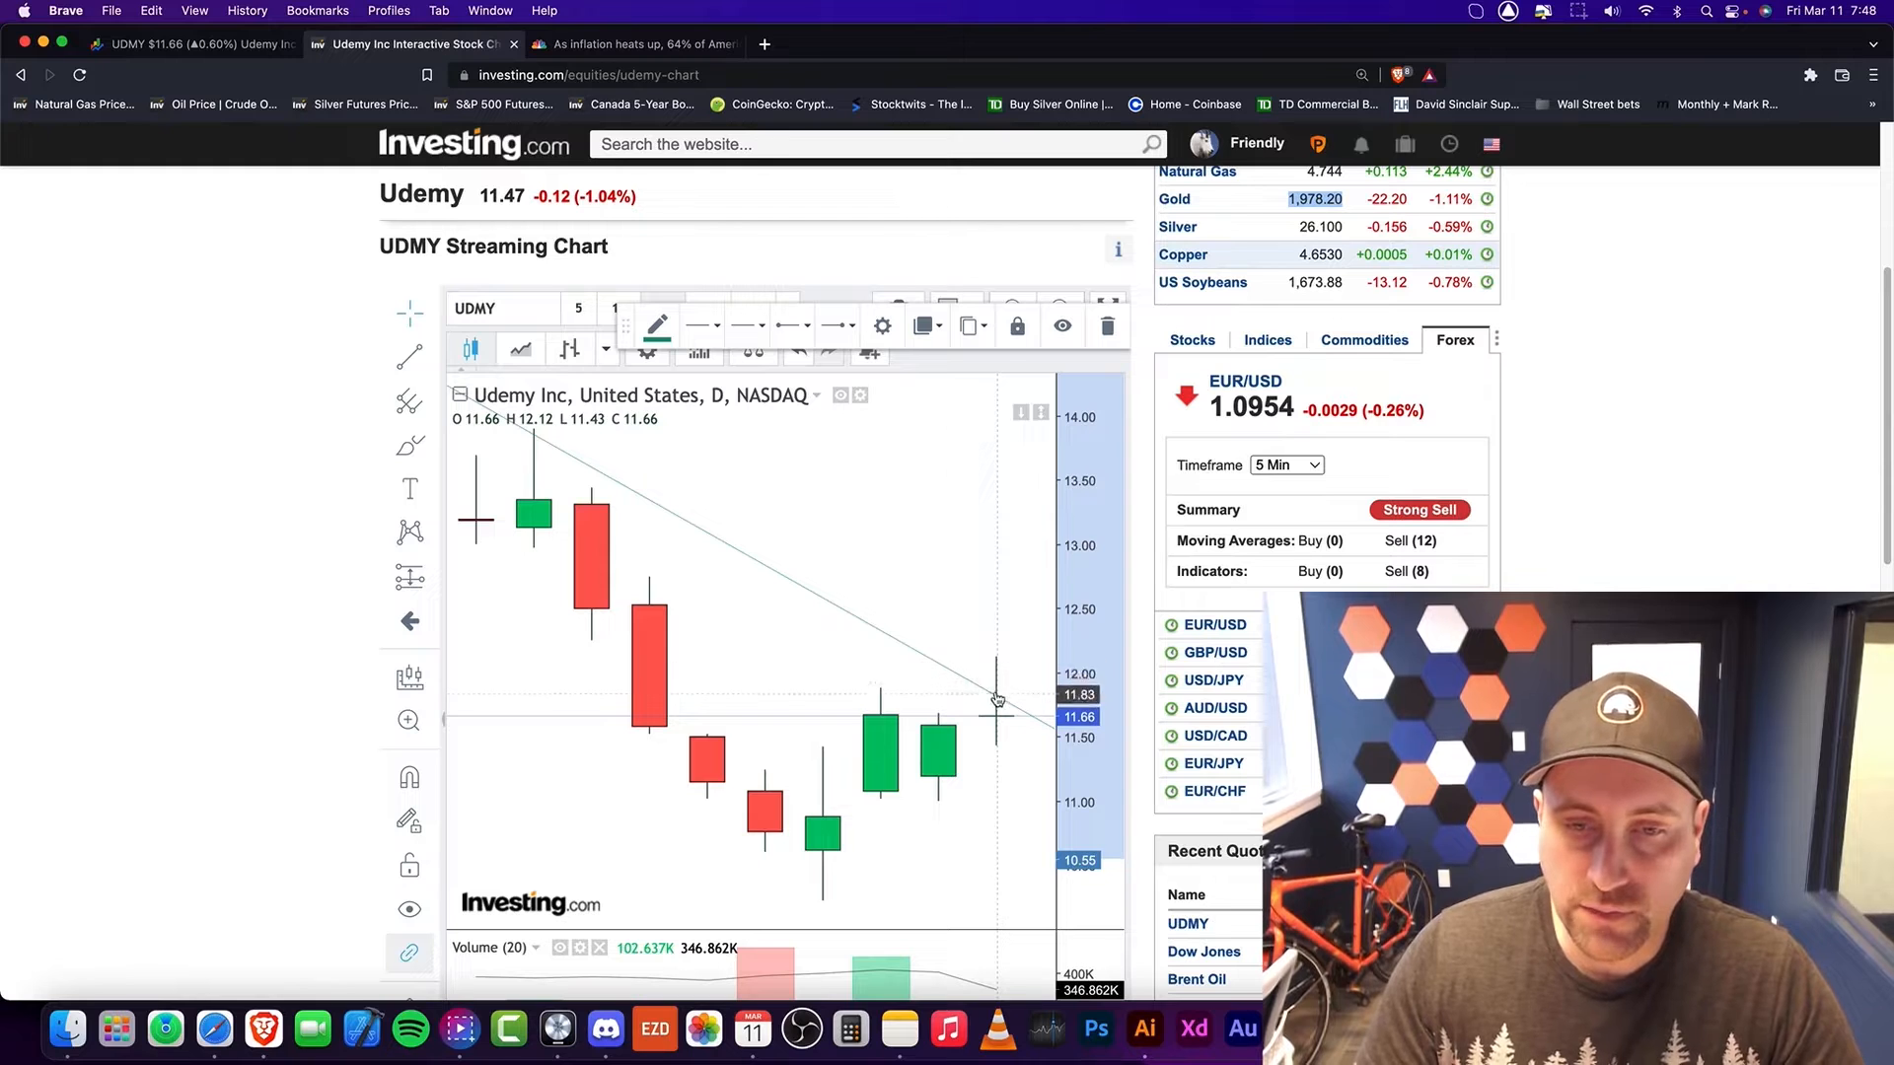
mouse_move(674, 507)
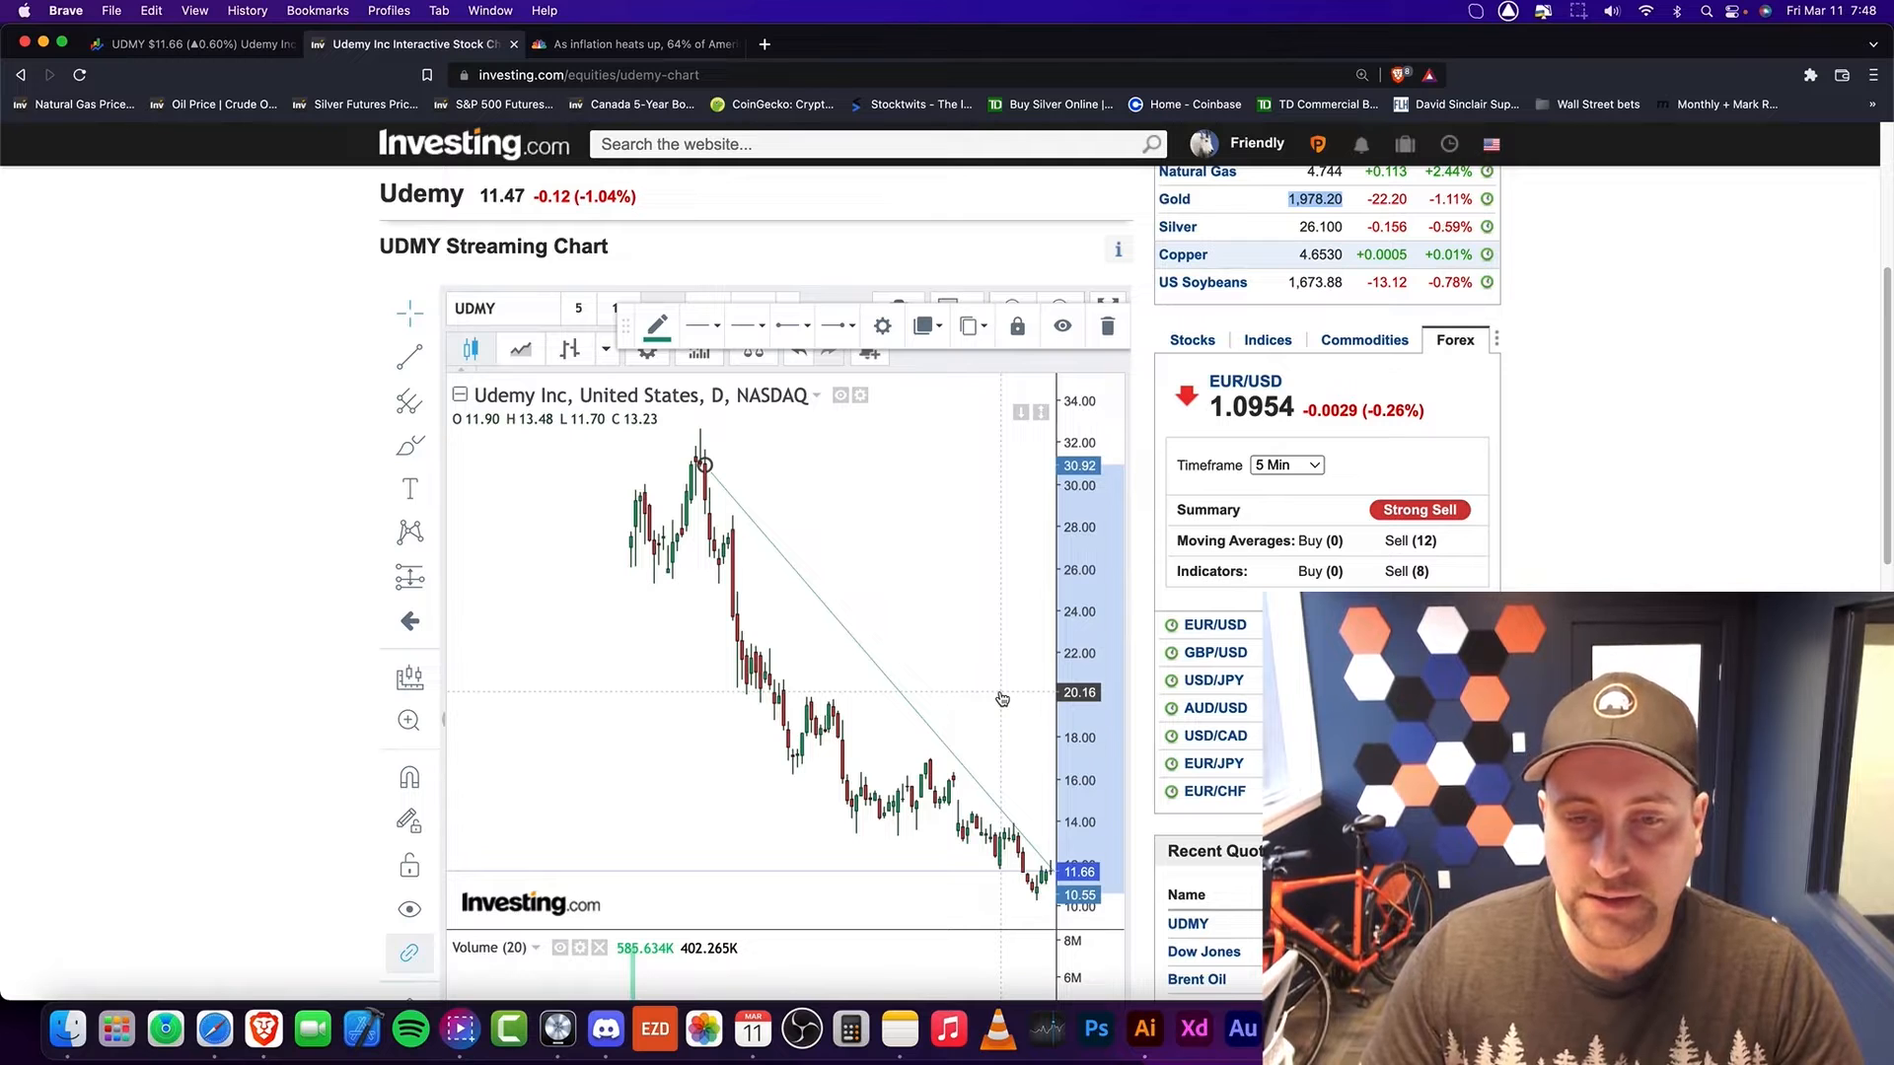
mouse_move(1000, 737)
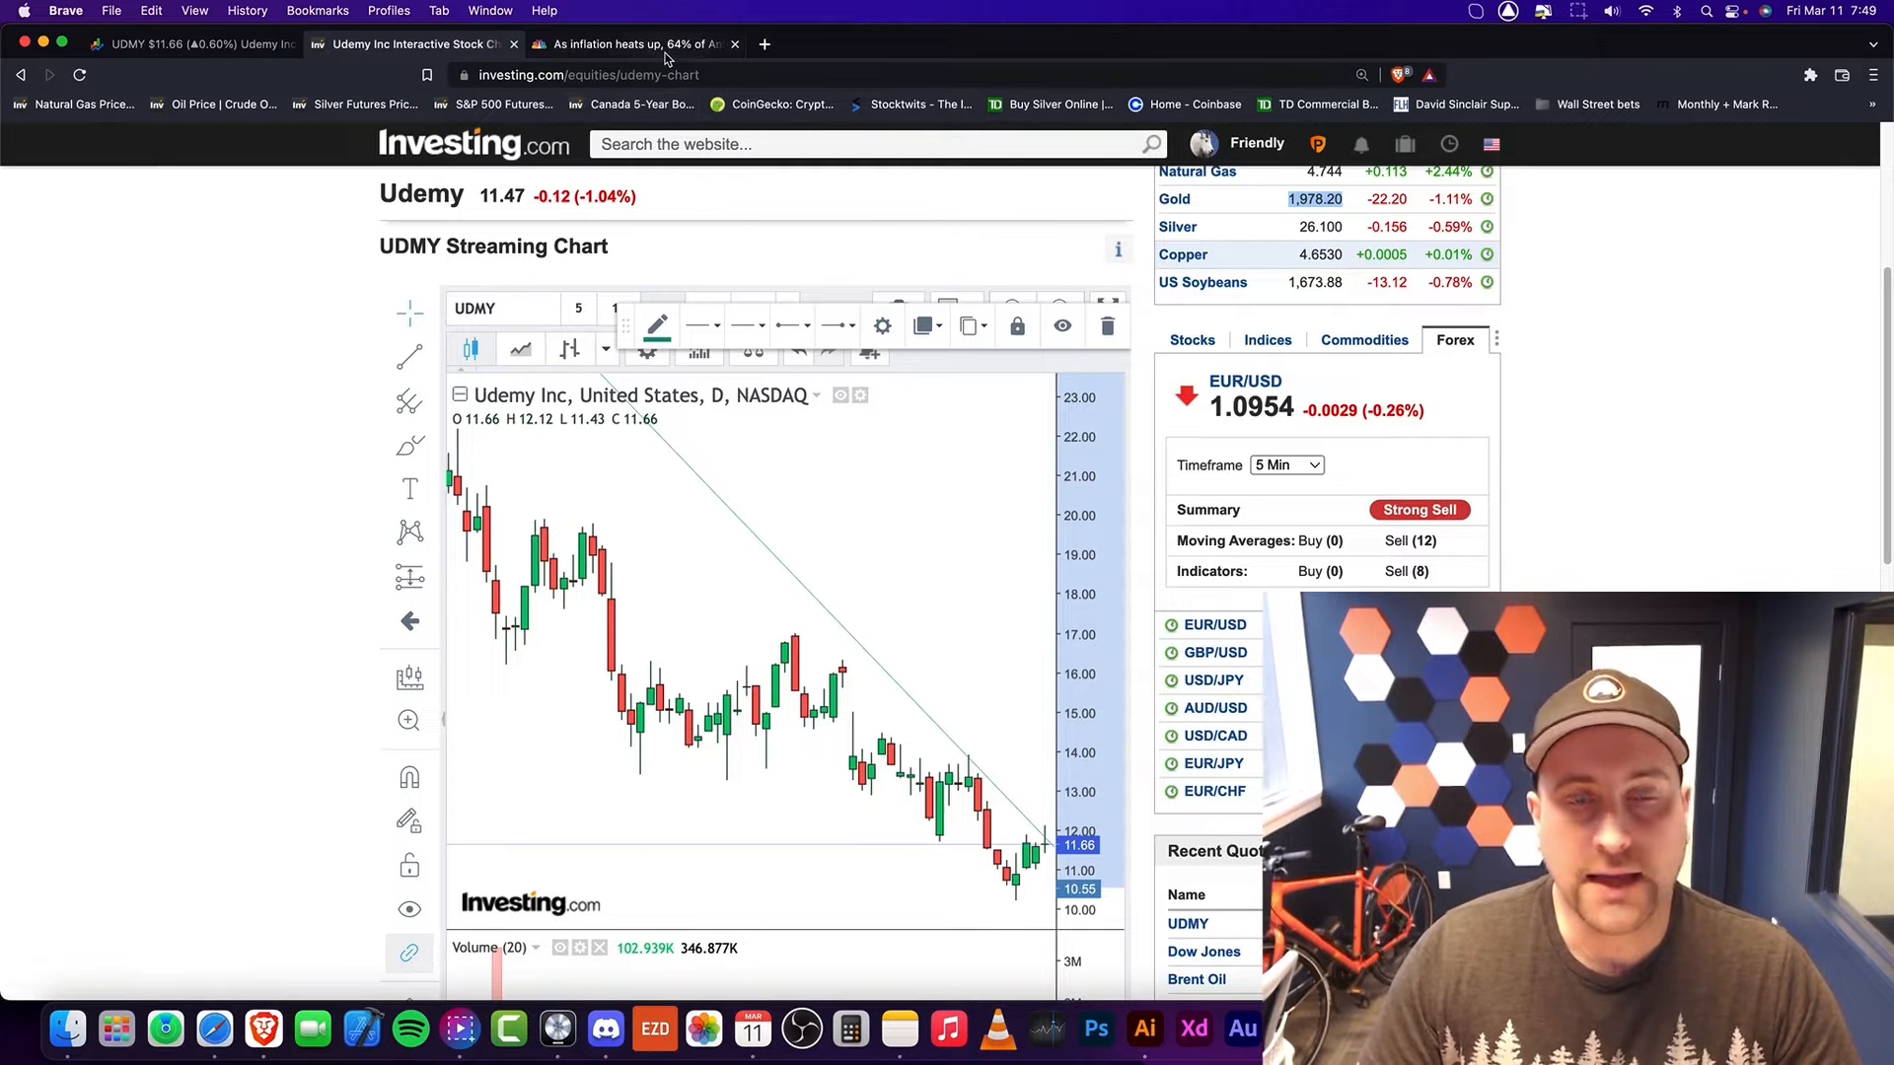
Step: Read the CNBC '64% of Americans living paycheck to paycheck' article down past its Key Points
left_click(637, 44)
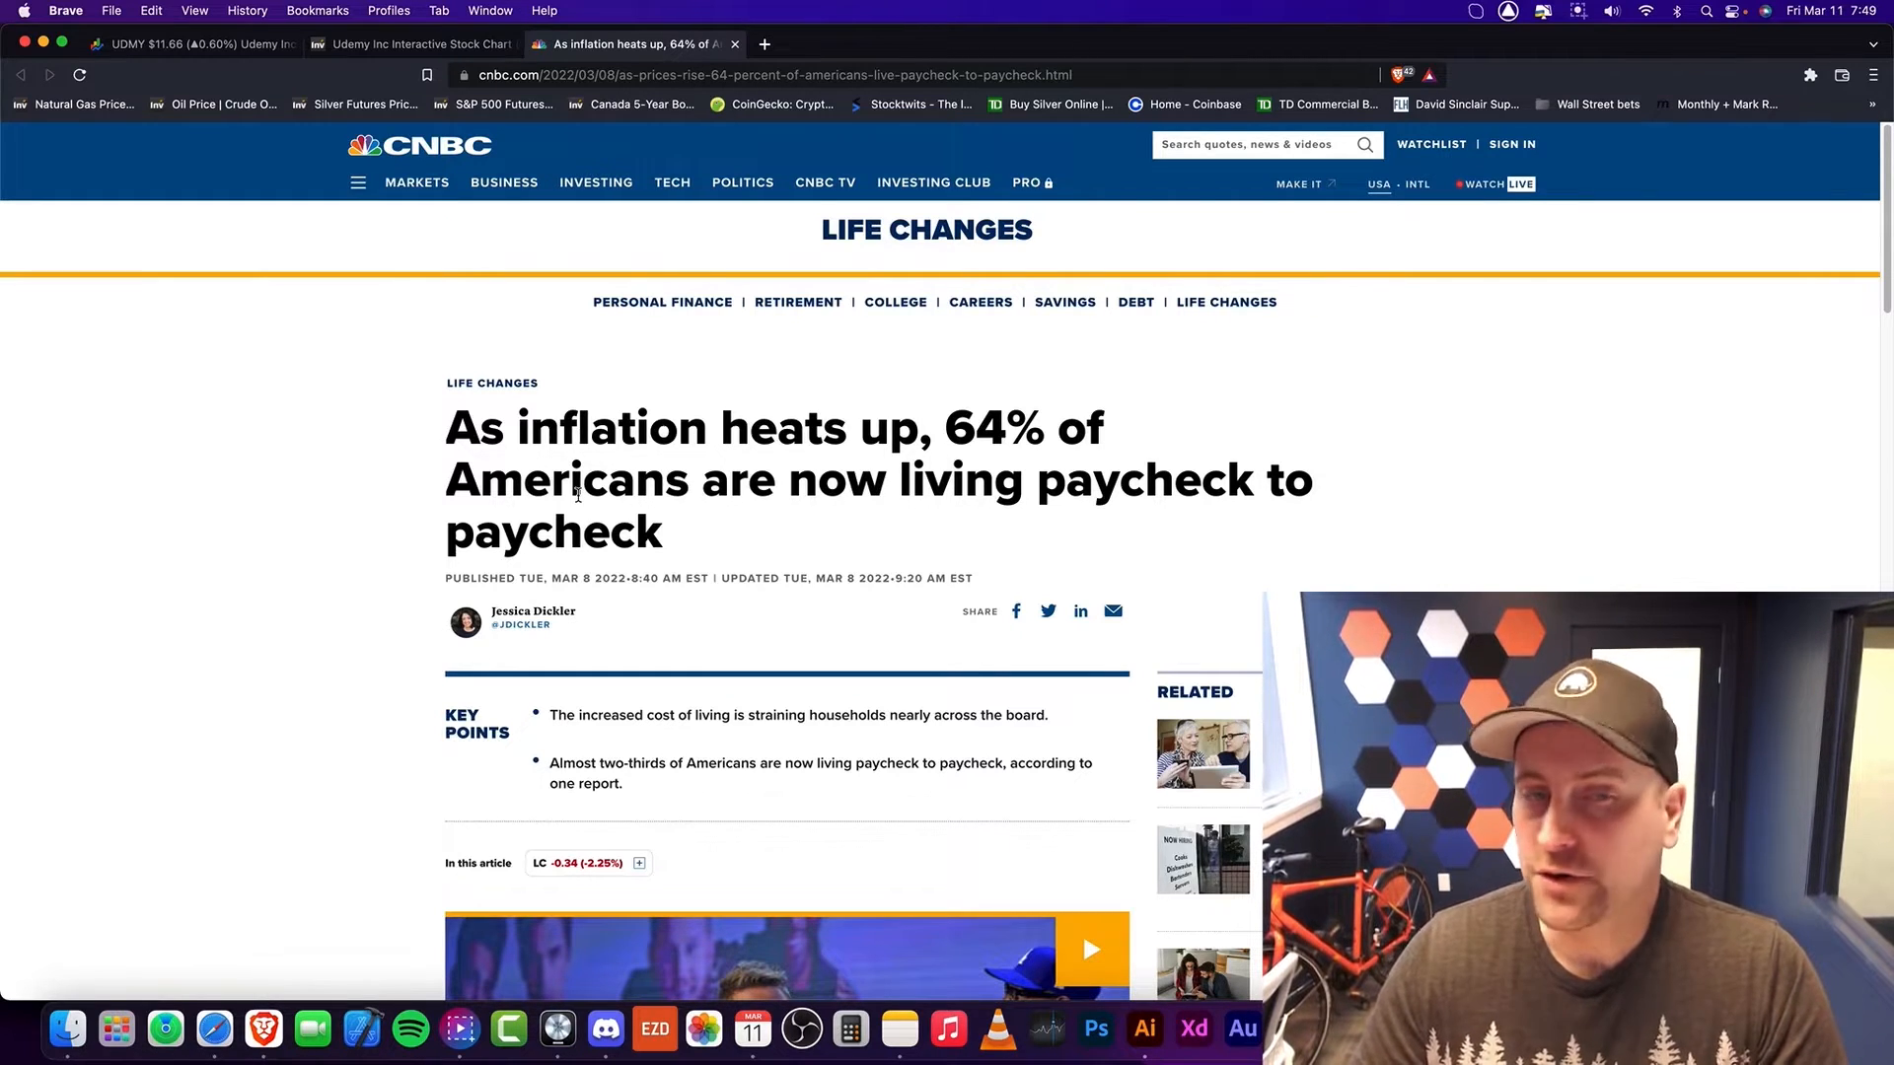
scroll("down", 3)
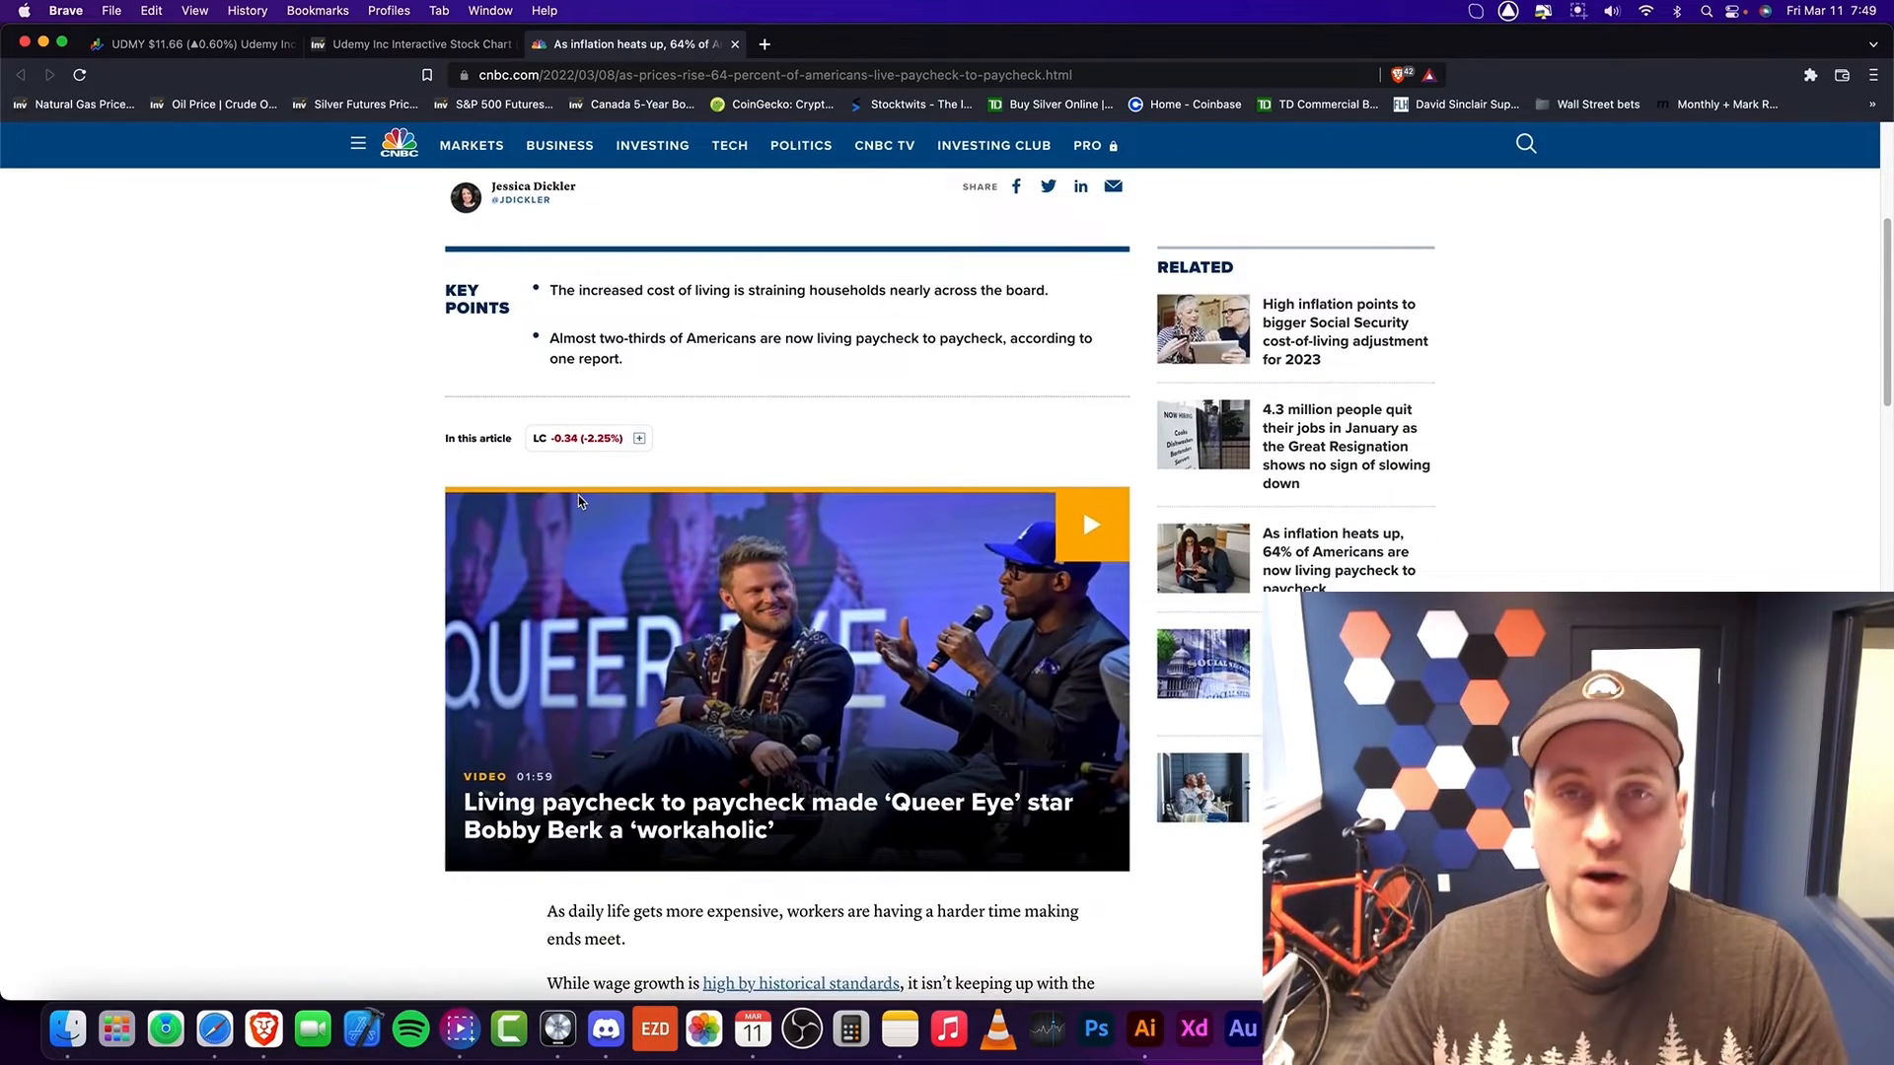
mouse_move(579, 503)
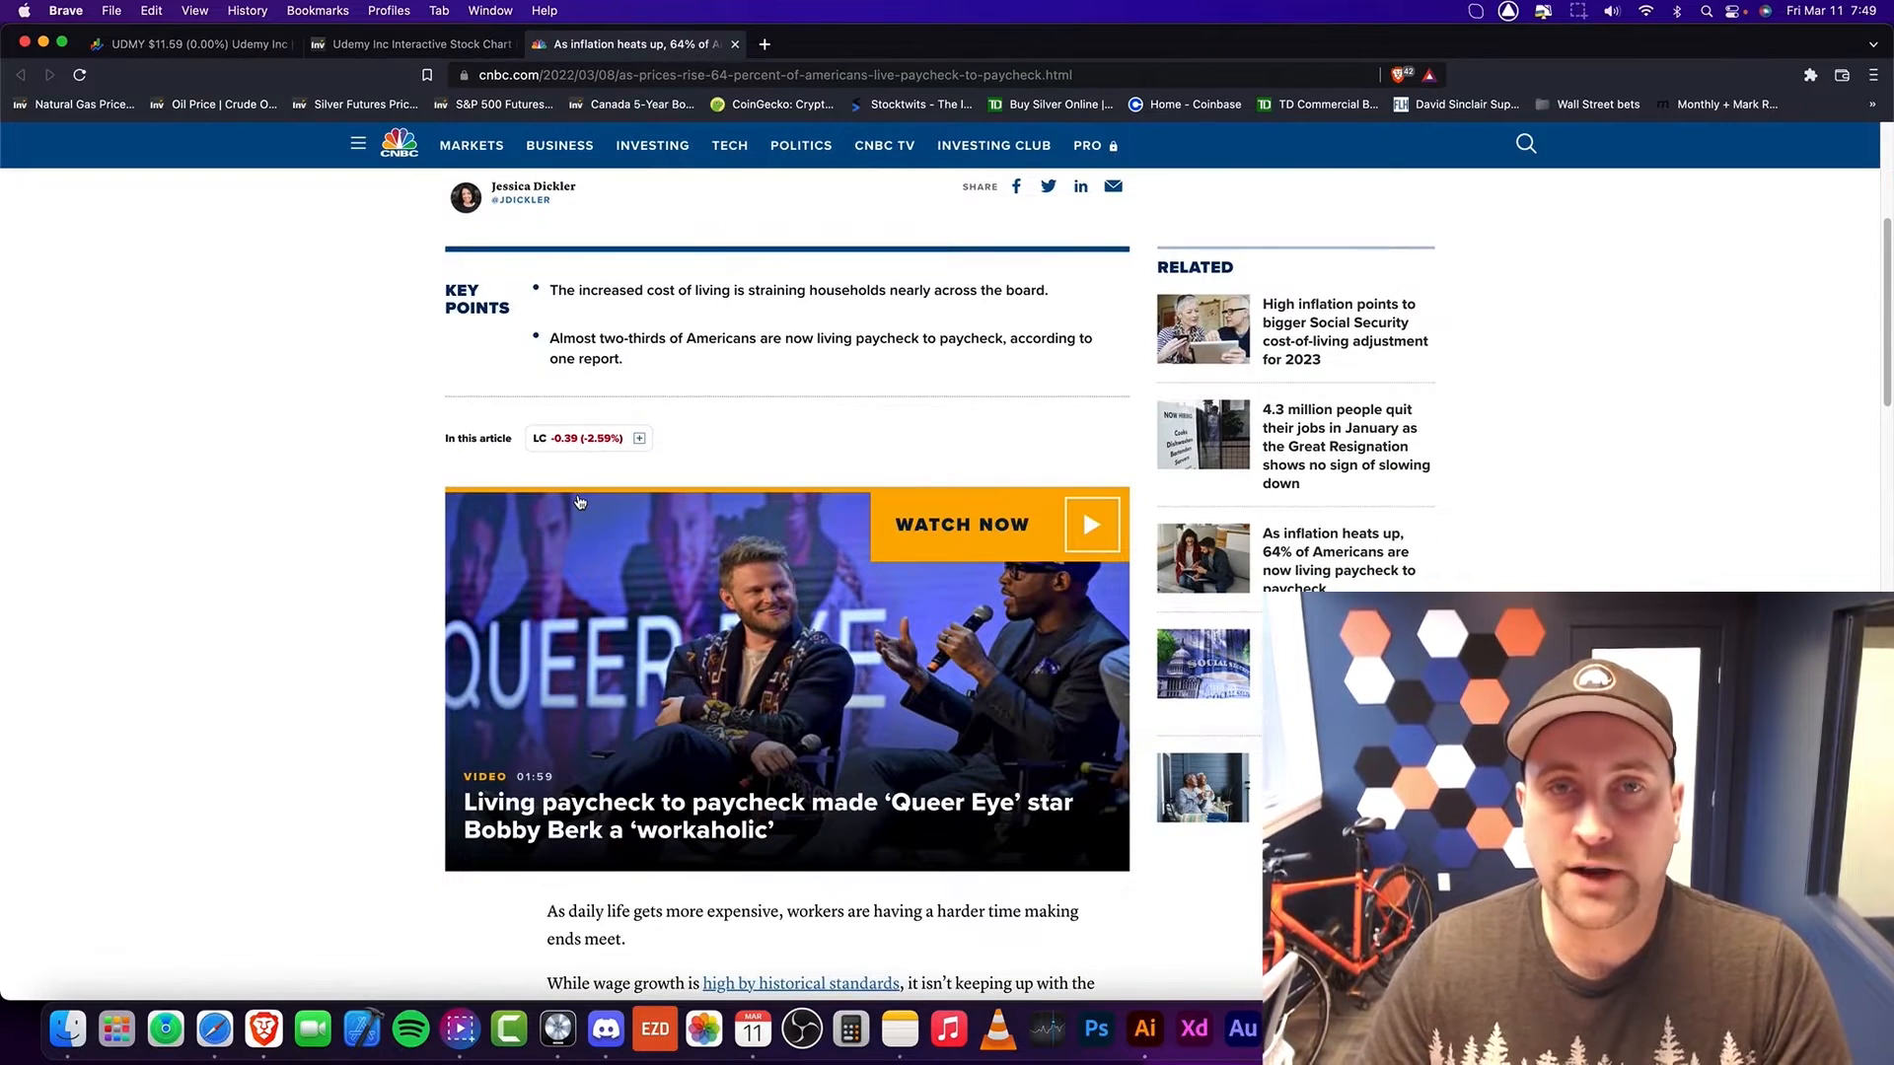
scroll("down", 3)
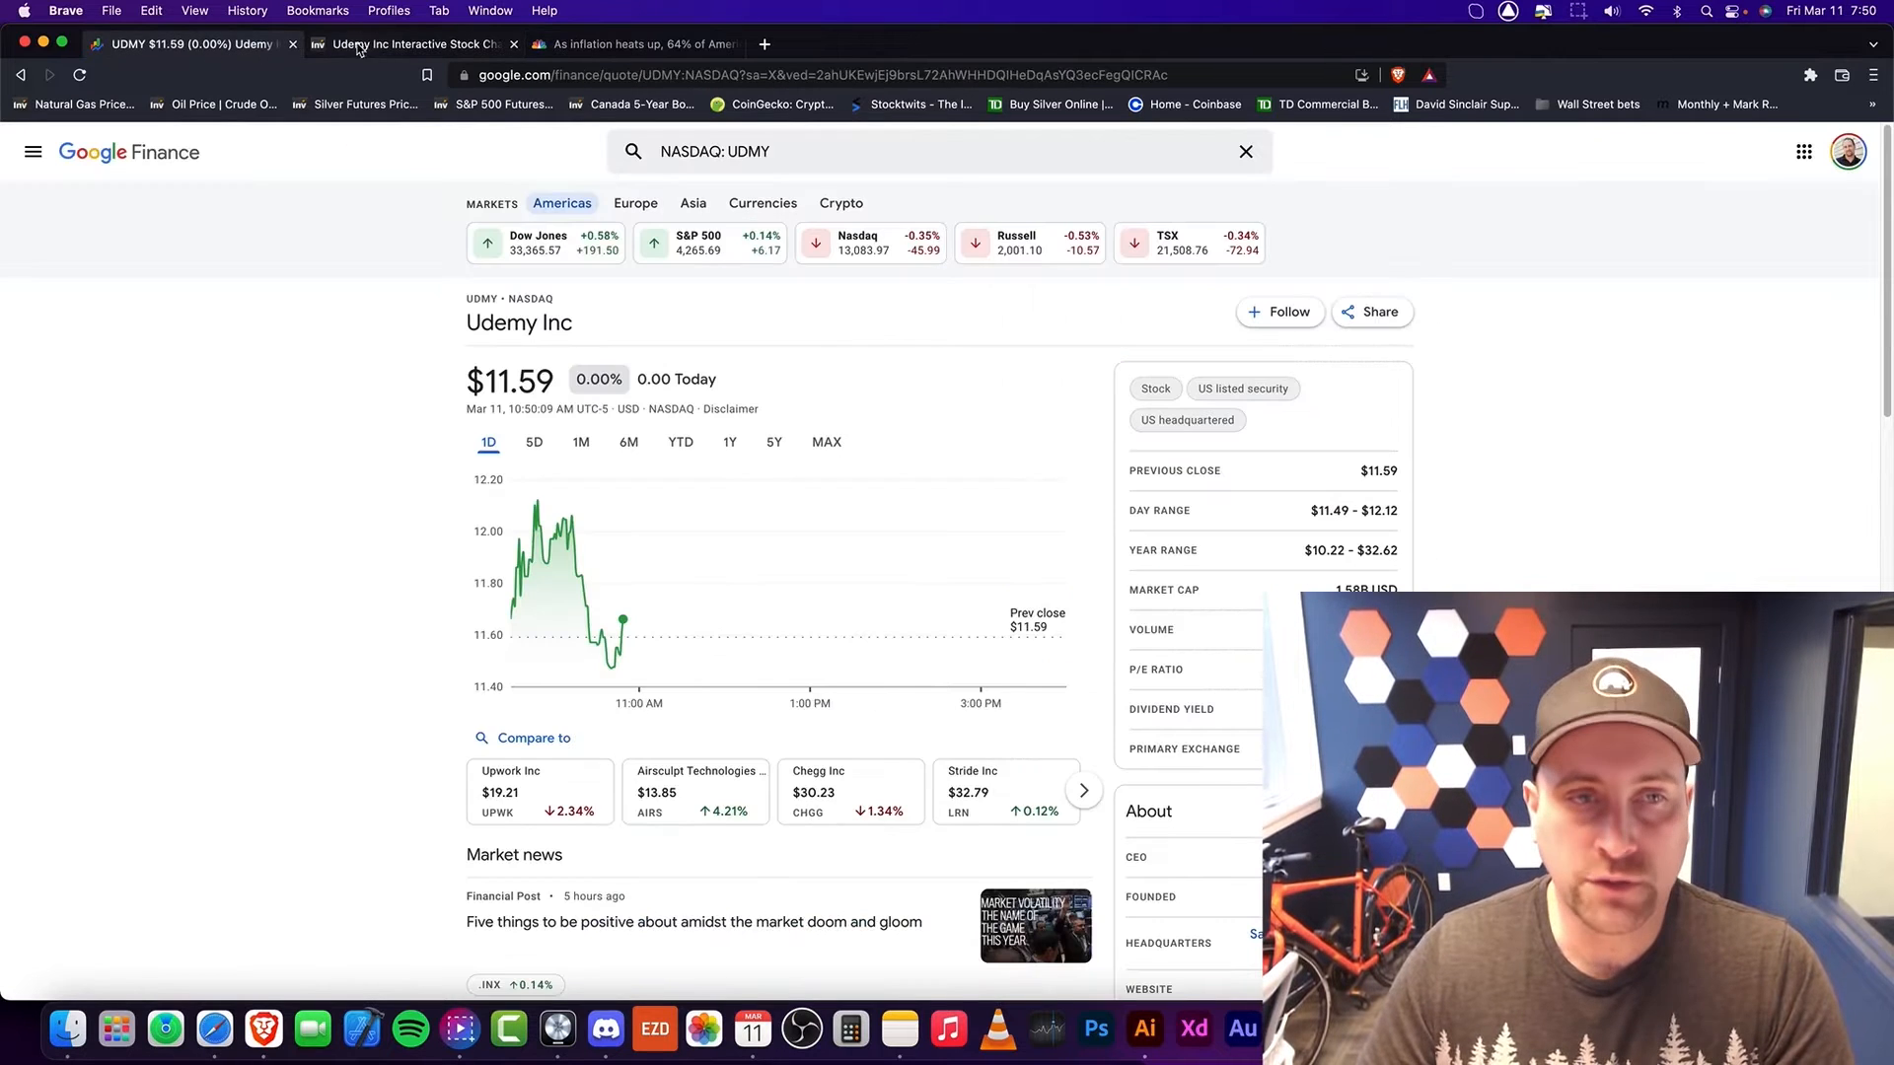
mouse_move(363, 44)
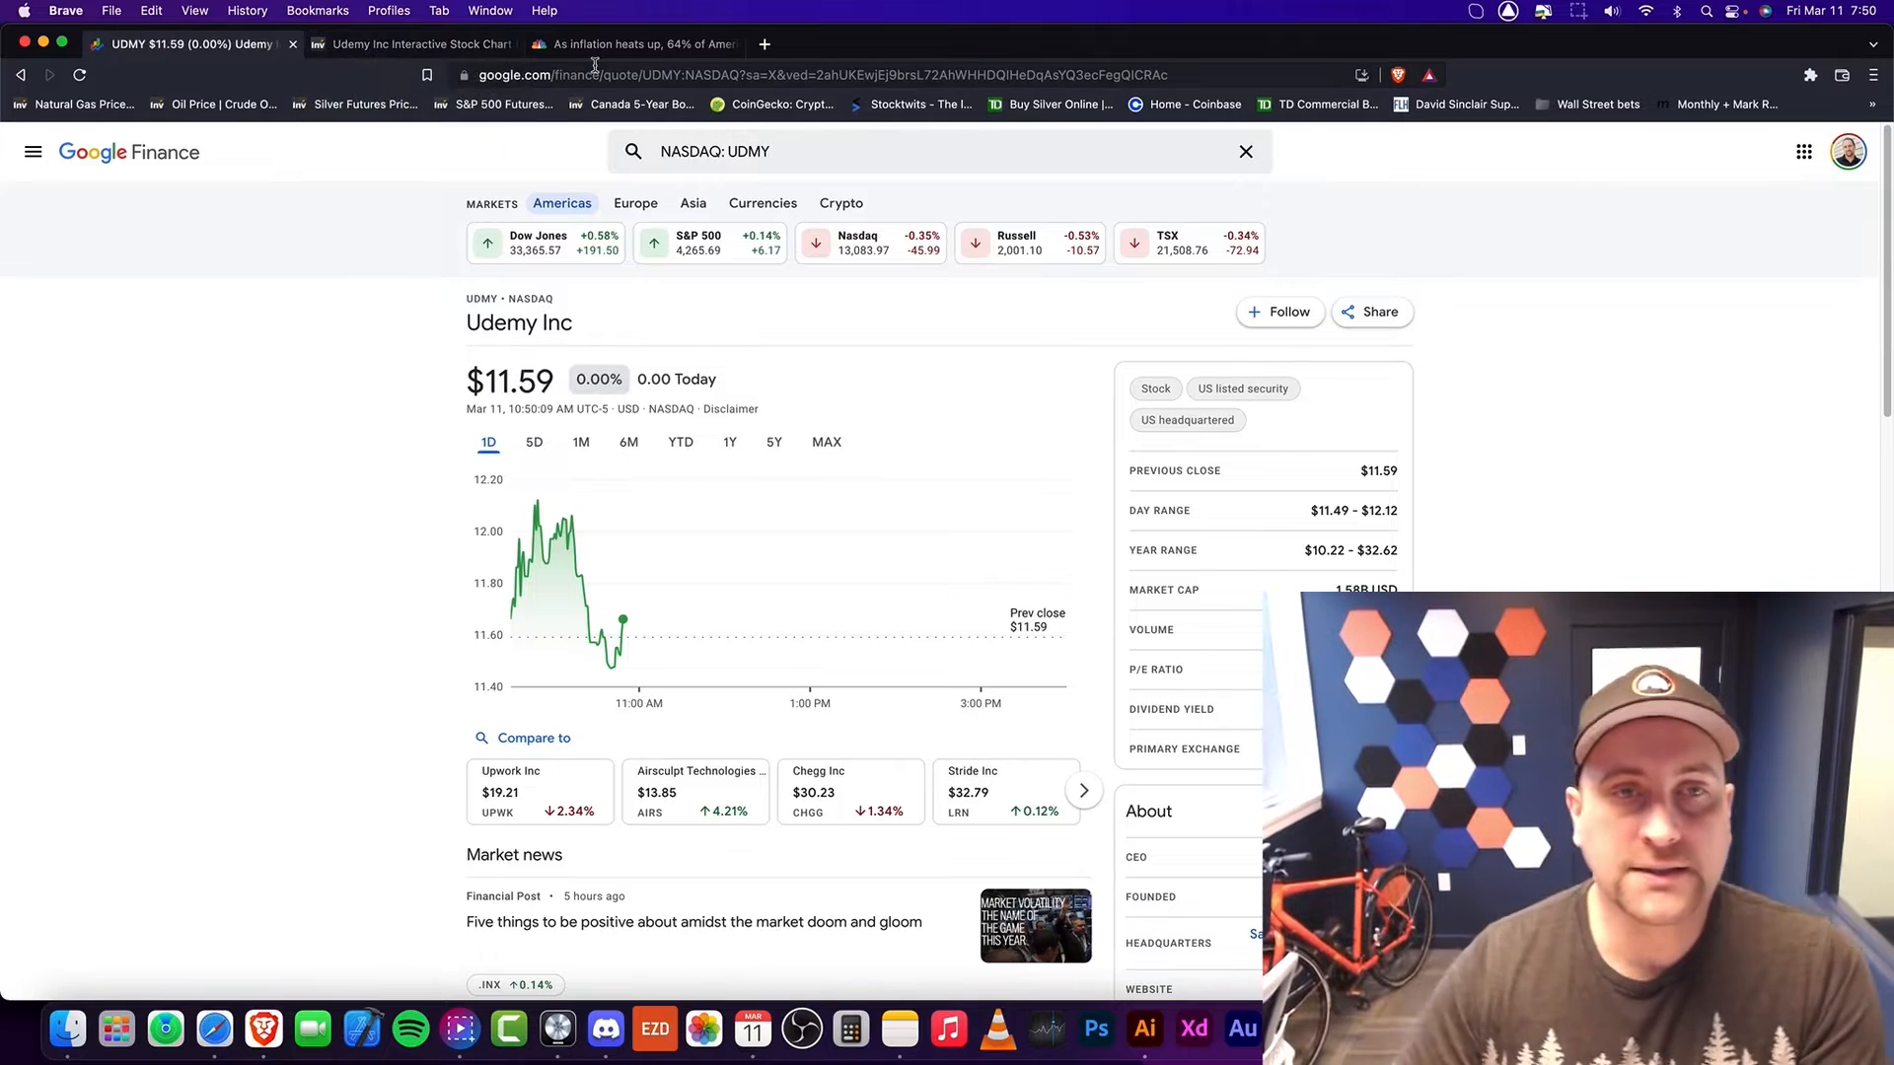
mouse_move(627, 44)
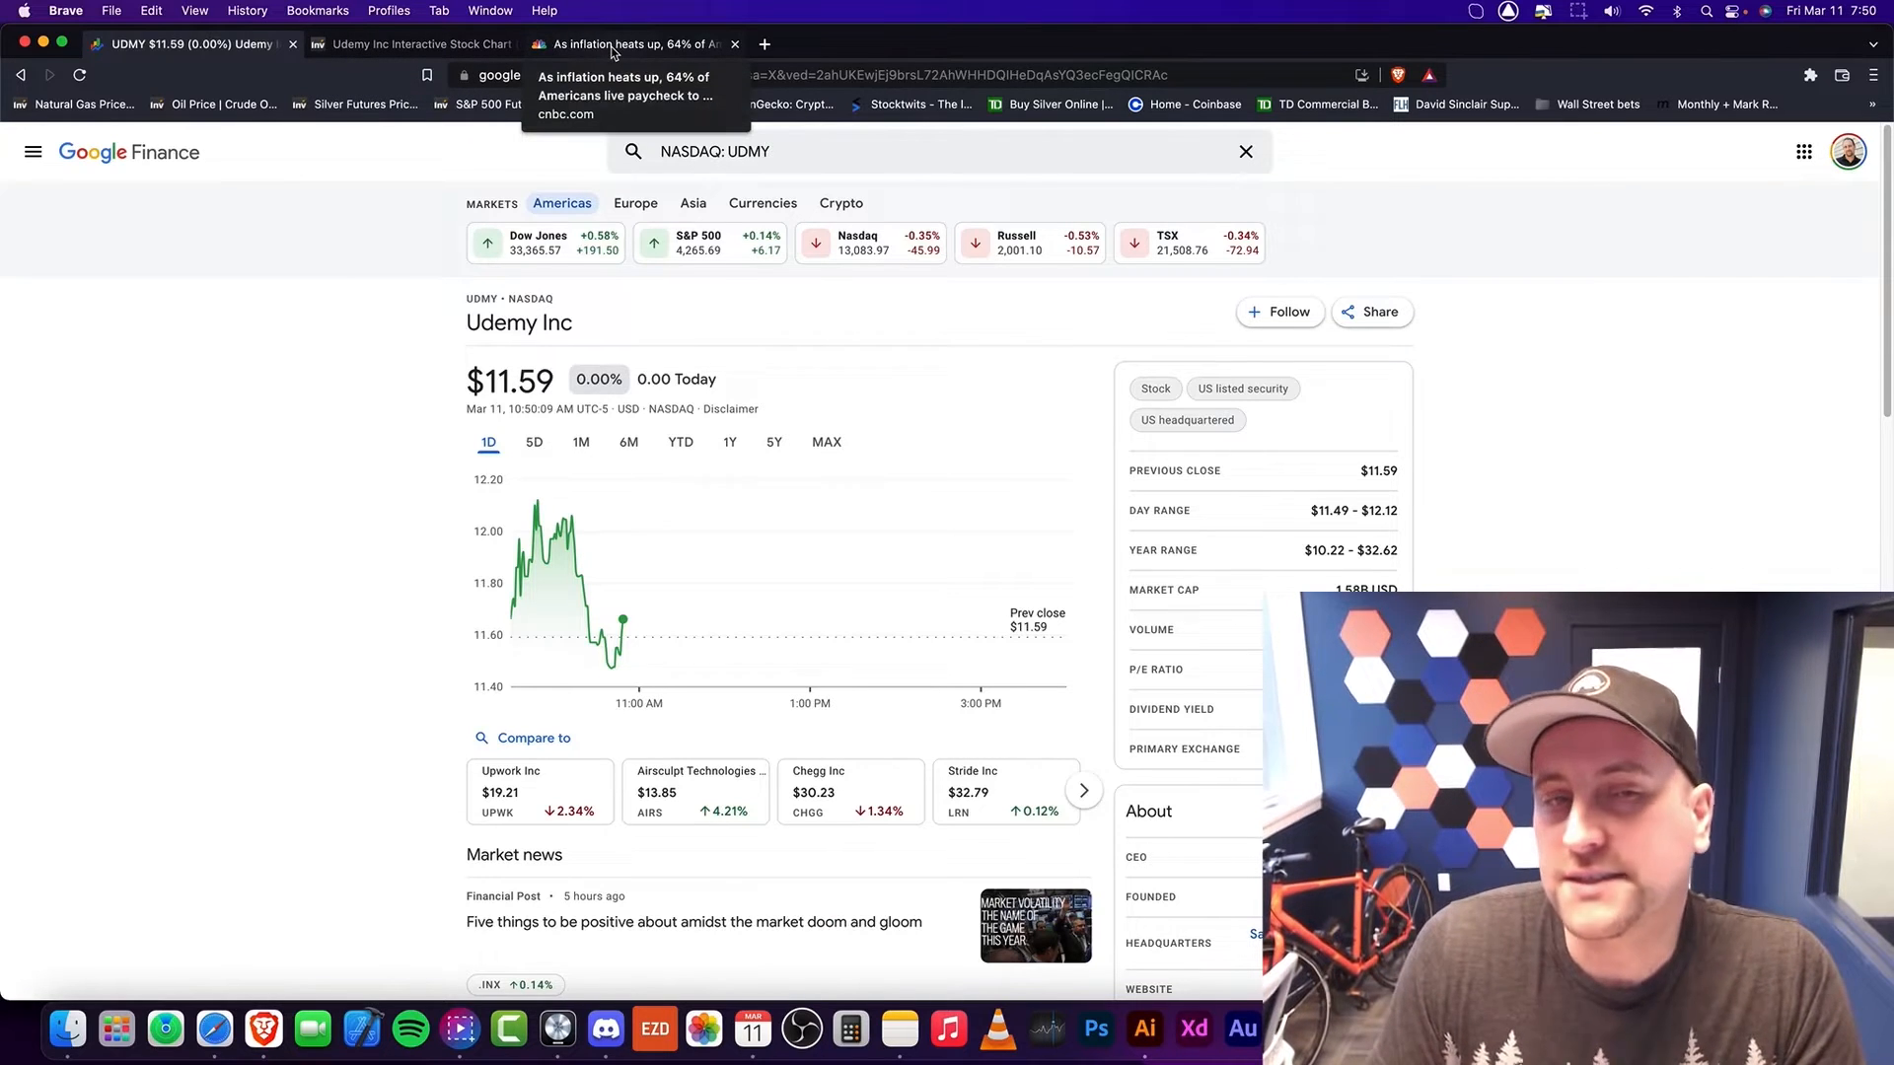
Step: Check the unchanged UDMY quote in Google Finance, then return to the CNBC article at the wages-trailing-inflation passage
left_click(637, 43)
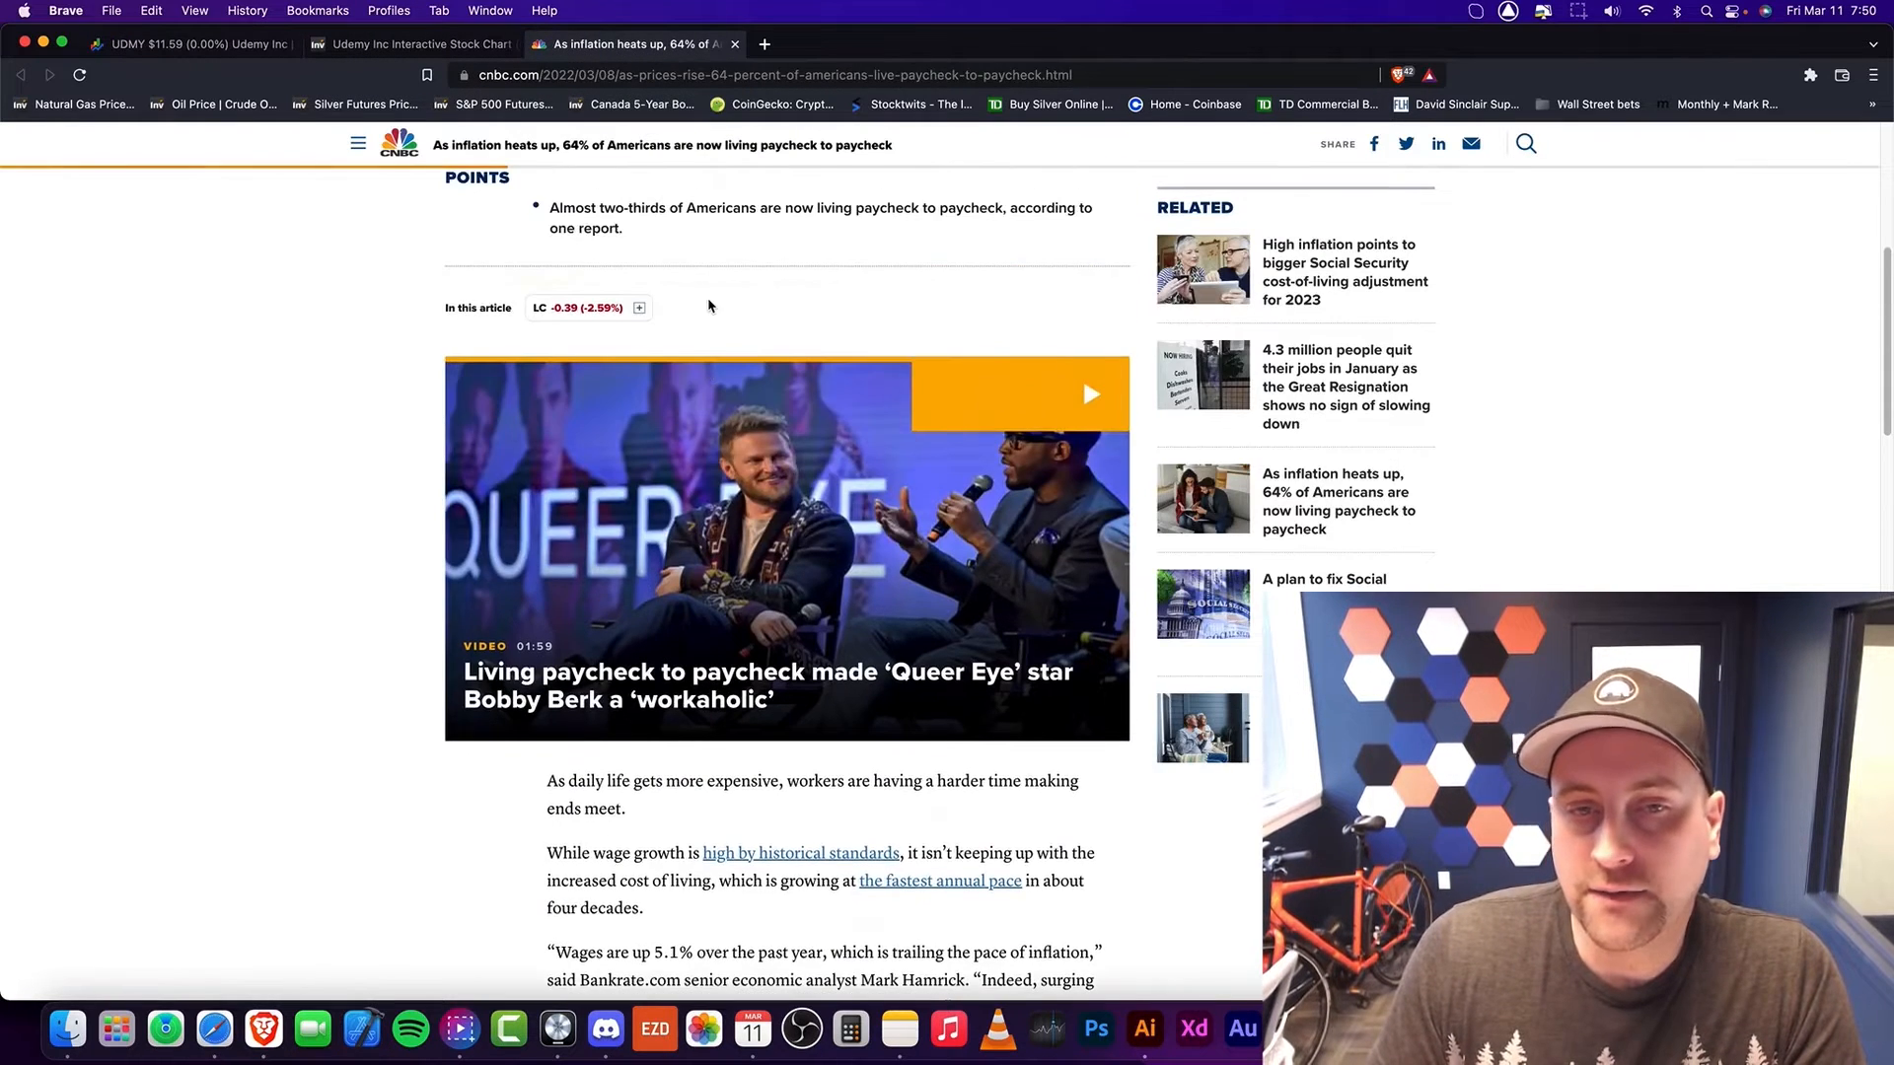
left_click(560, 146)
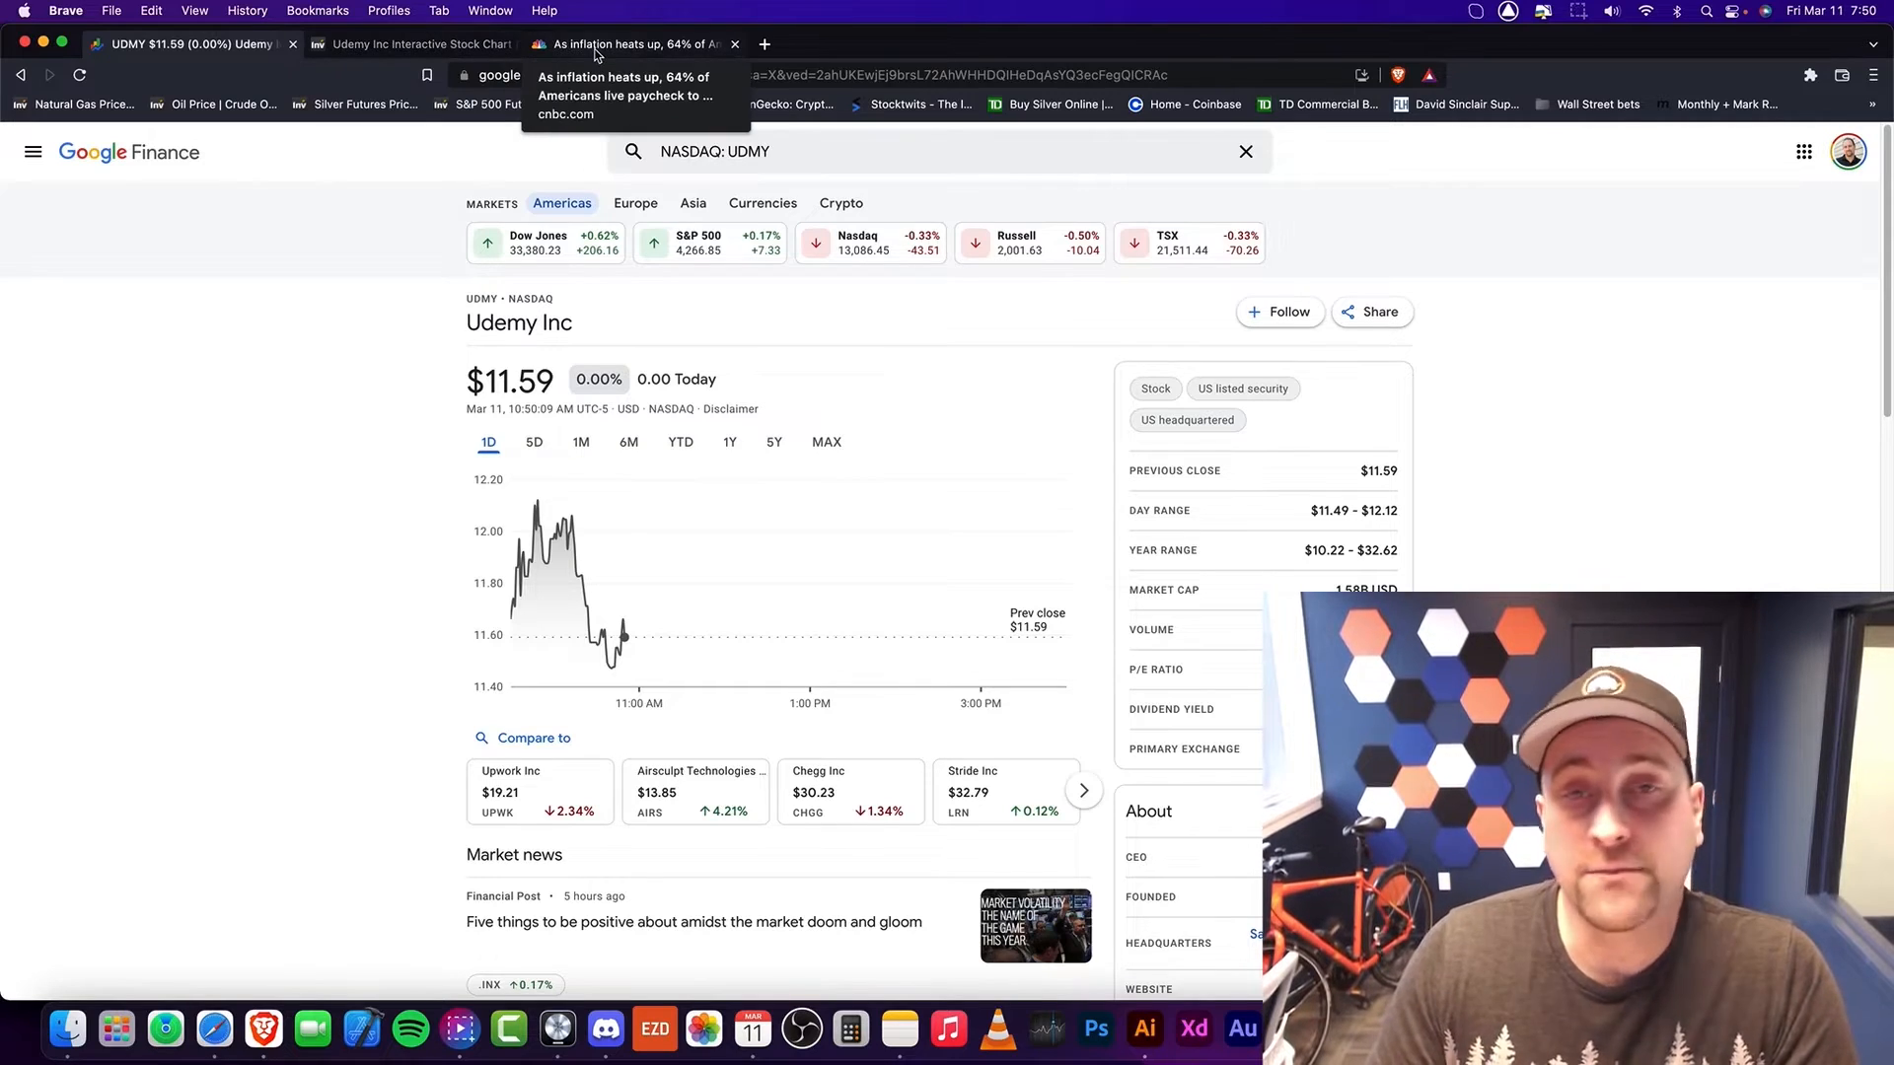
left_click(627, 44)
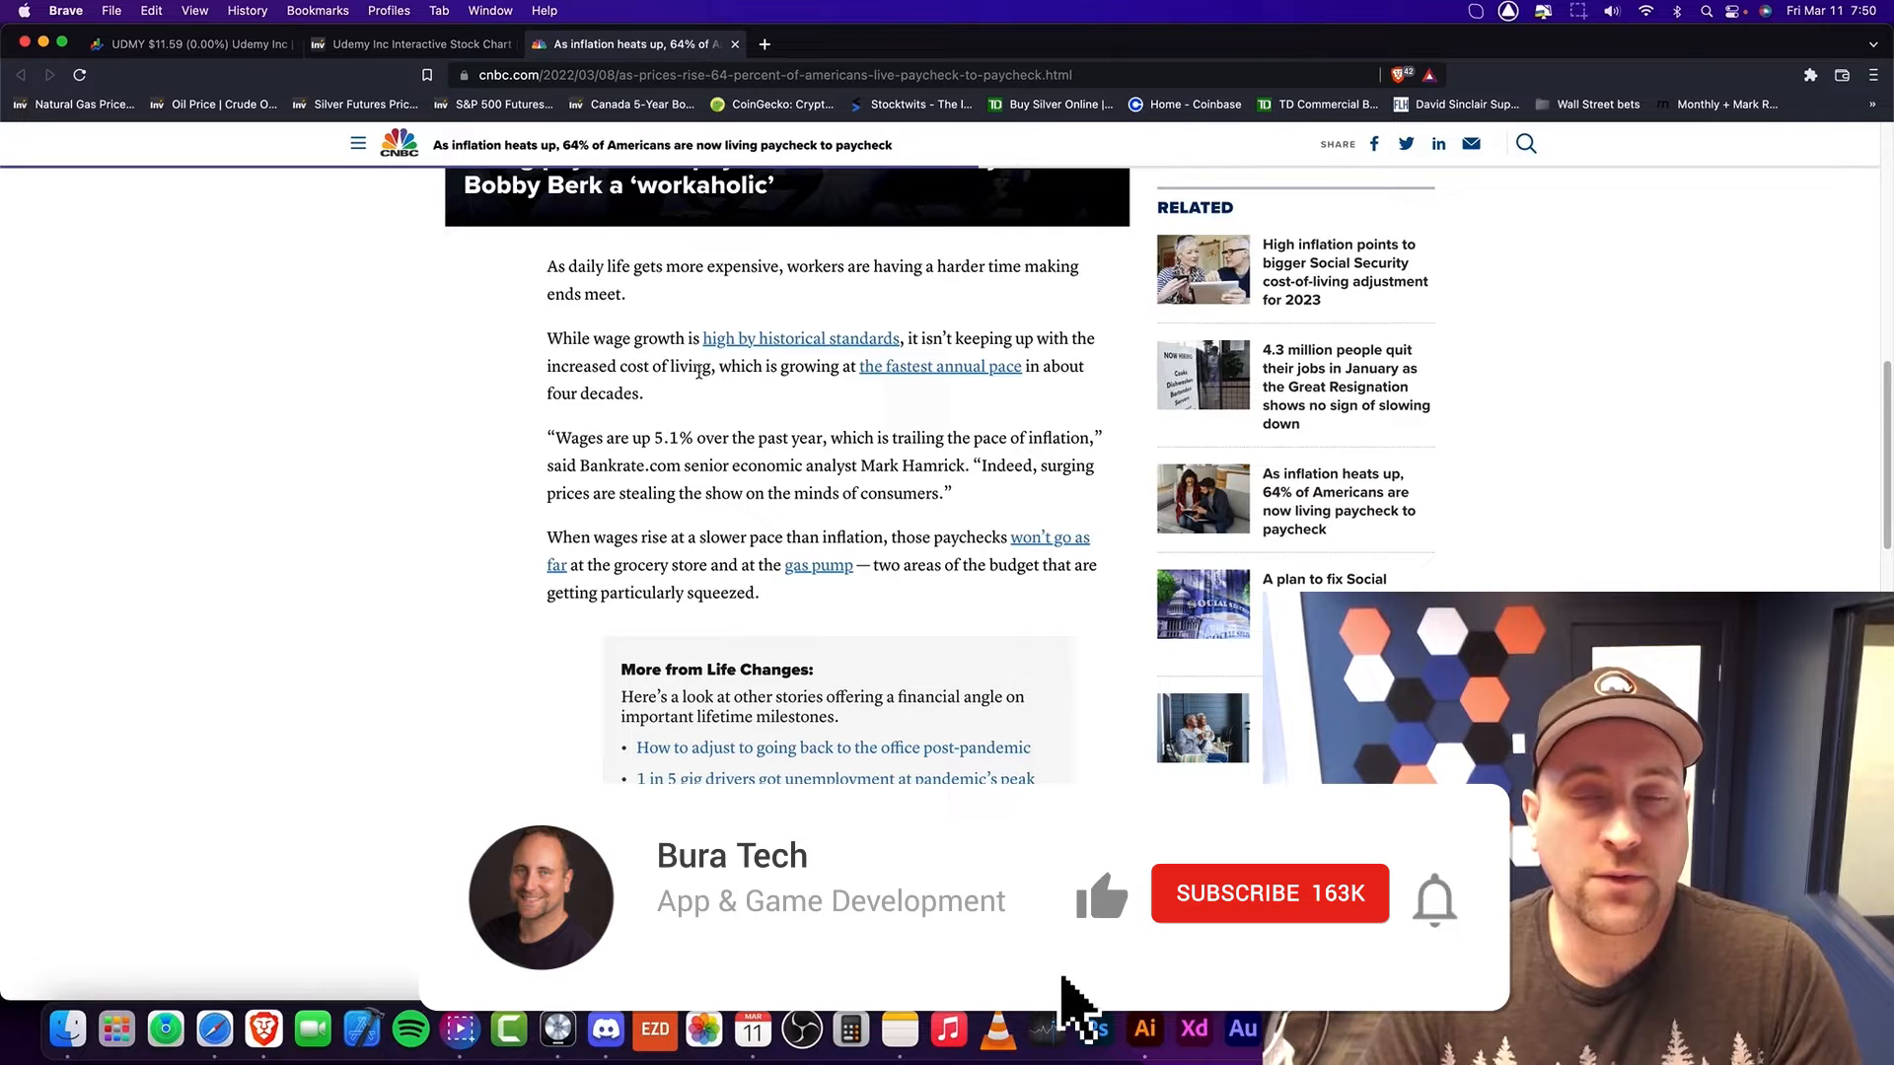
left_click(1271, 893)
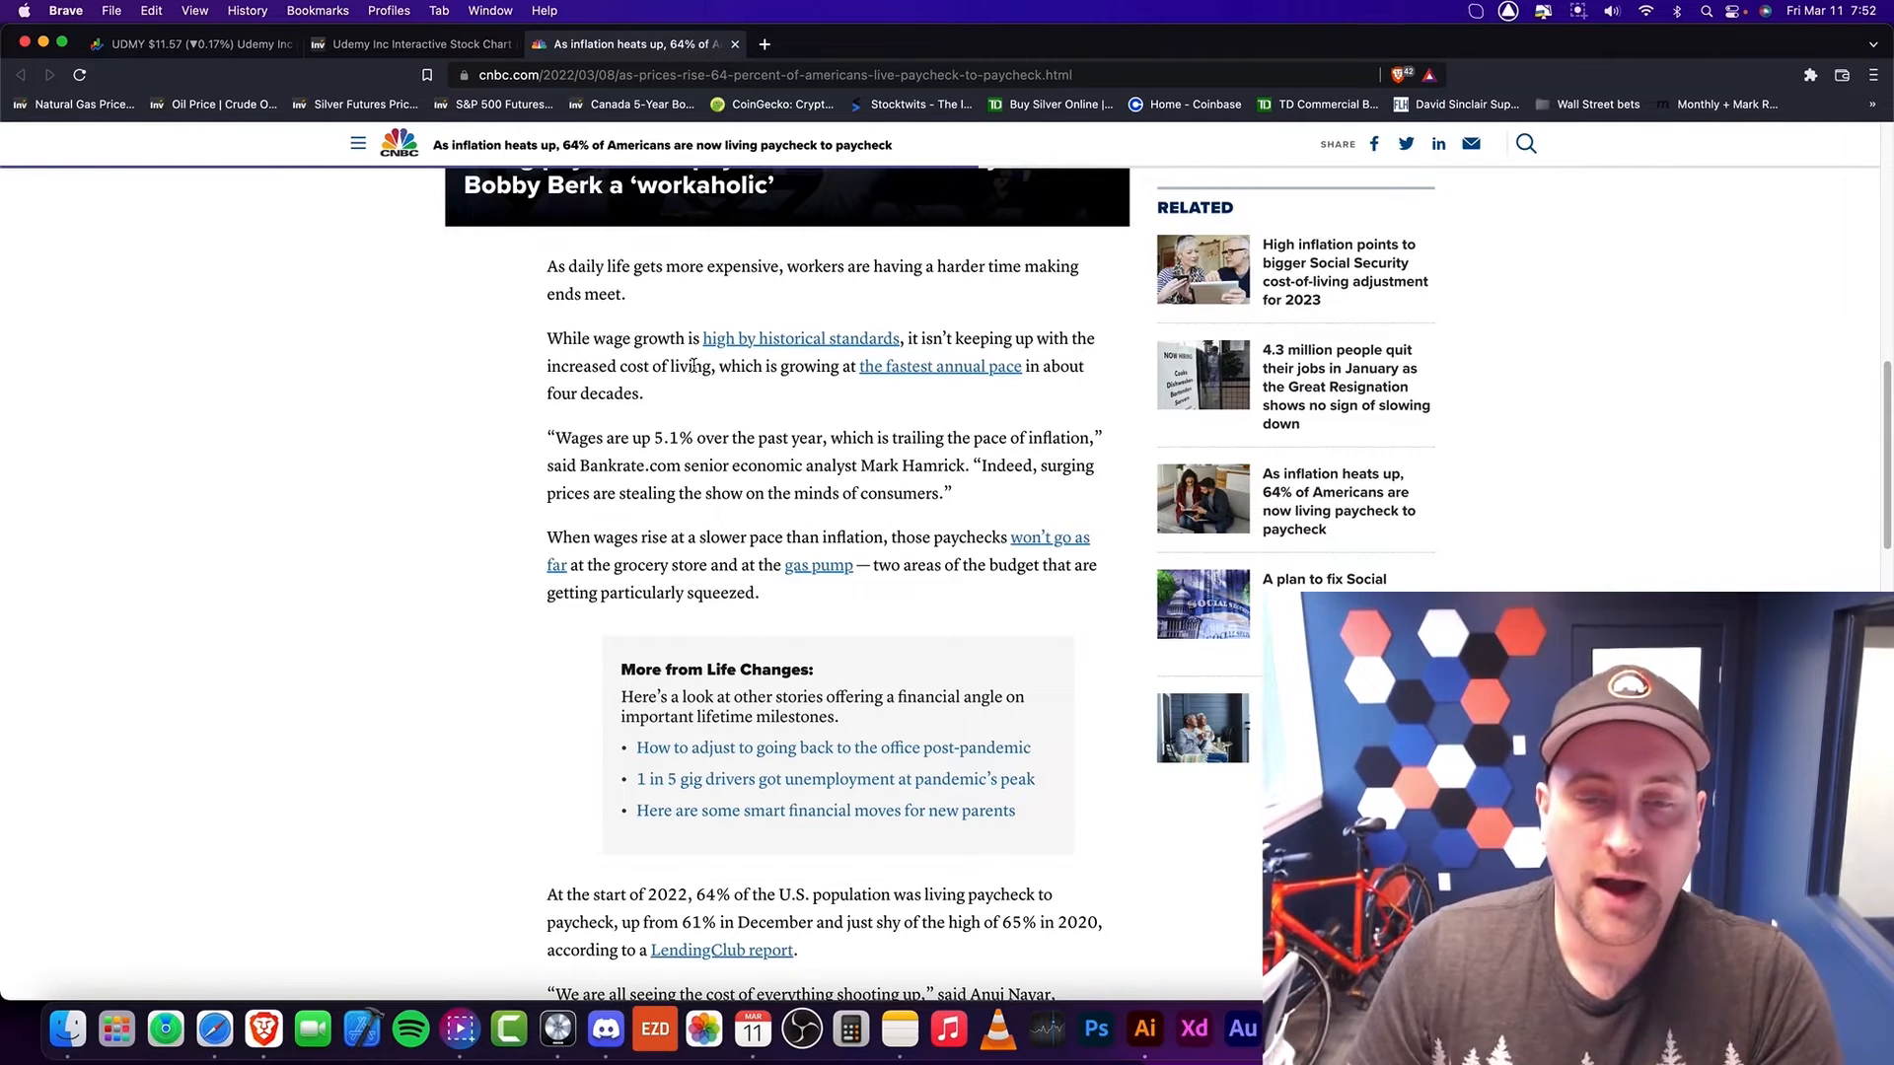
mouse_move(691, 470)
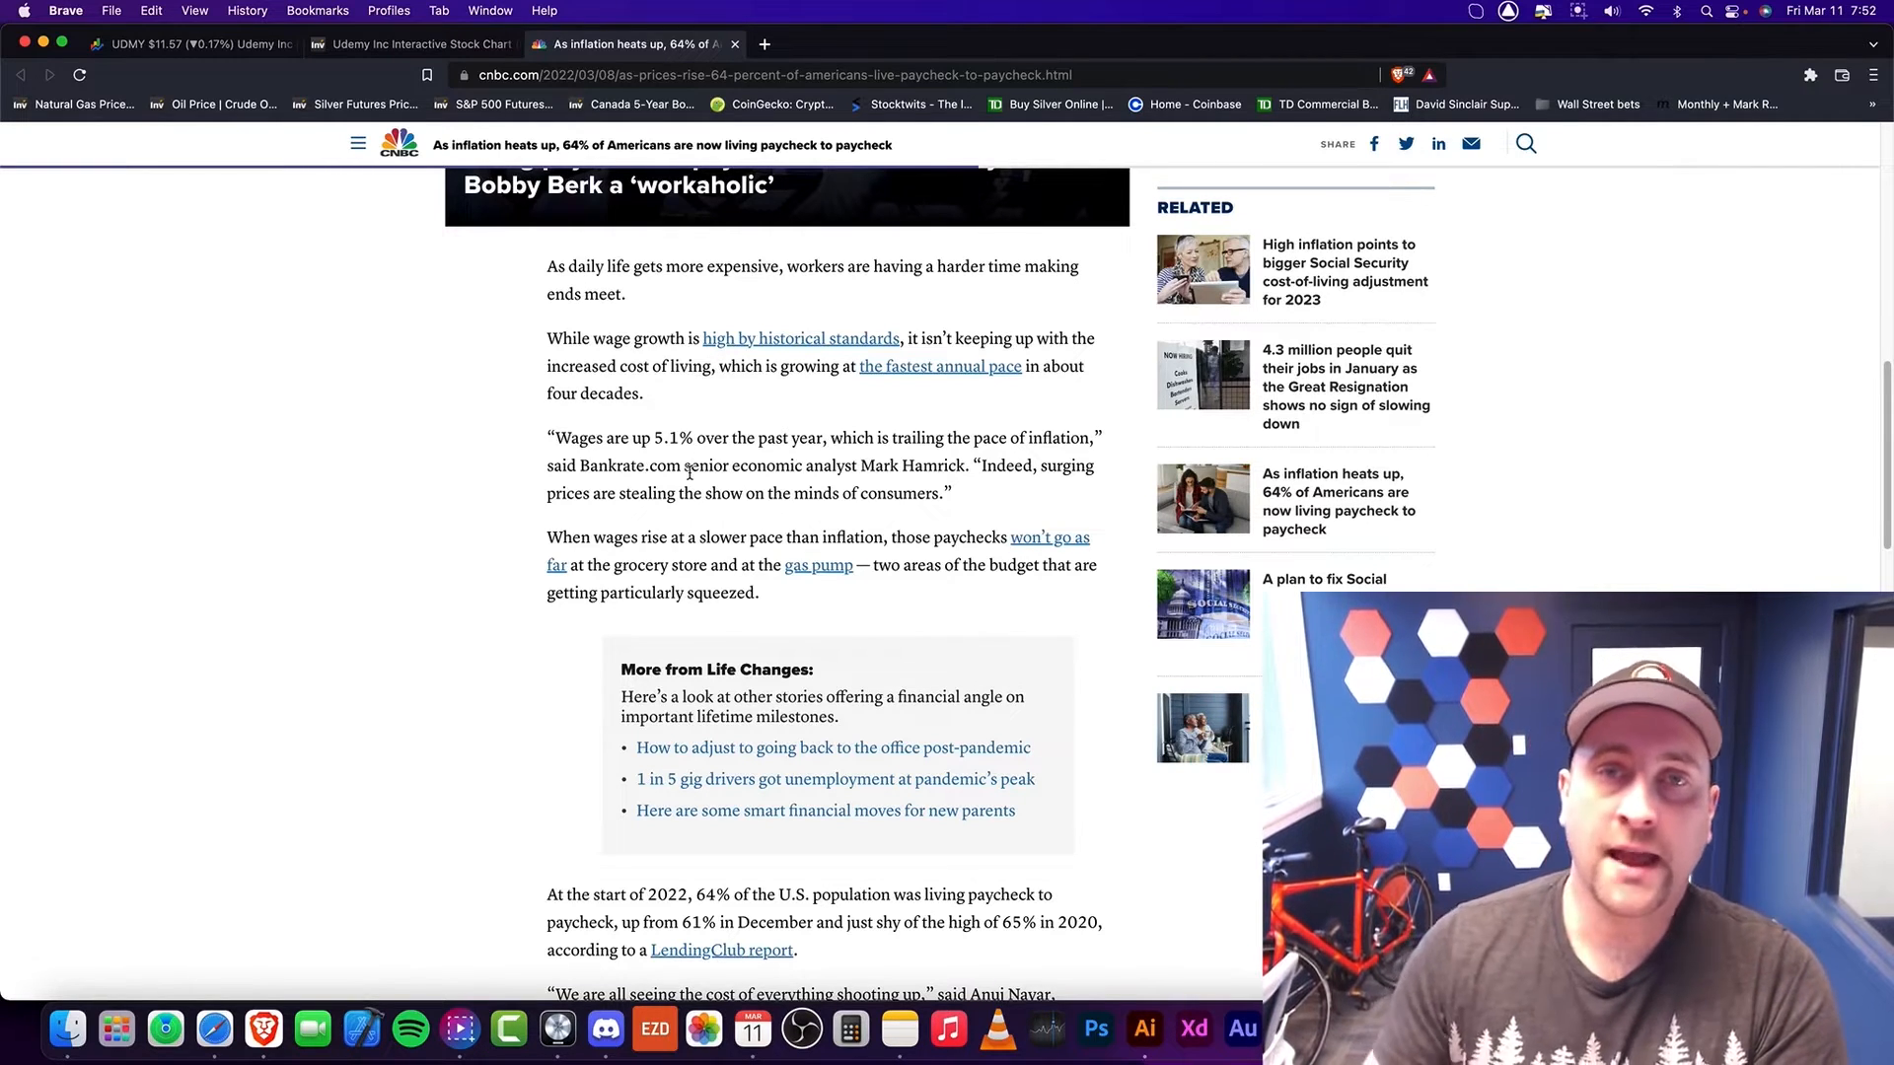
mouse_move(525, 383)
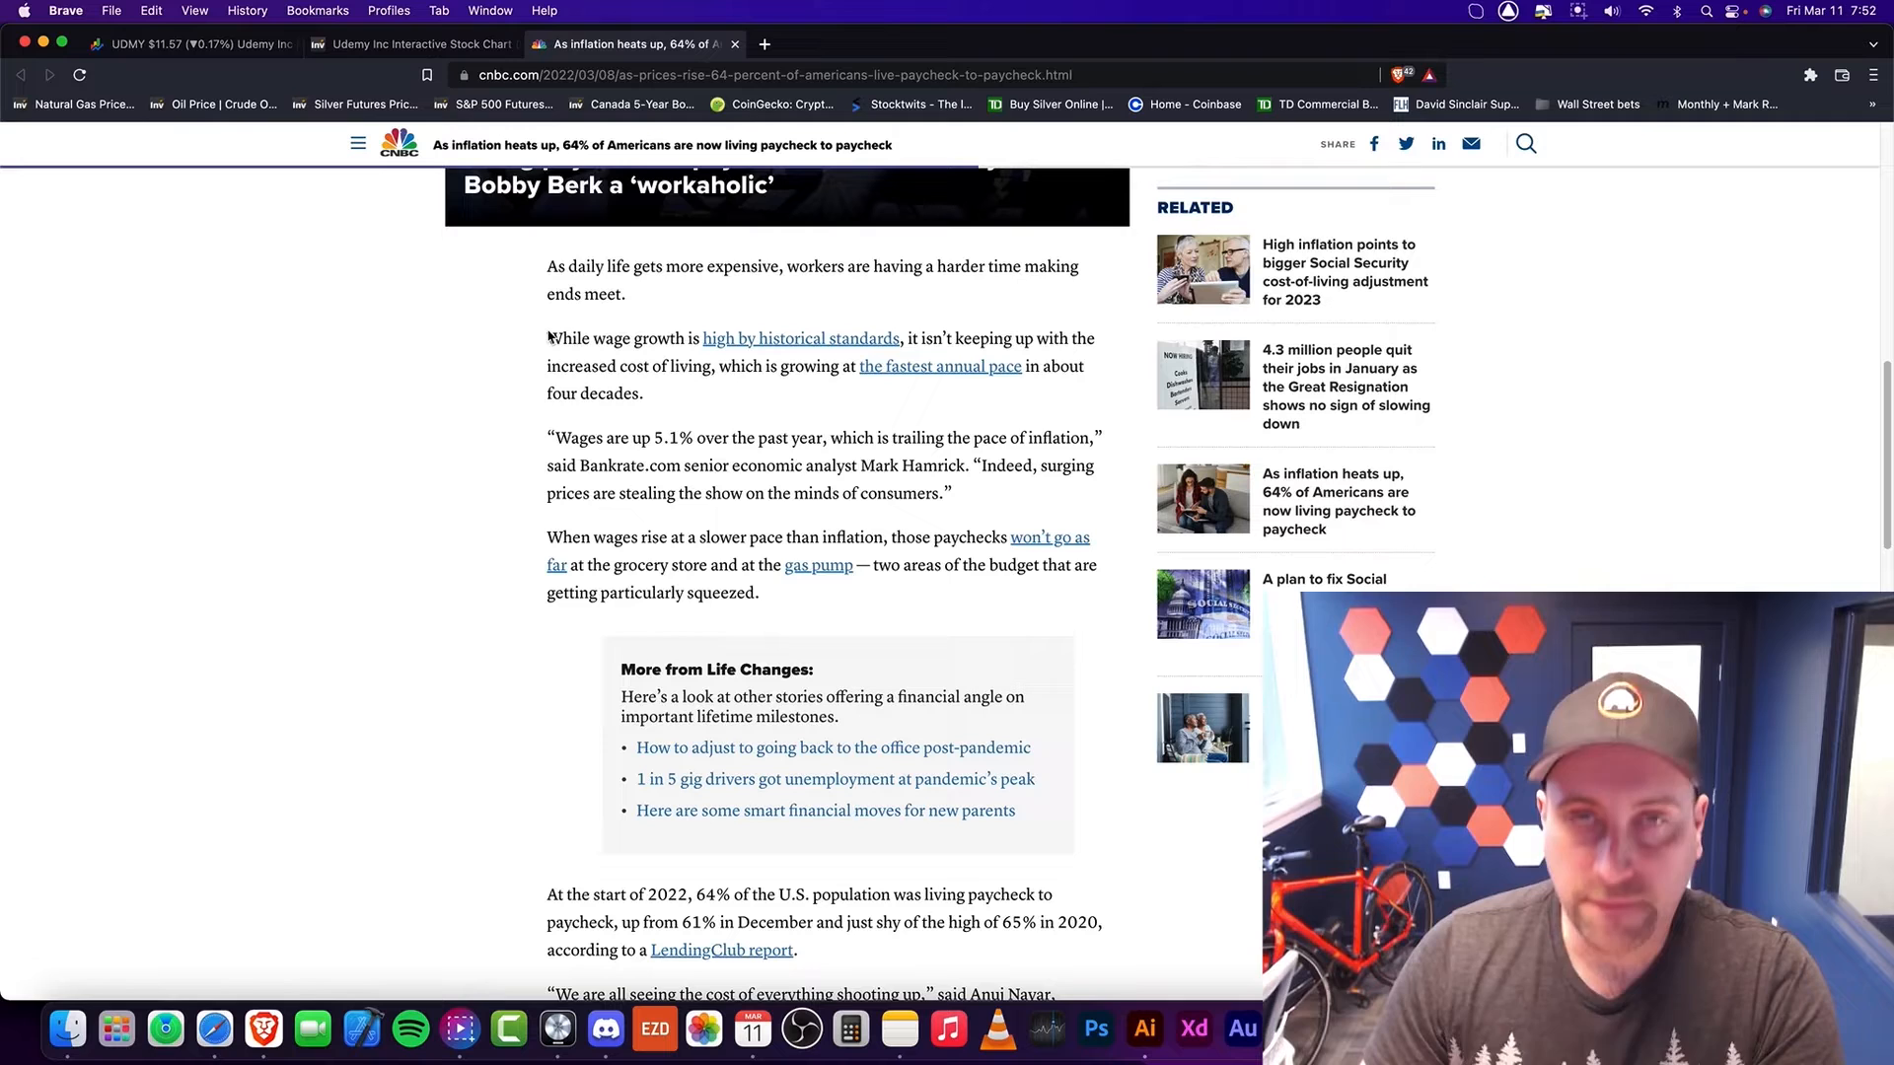
Step: Return to the CNBC article and scroll toward its 'Inflation is outpacing wage growth' chart
double_click(800, 339)
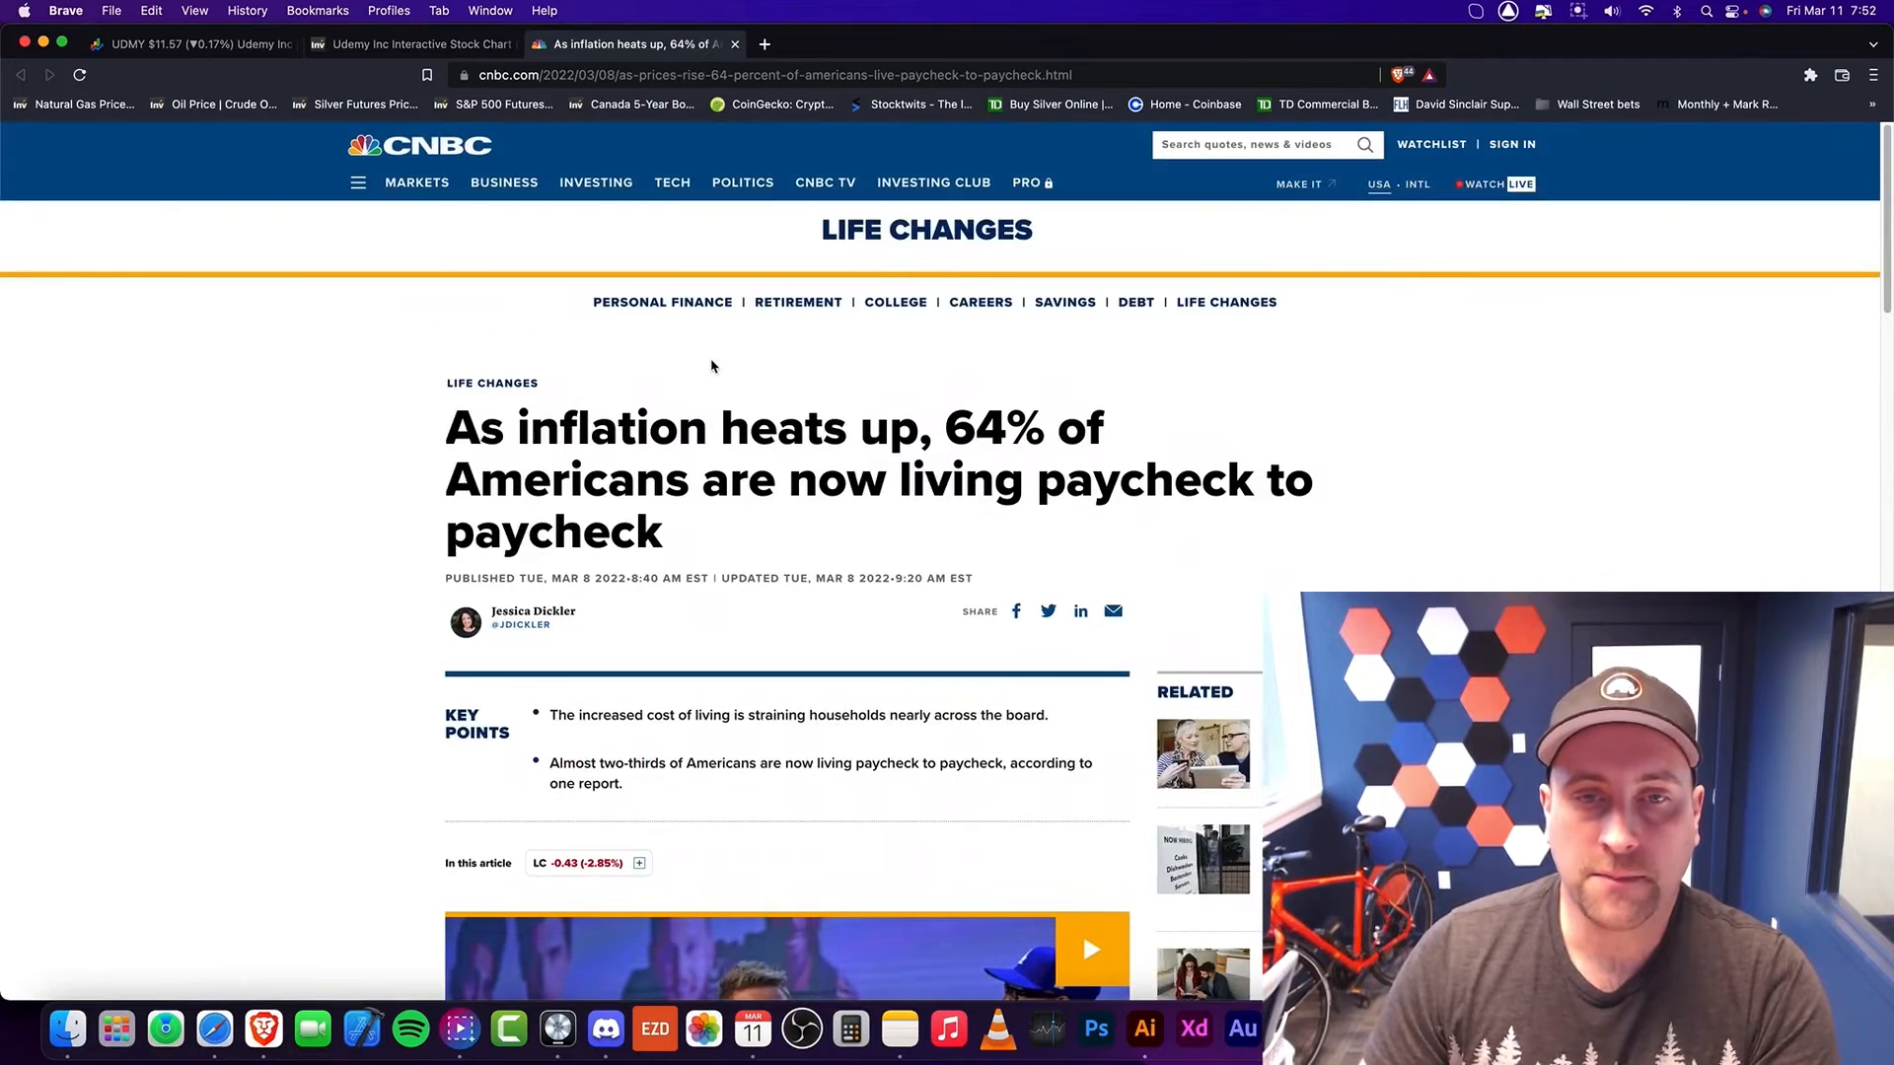
scroll("down", 3)
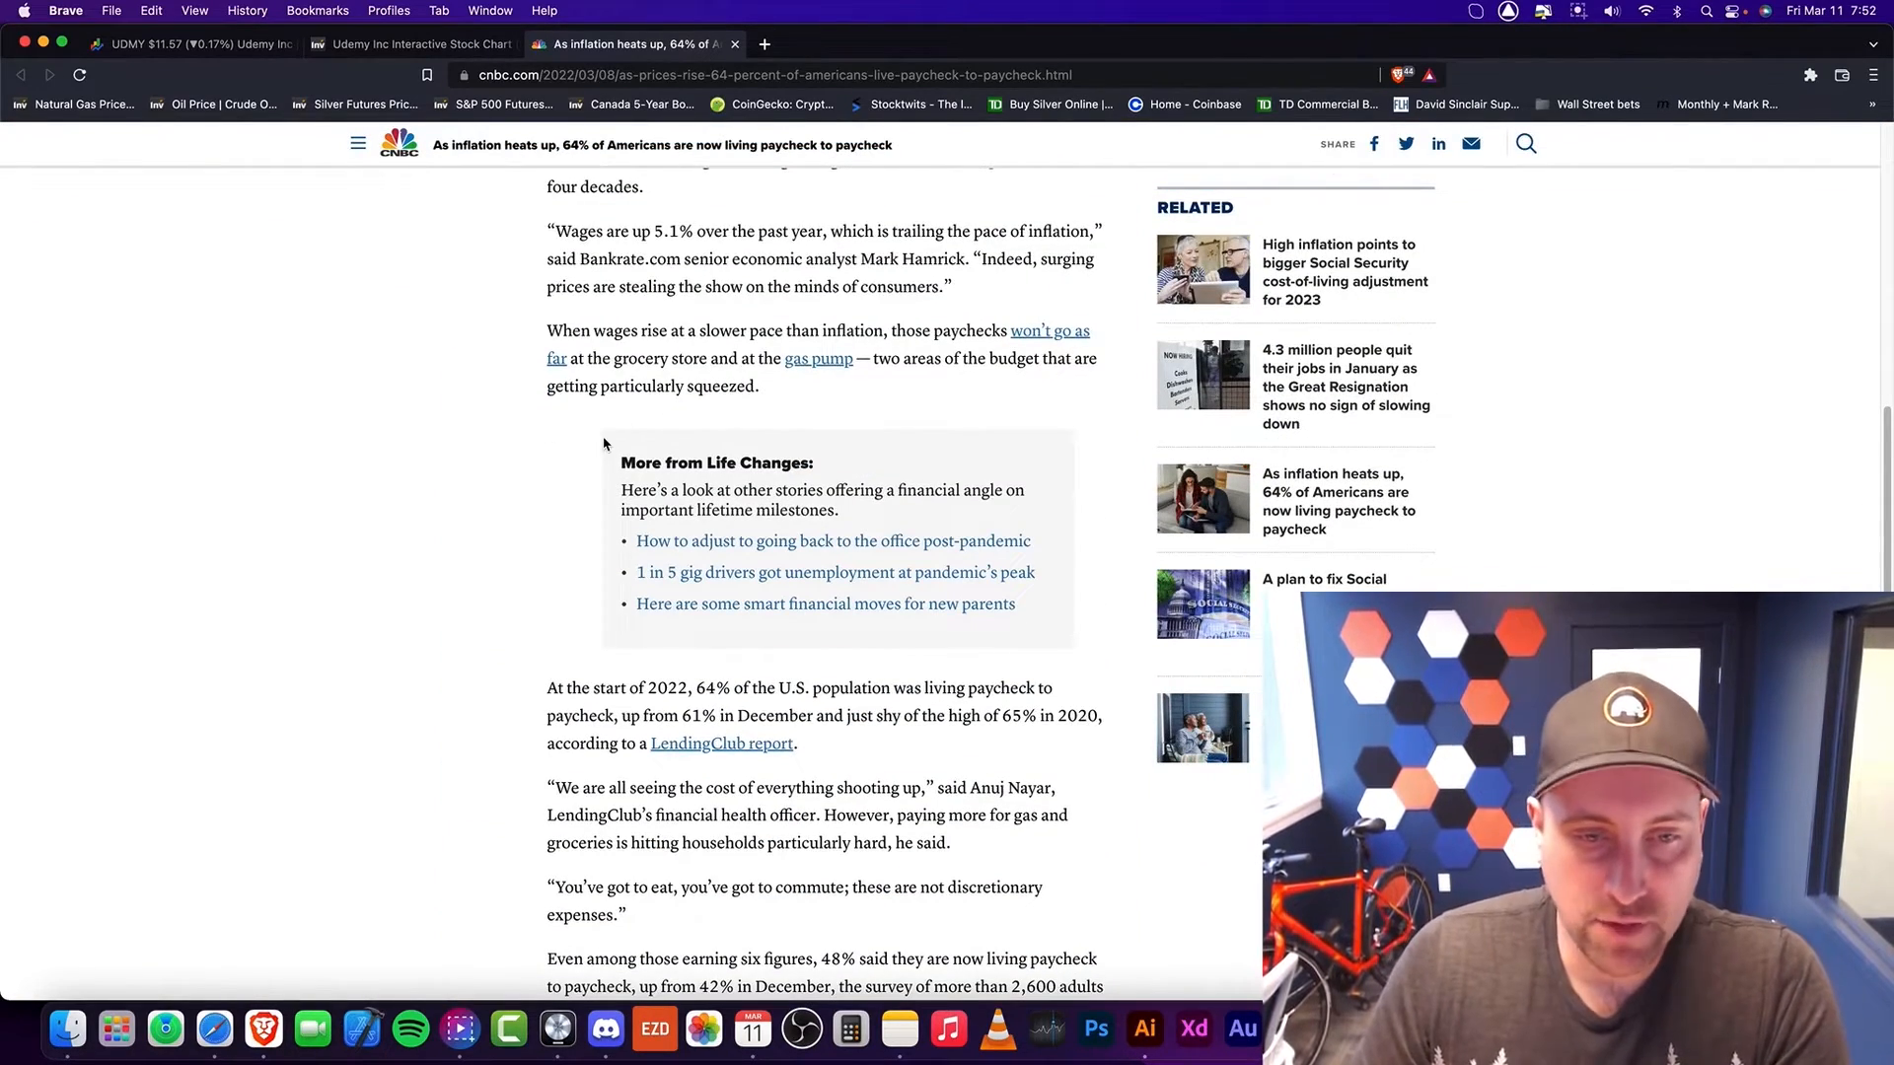
scroll("down", 3)
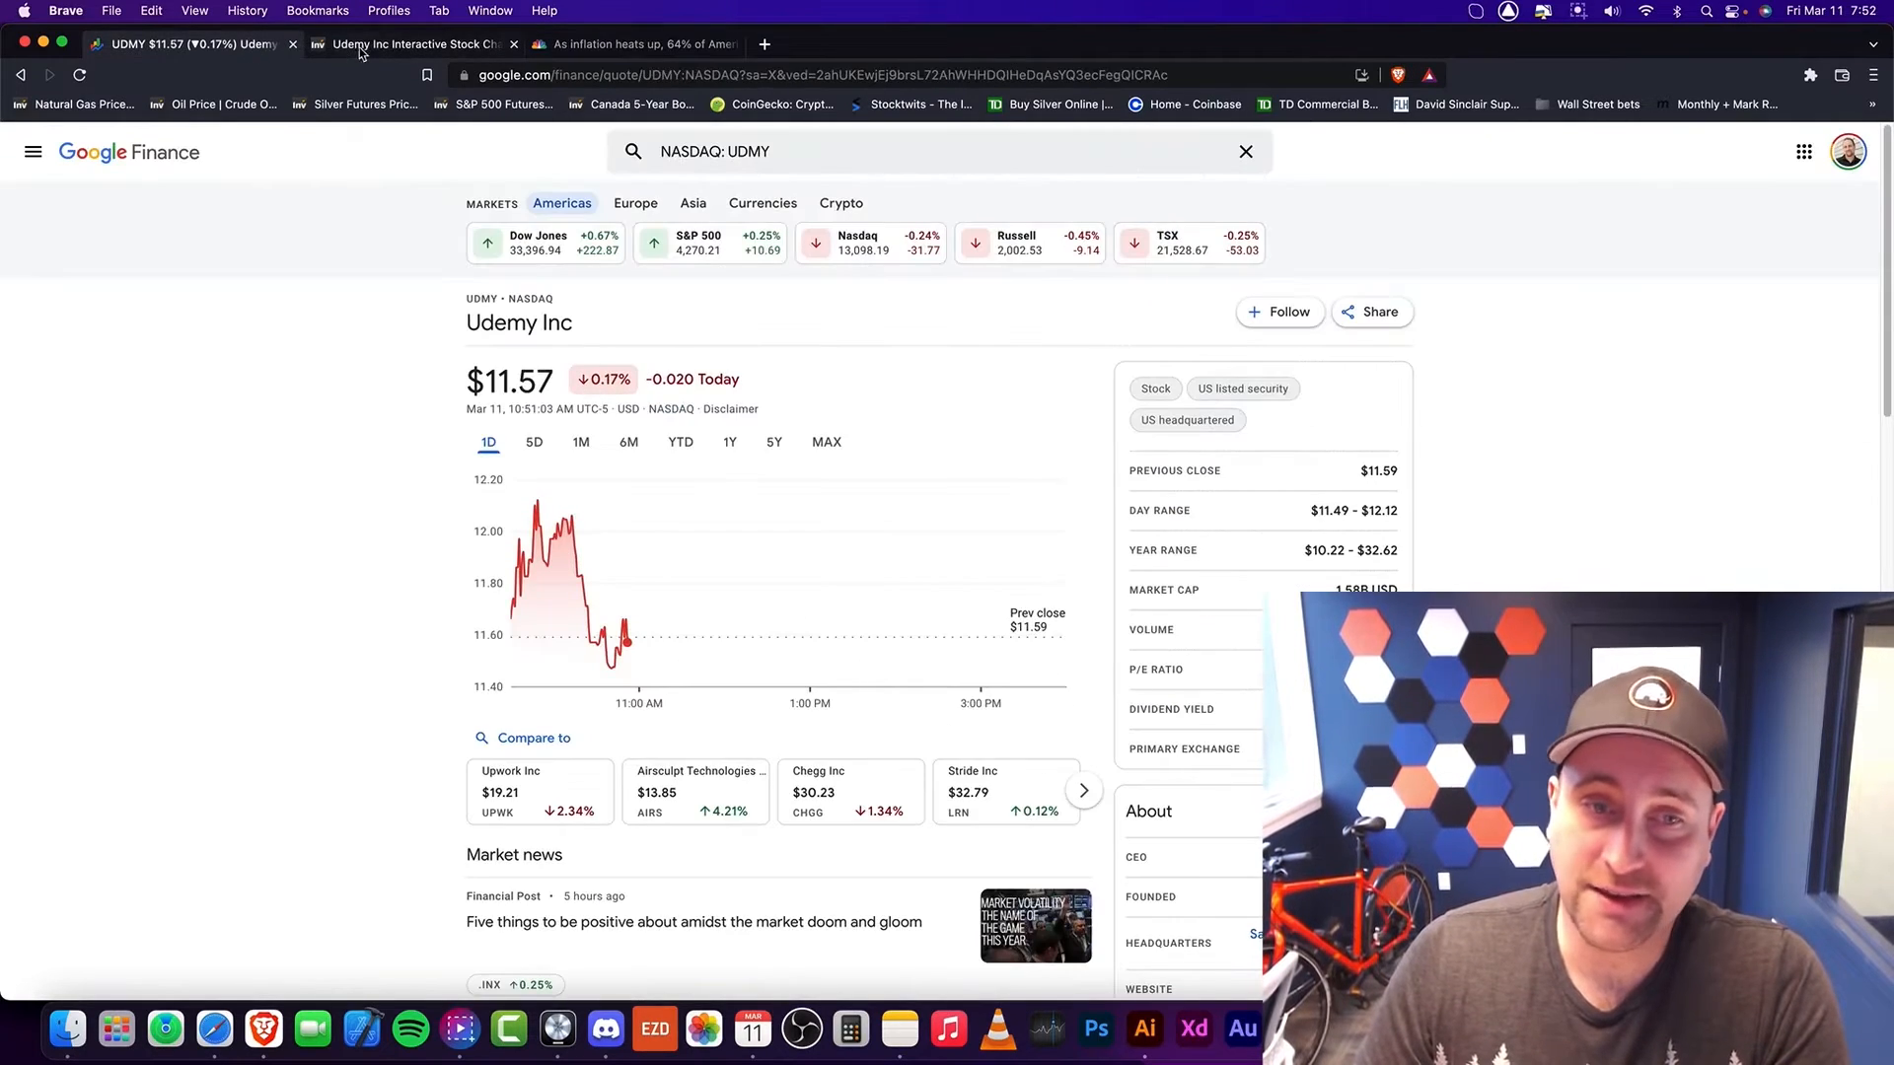
left_click(639, 43)
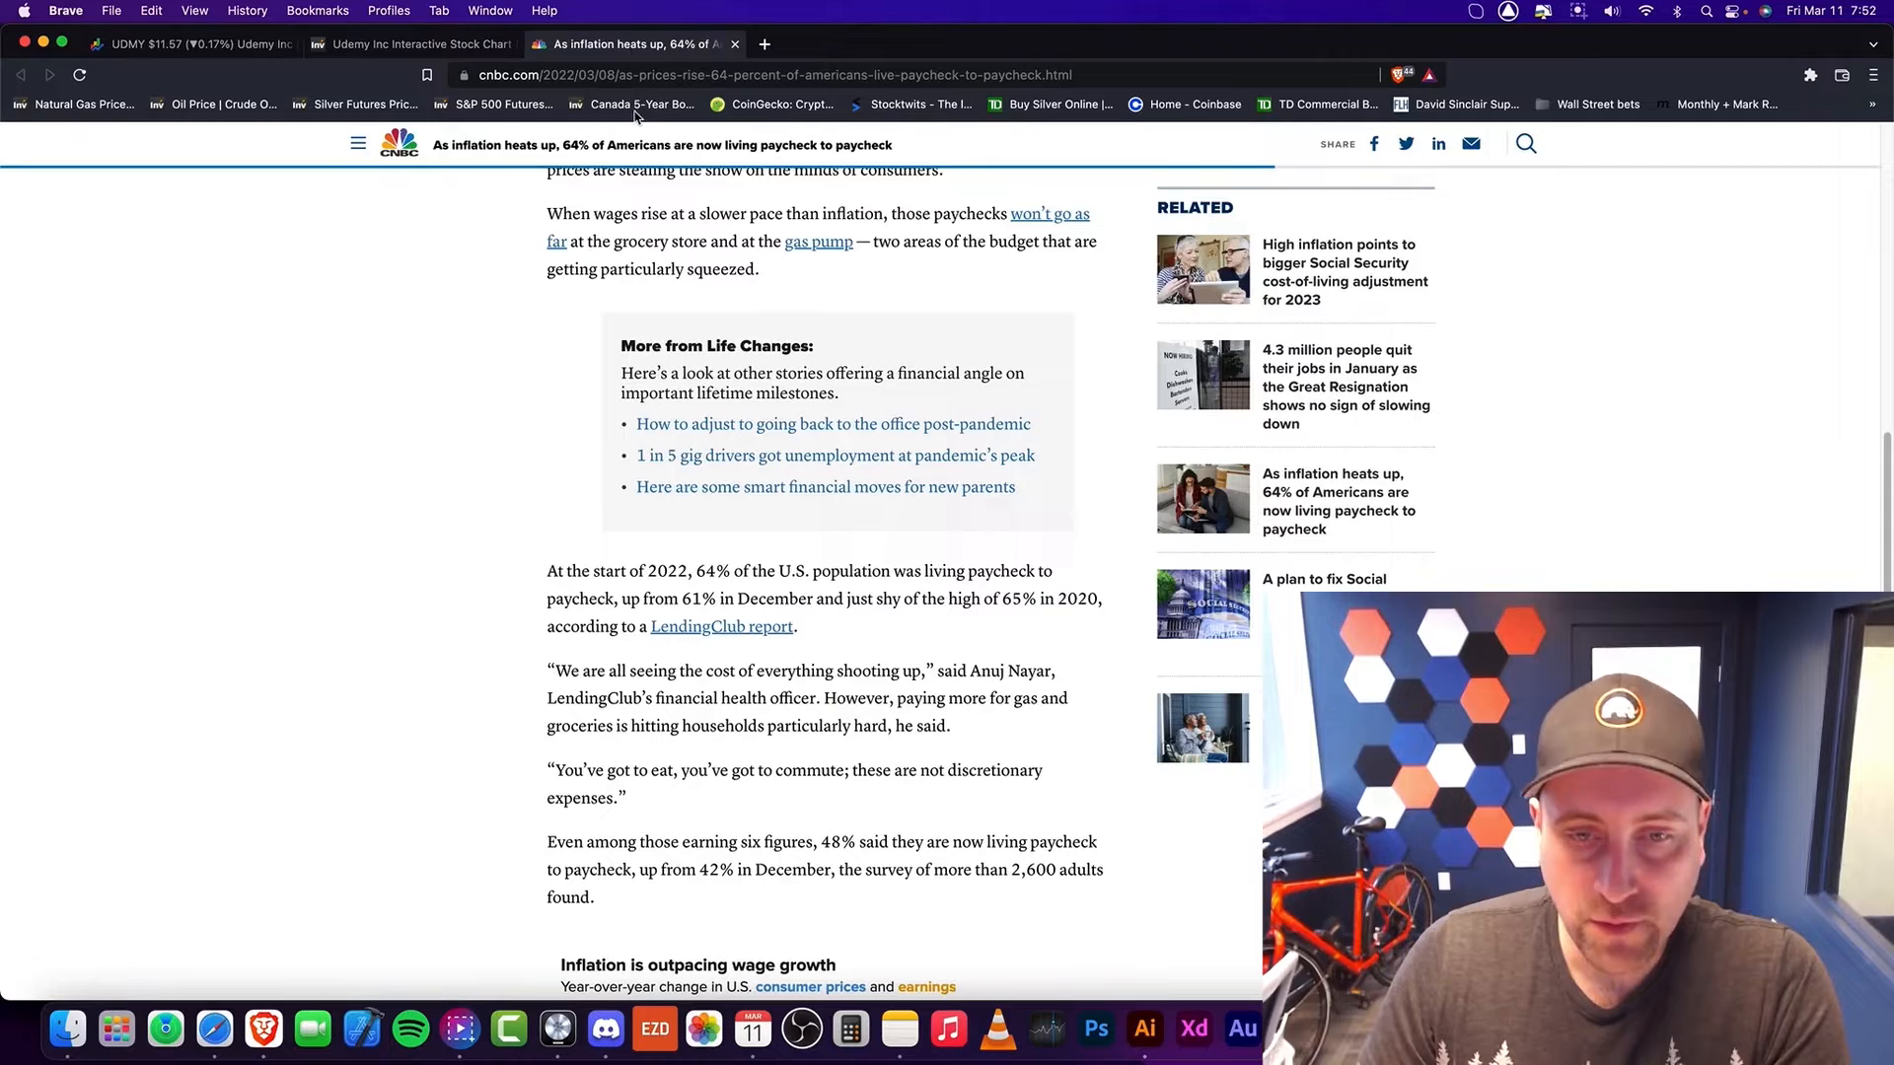
scroll("down", 3)
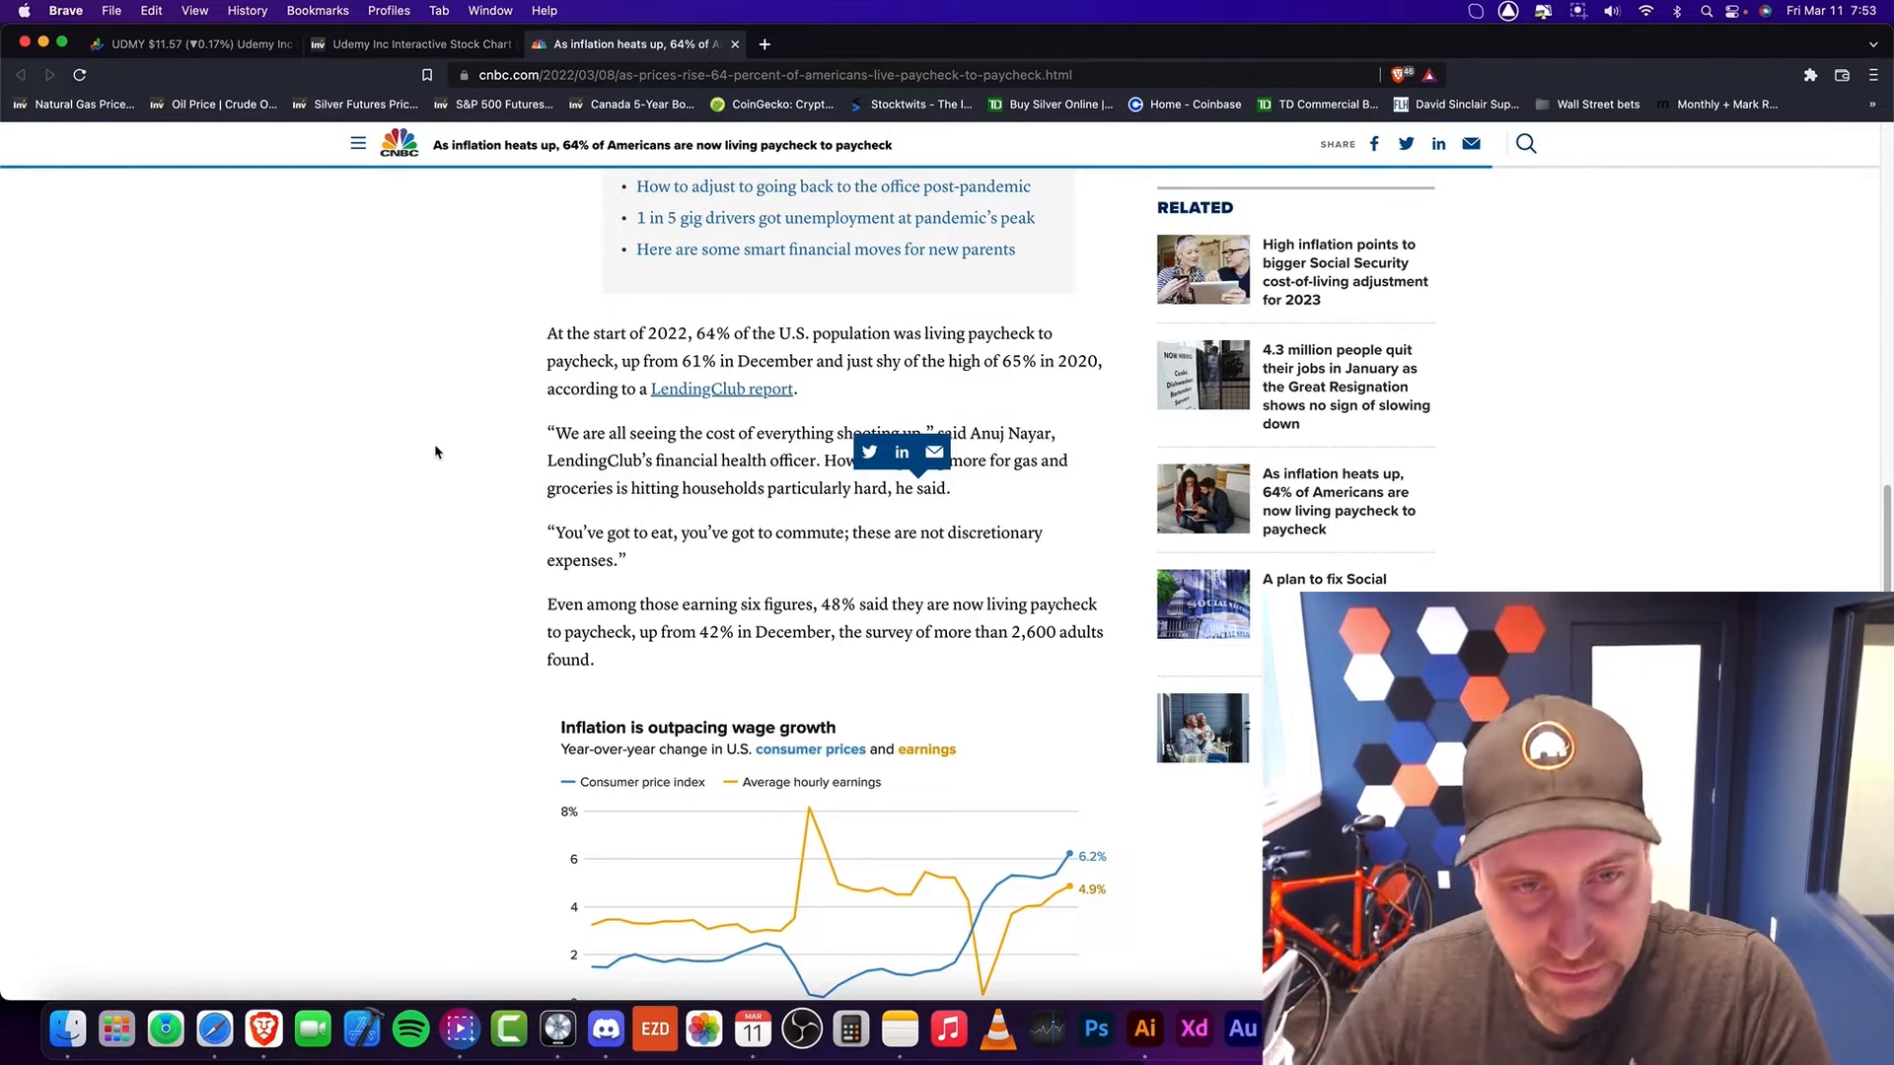
mouse_move(532, 530)
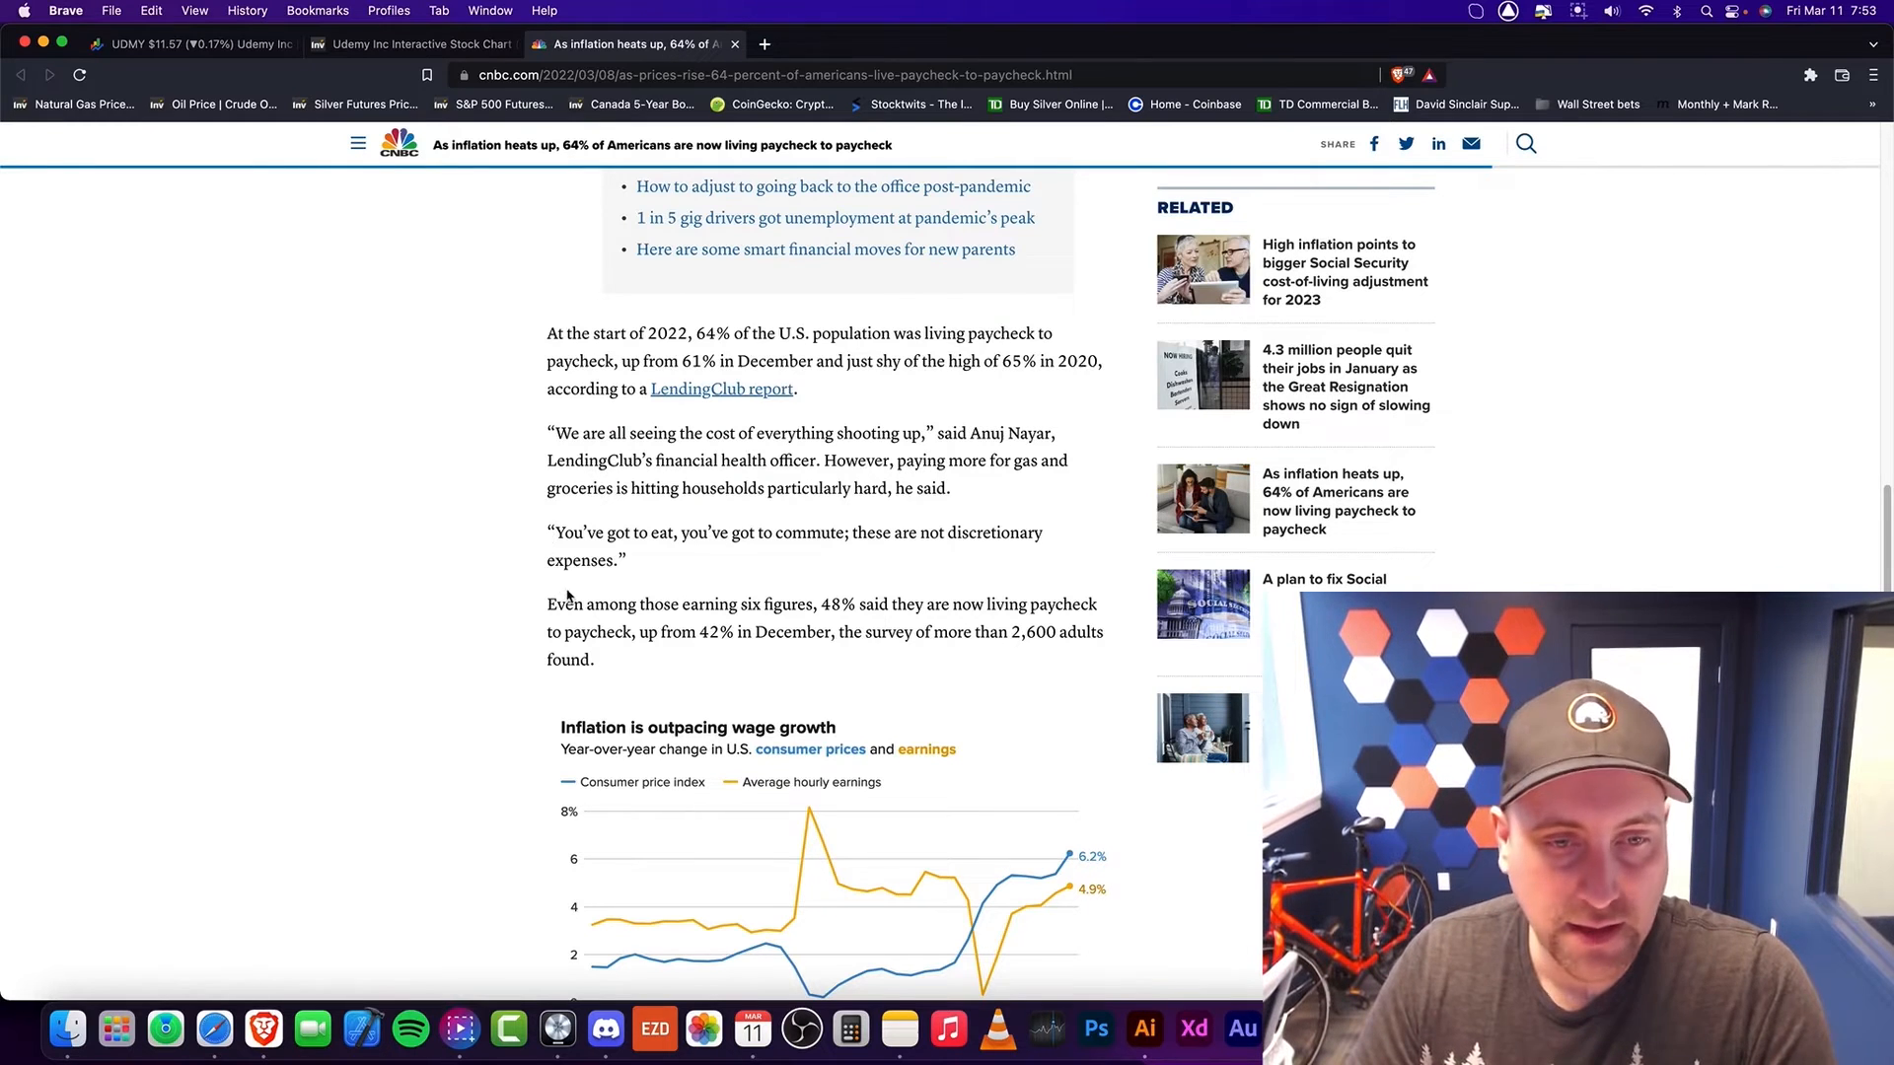
Step: Read past the CPI-vs-earnings chart and $122,000 salary figure toward 'More in Life Changes'
scroll("down", 3)
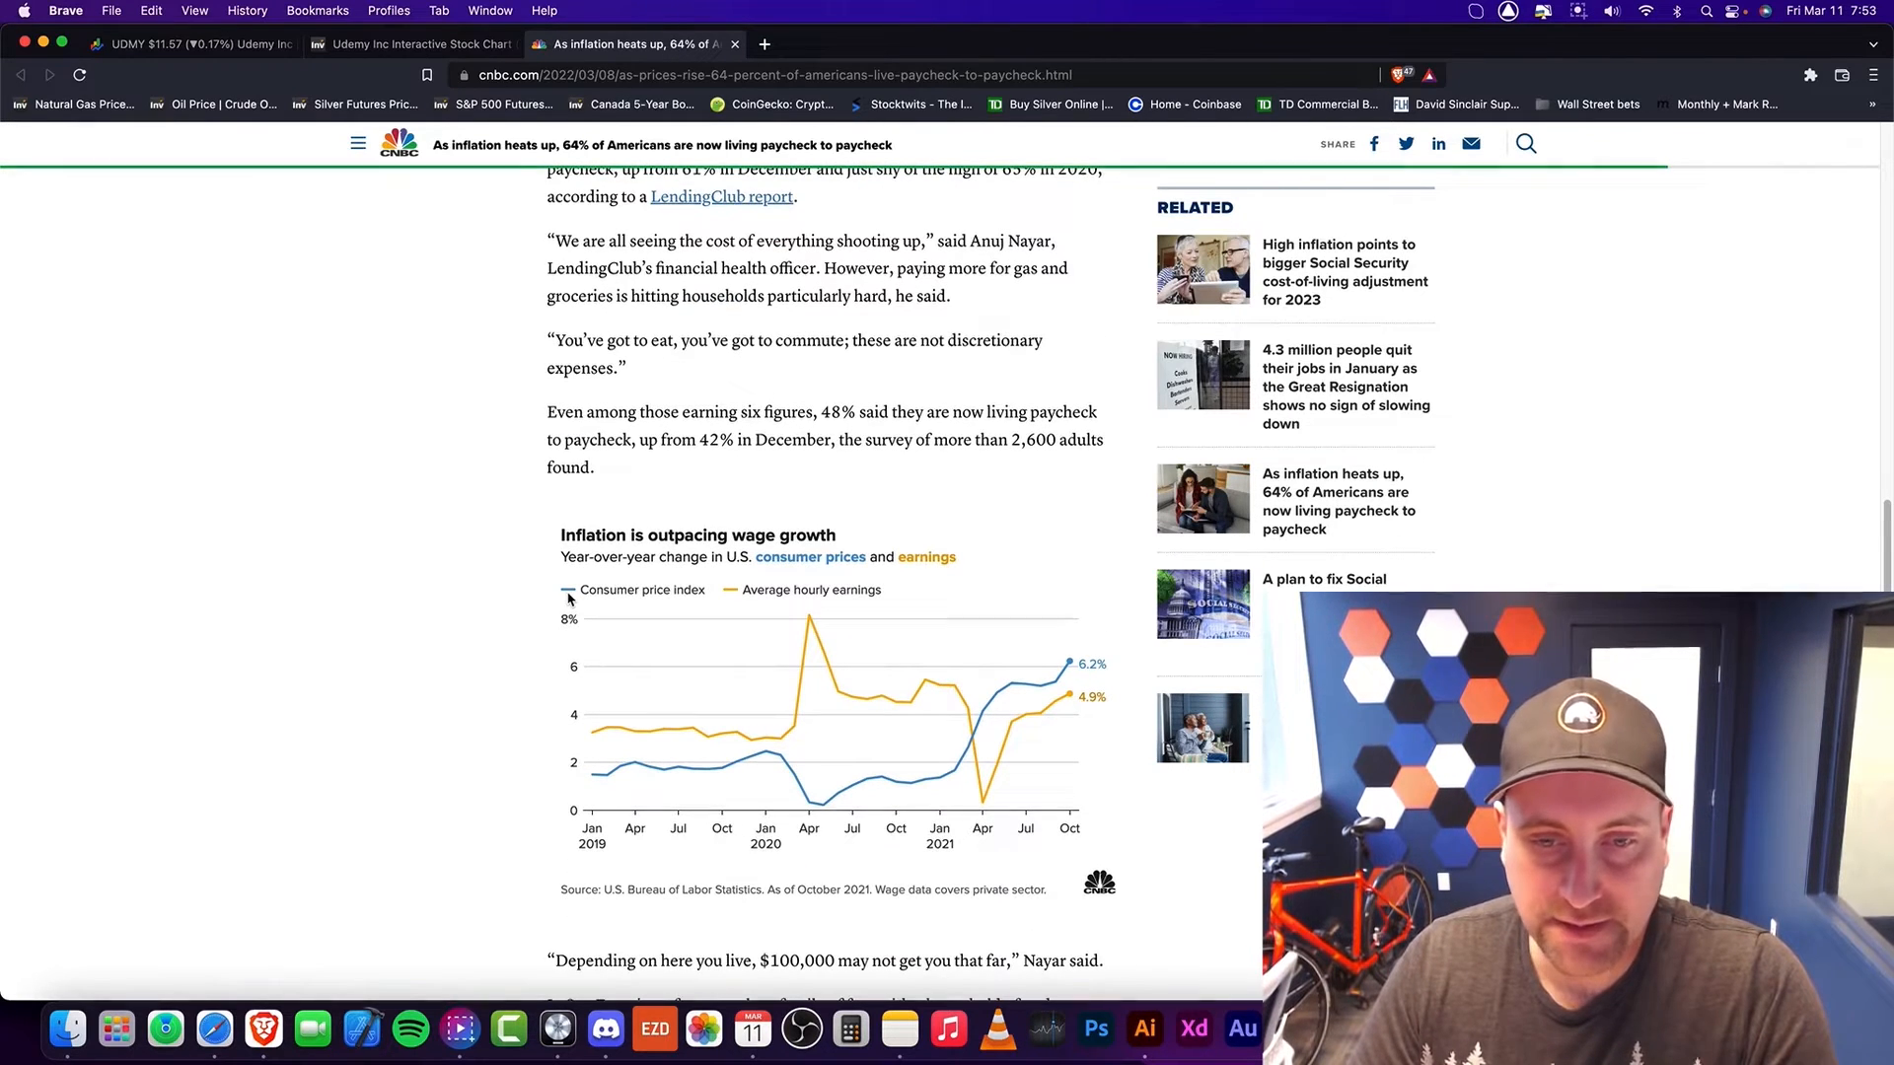
scroll("down", 3)
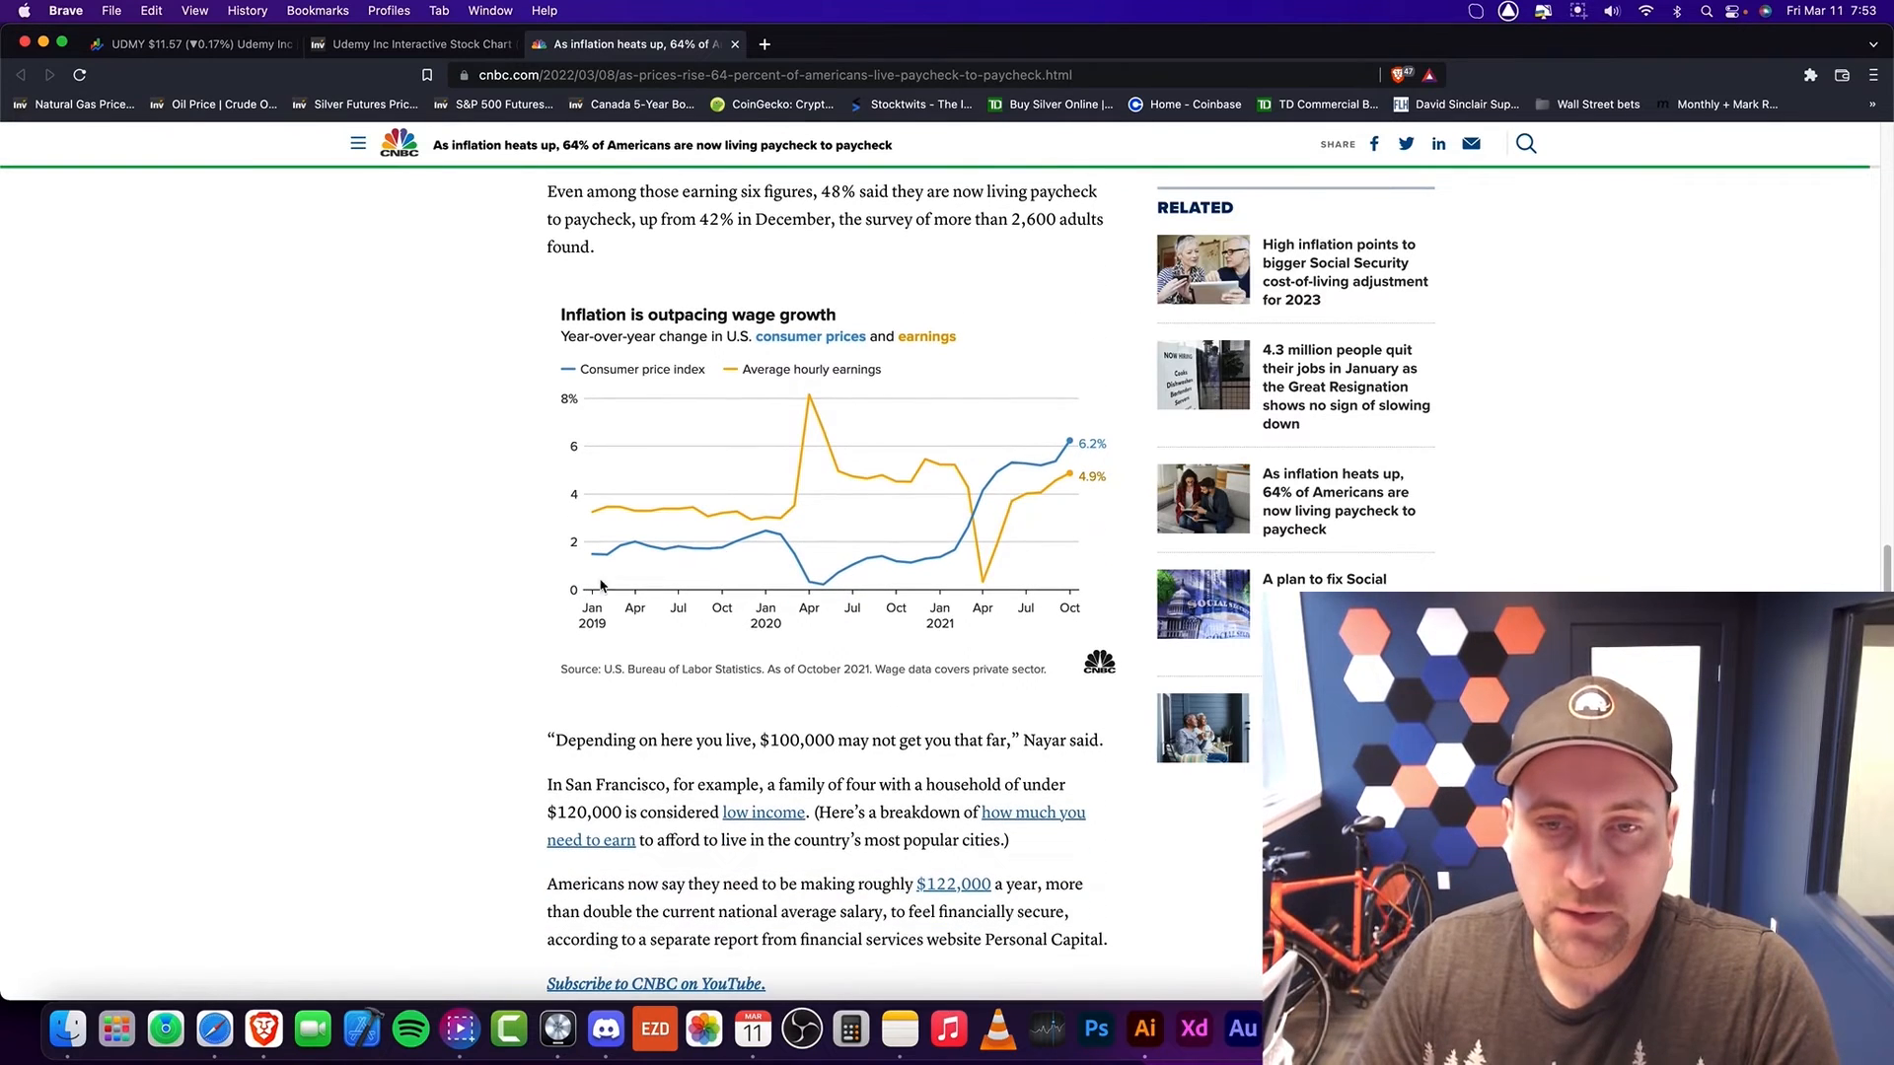
mouse_move(1071, 490)
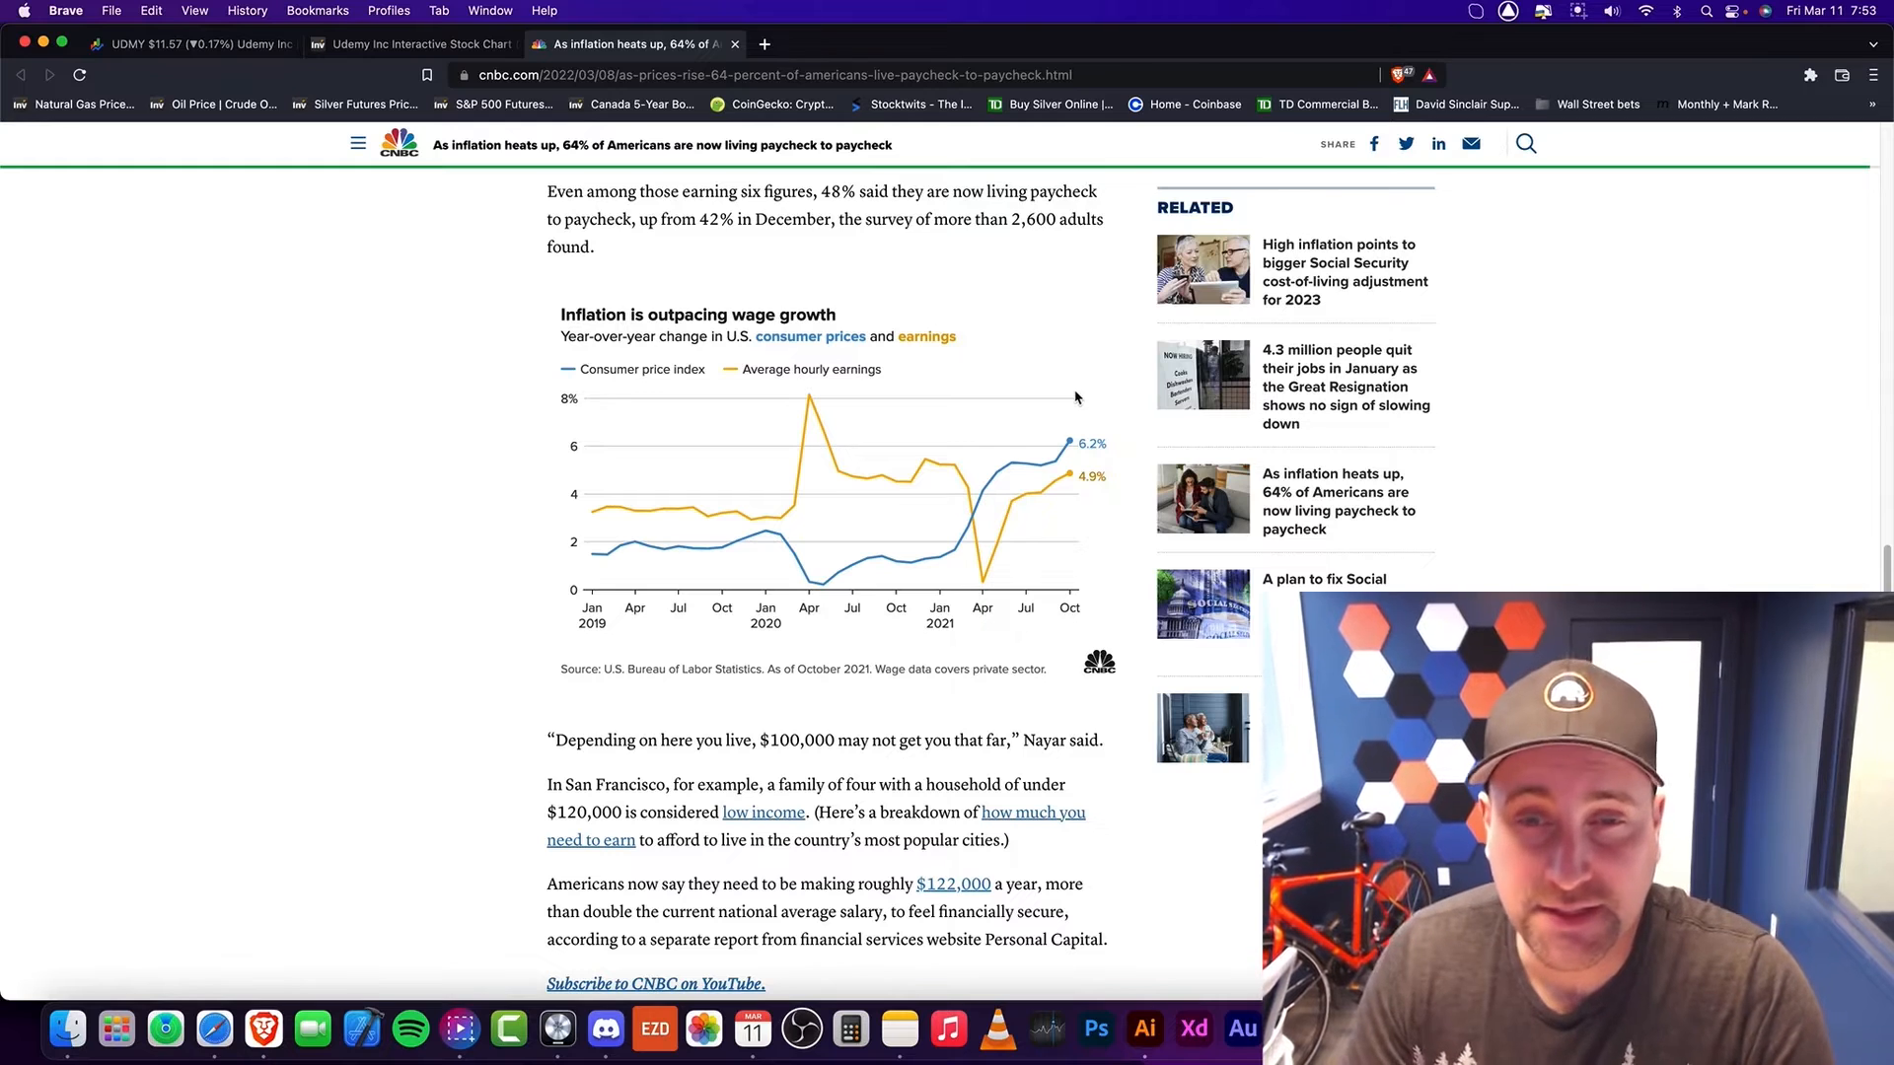
mouse_move(1047, 398)
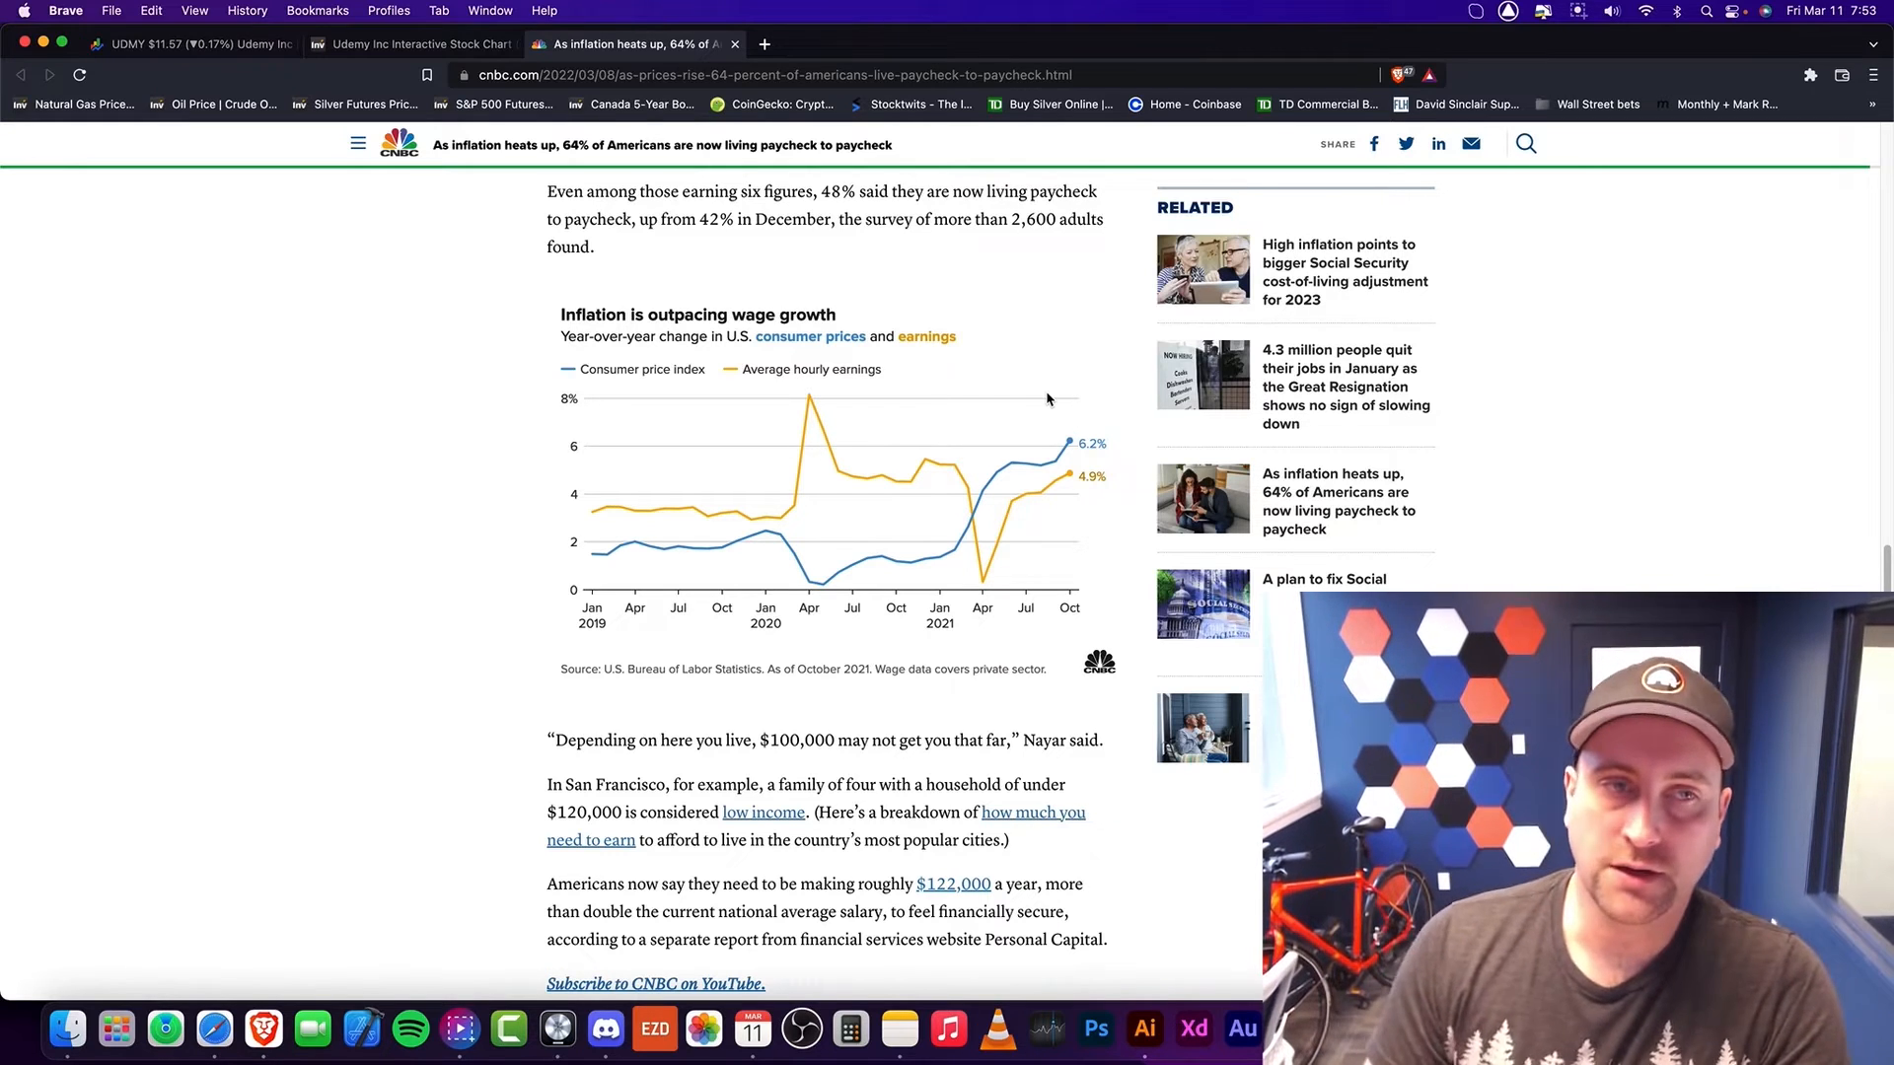
scroll("down", 3)
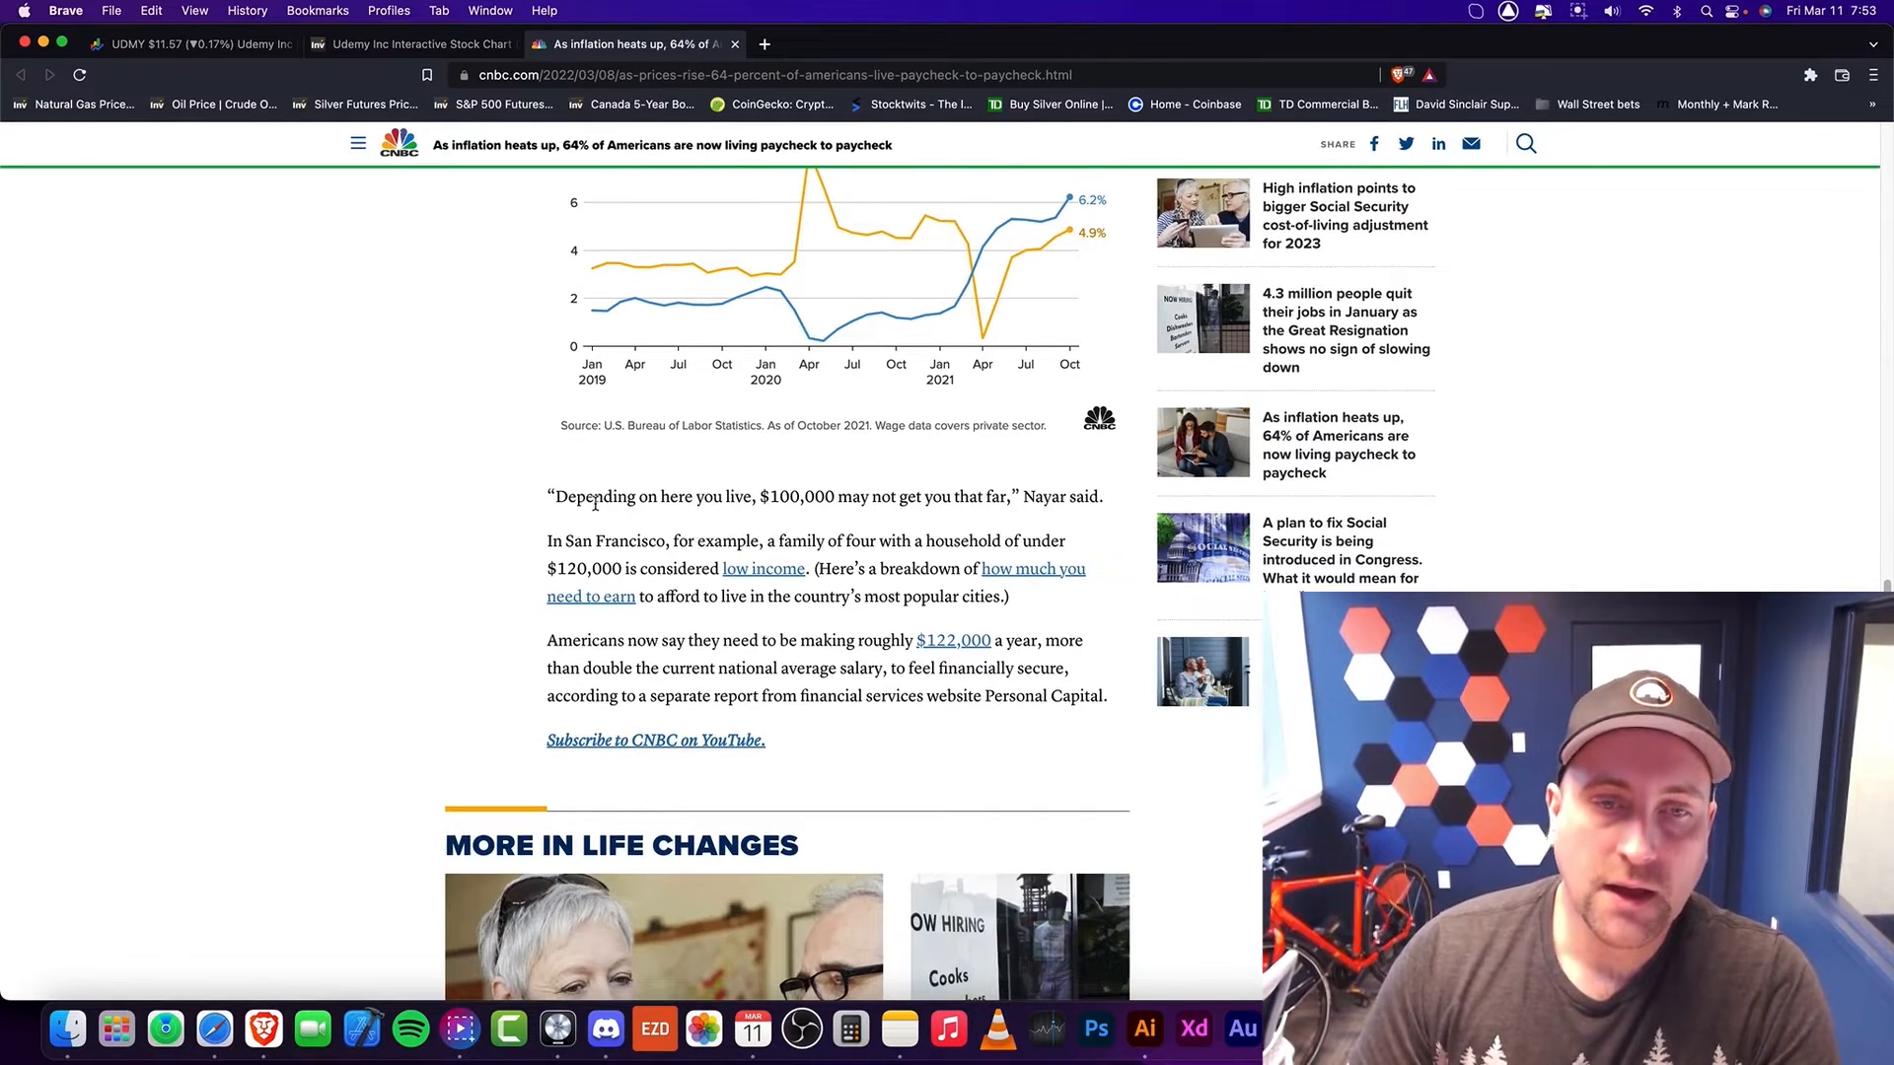
scroll("down", 3)
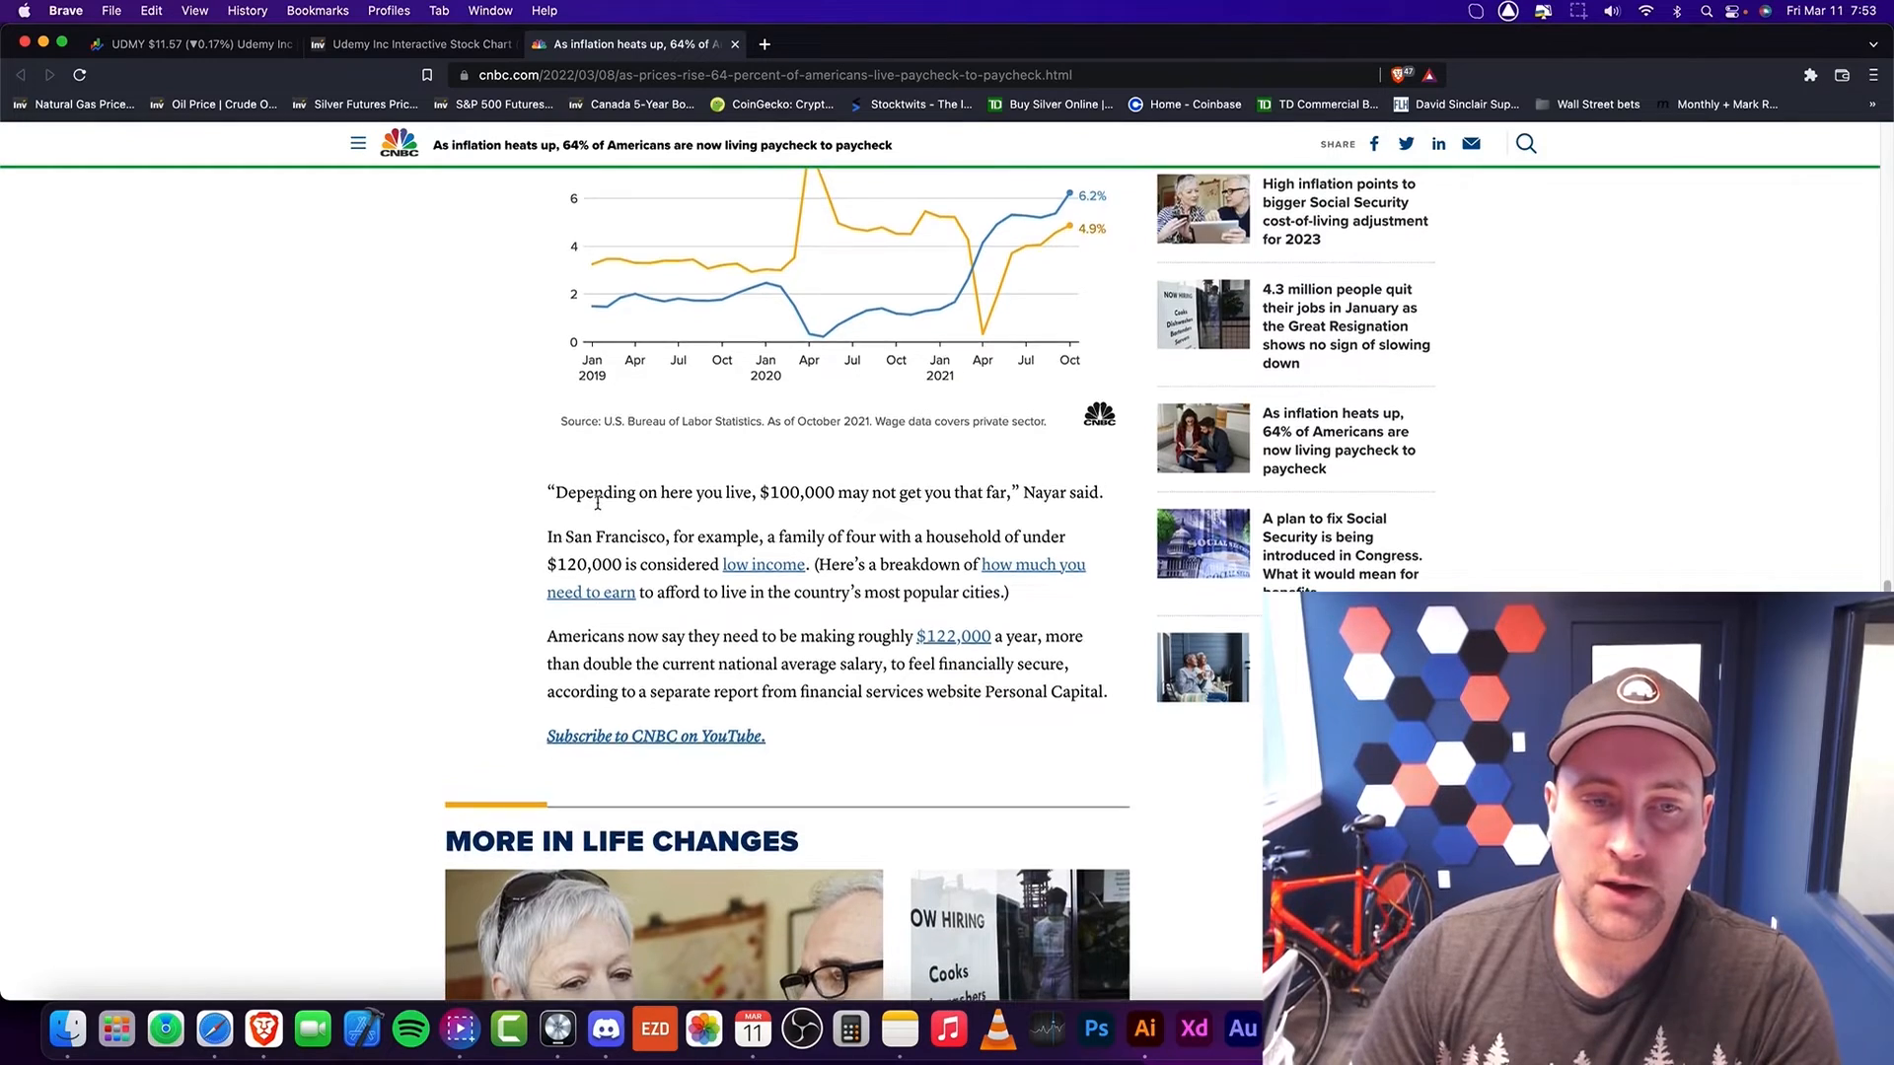
scroll("up", 3)
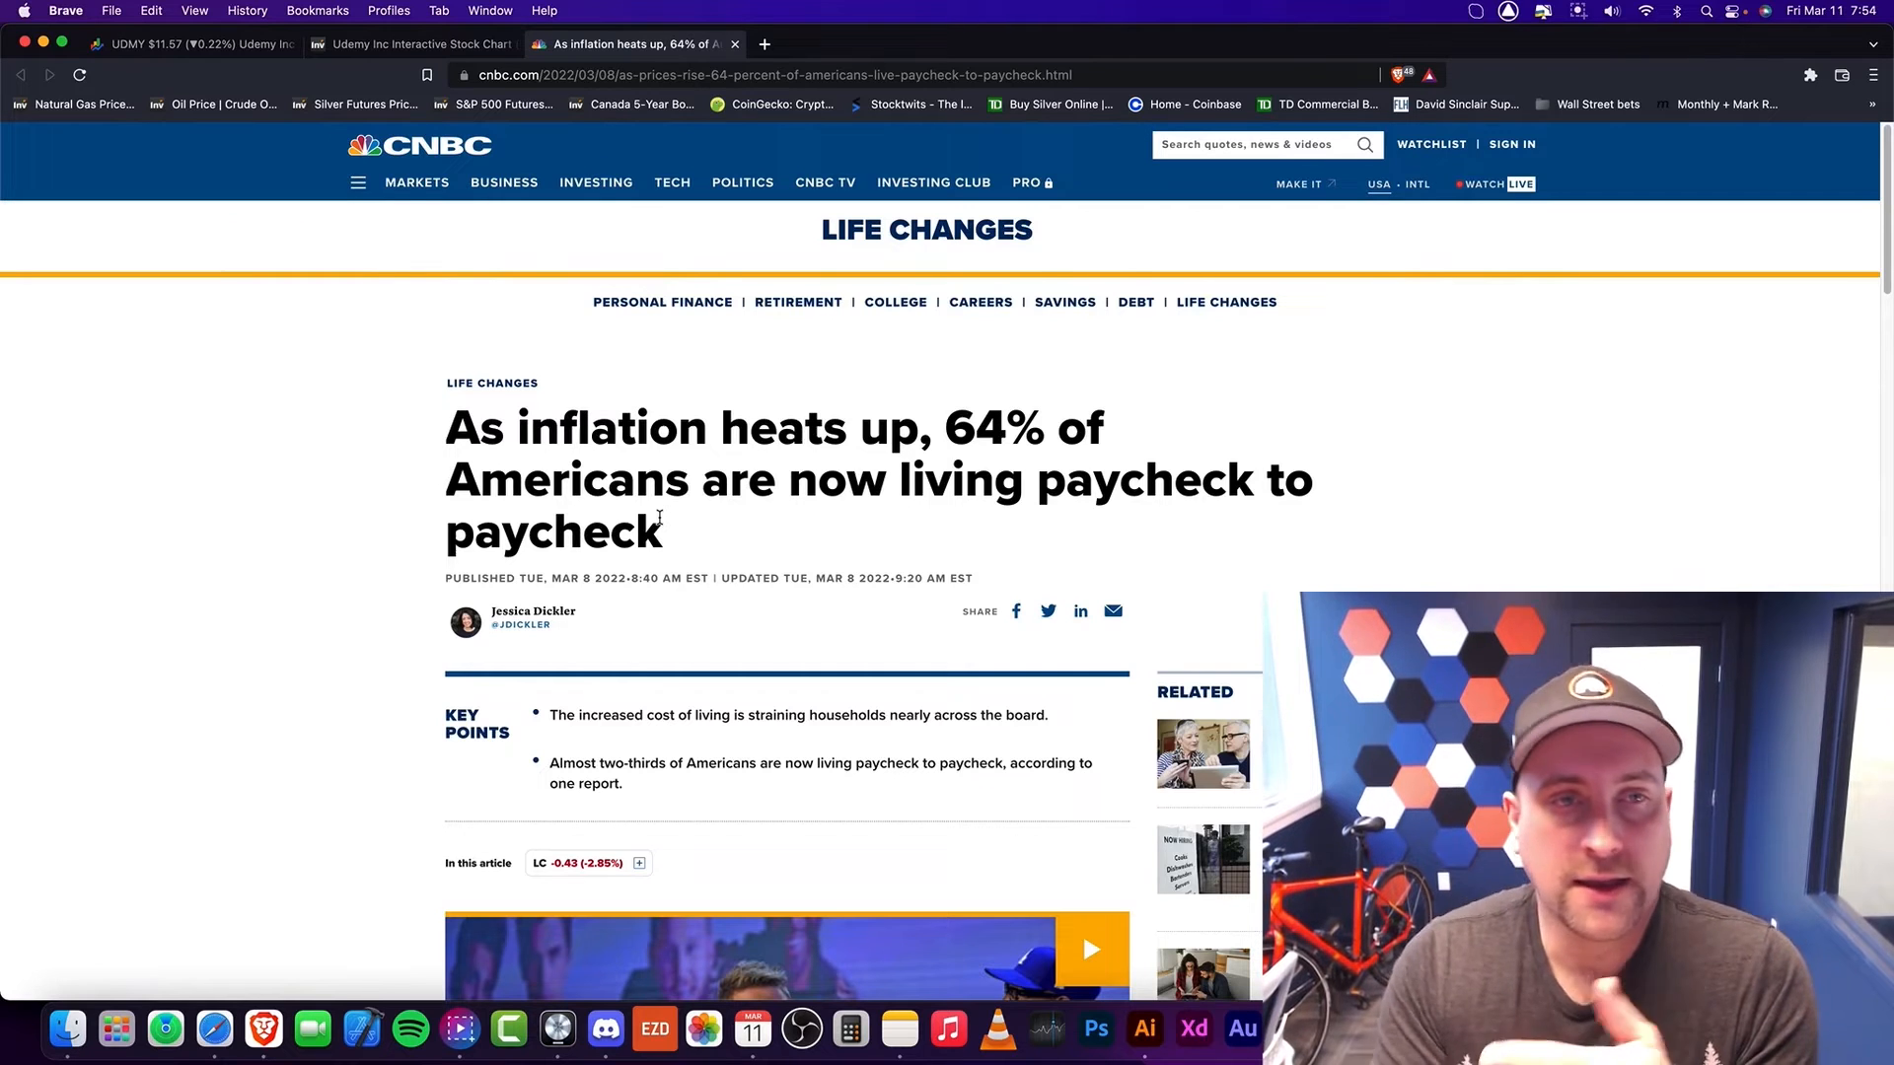
Step: Bring up CoinGecko's cryptocurrency prices-by-market-cap page in a new tab
left_click(420, 44)
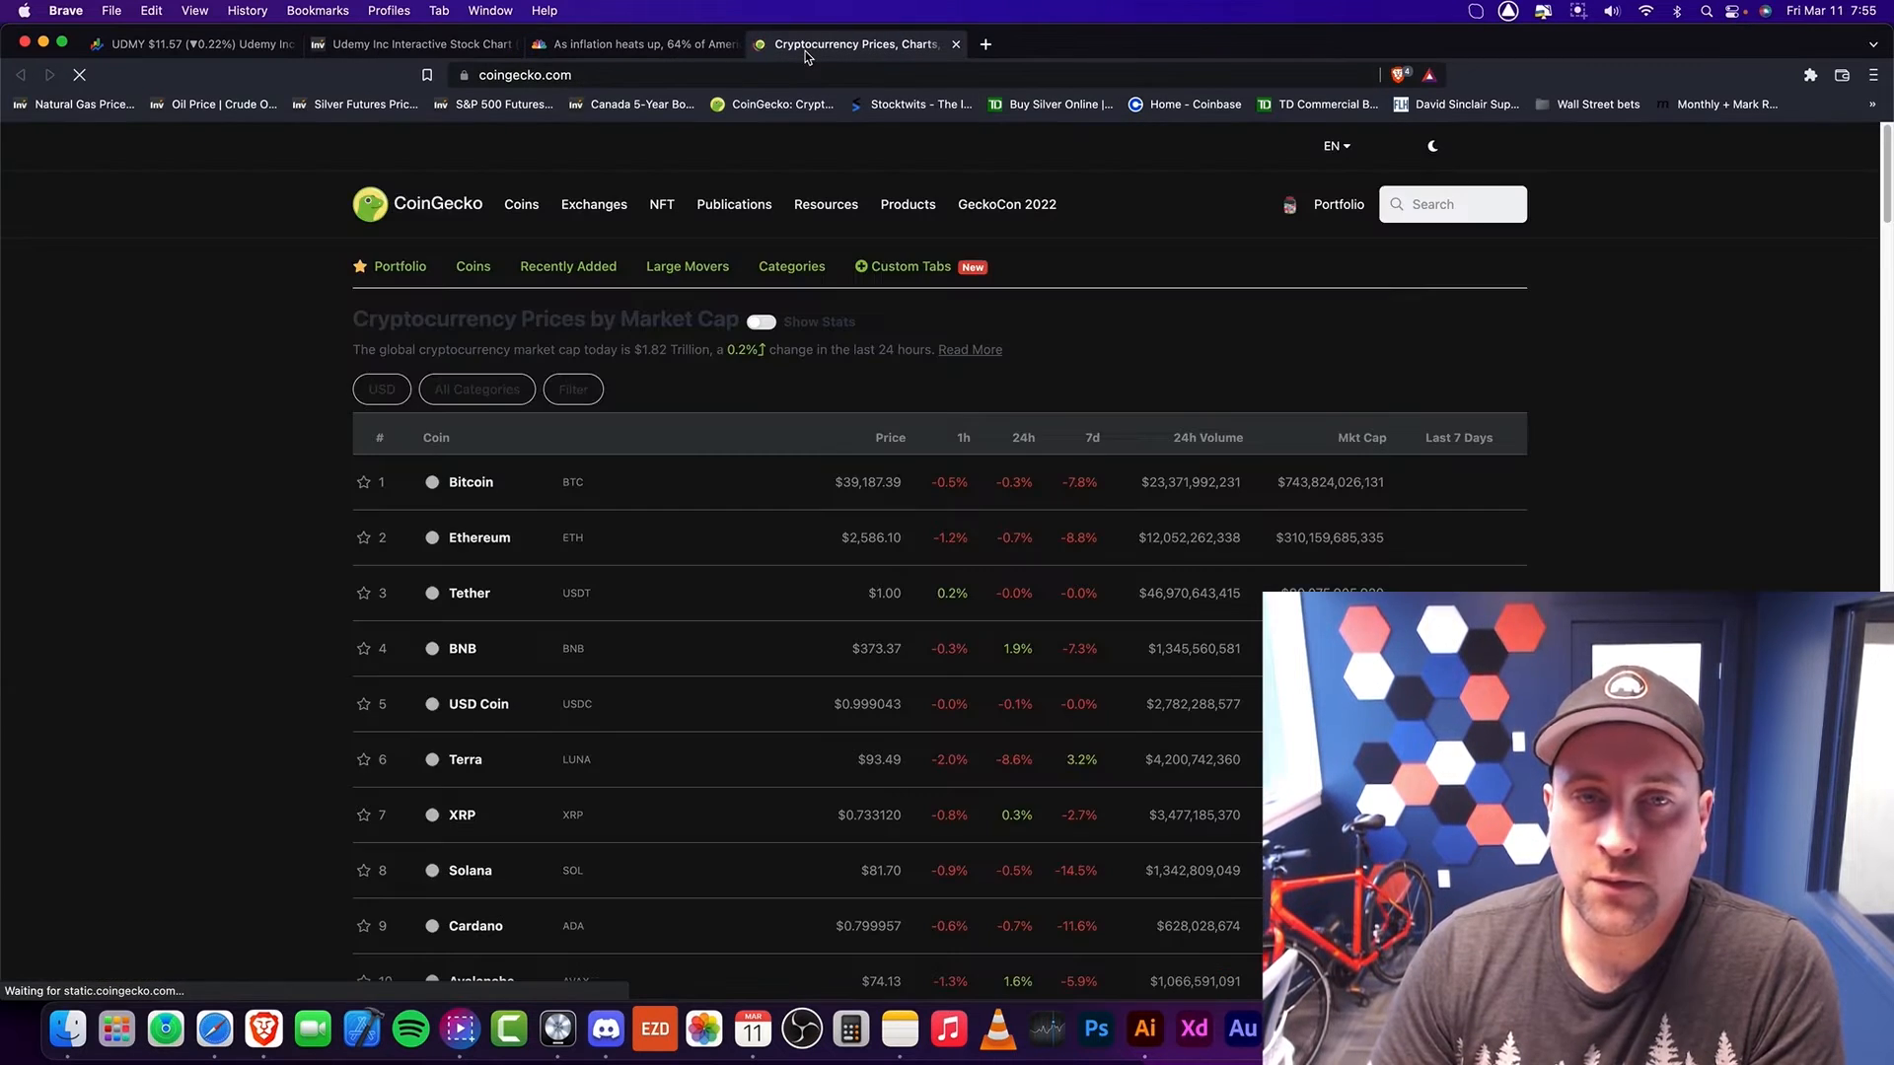
Step: Glance at the CNBC article and CoinGecko prices, then close CoinGecko to reveal Investing.com's Udemy page
left_click(641, 44)
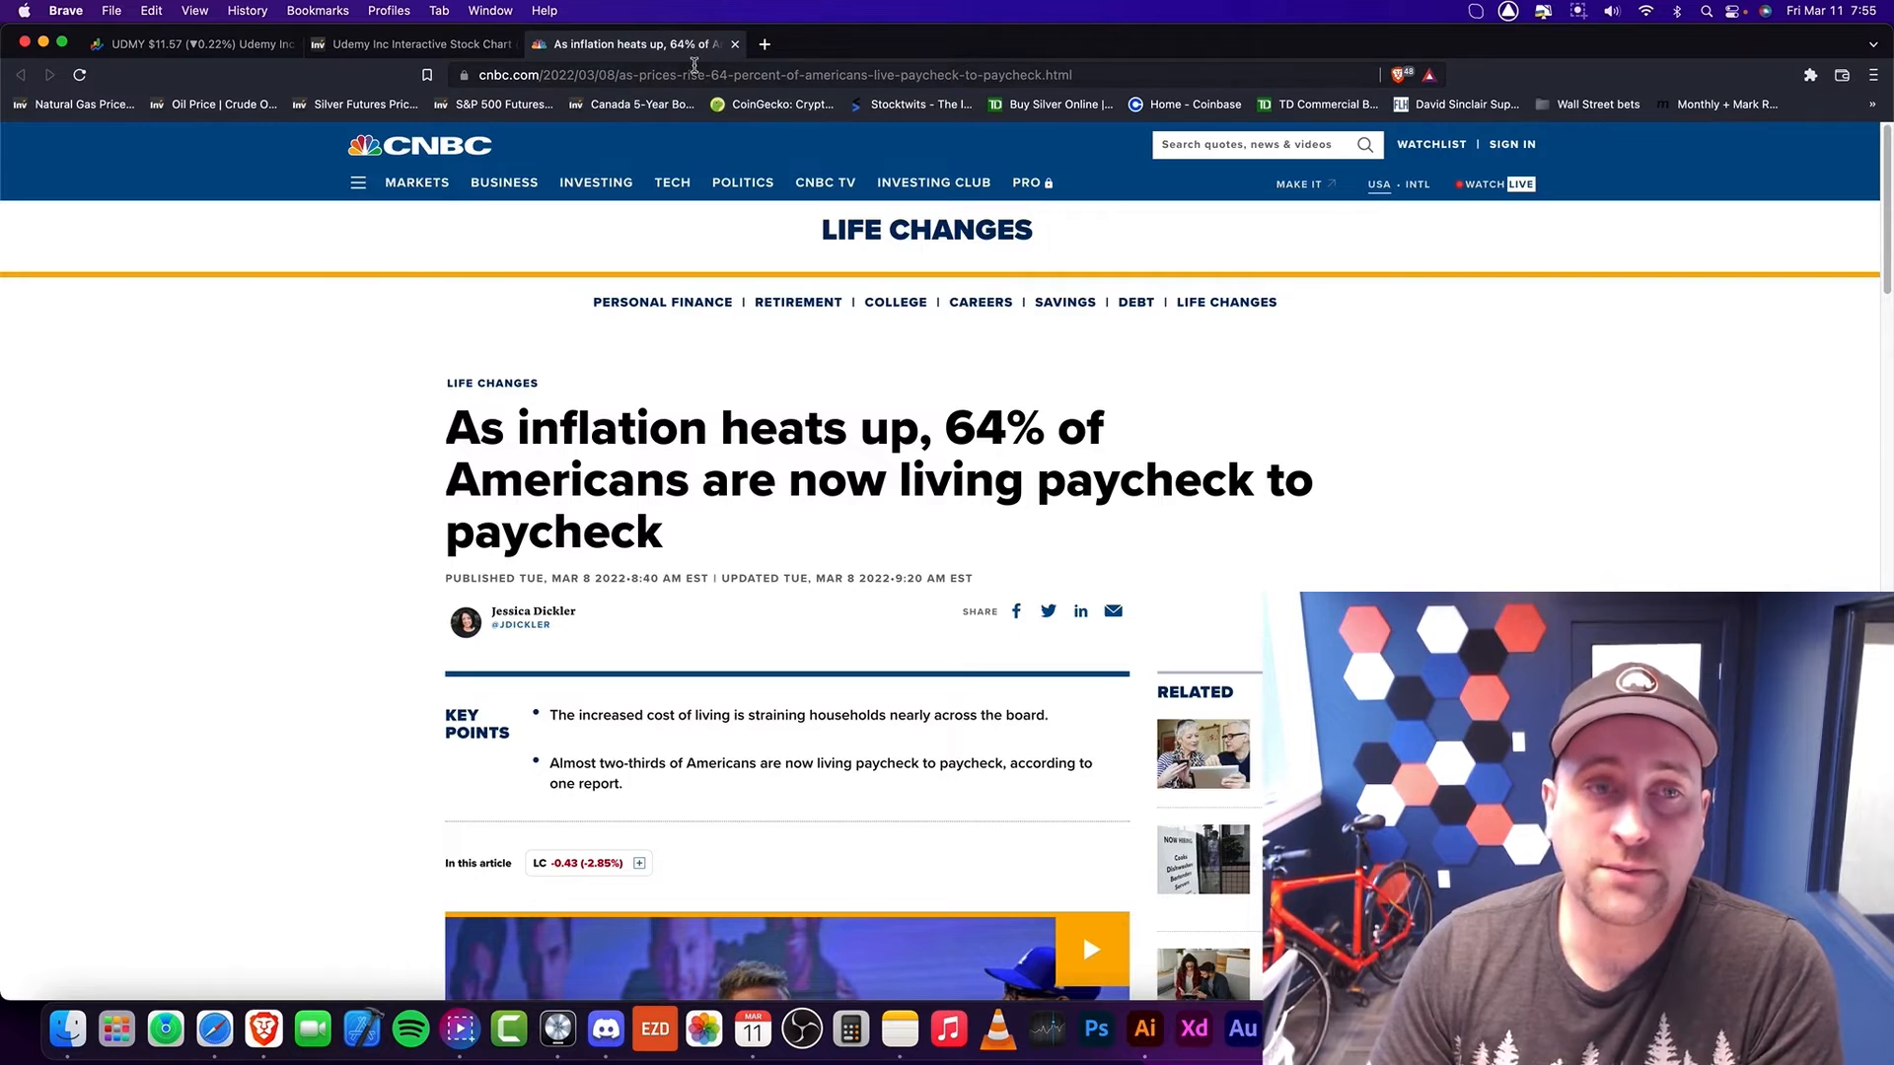
left_click(420, 44)
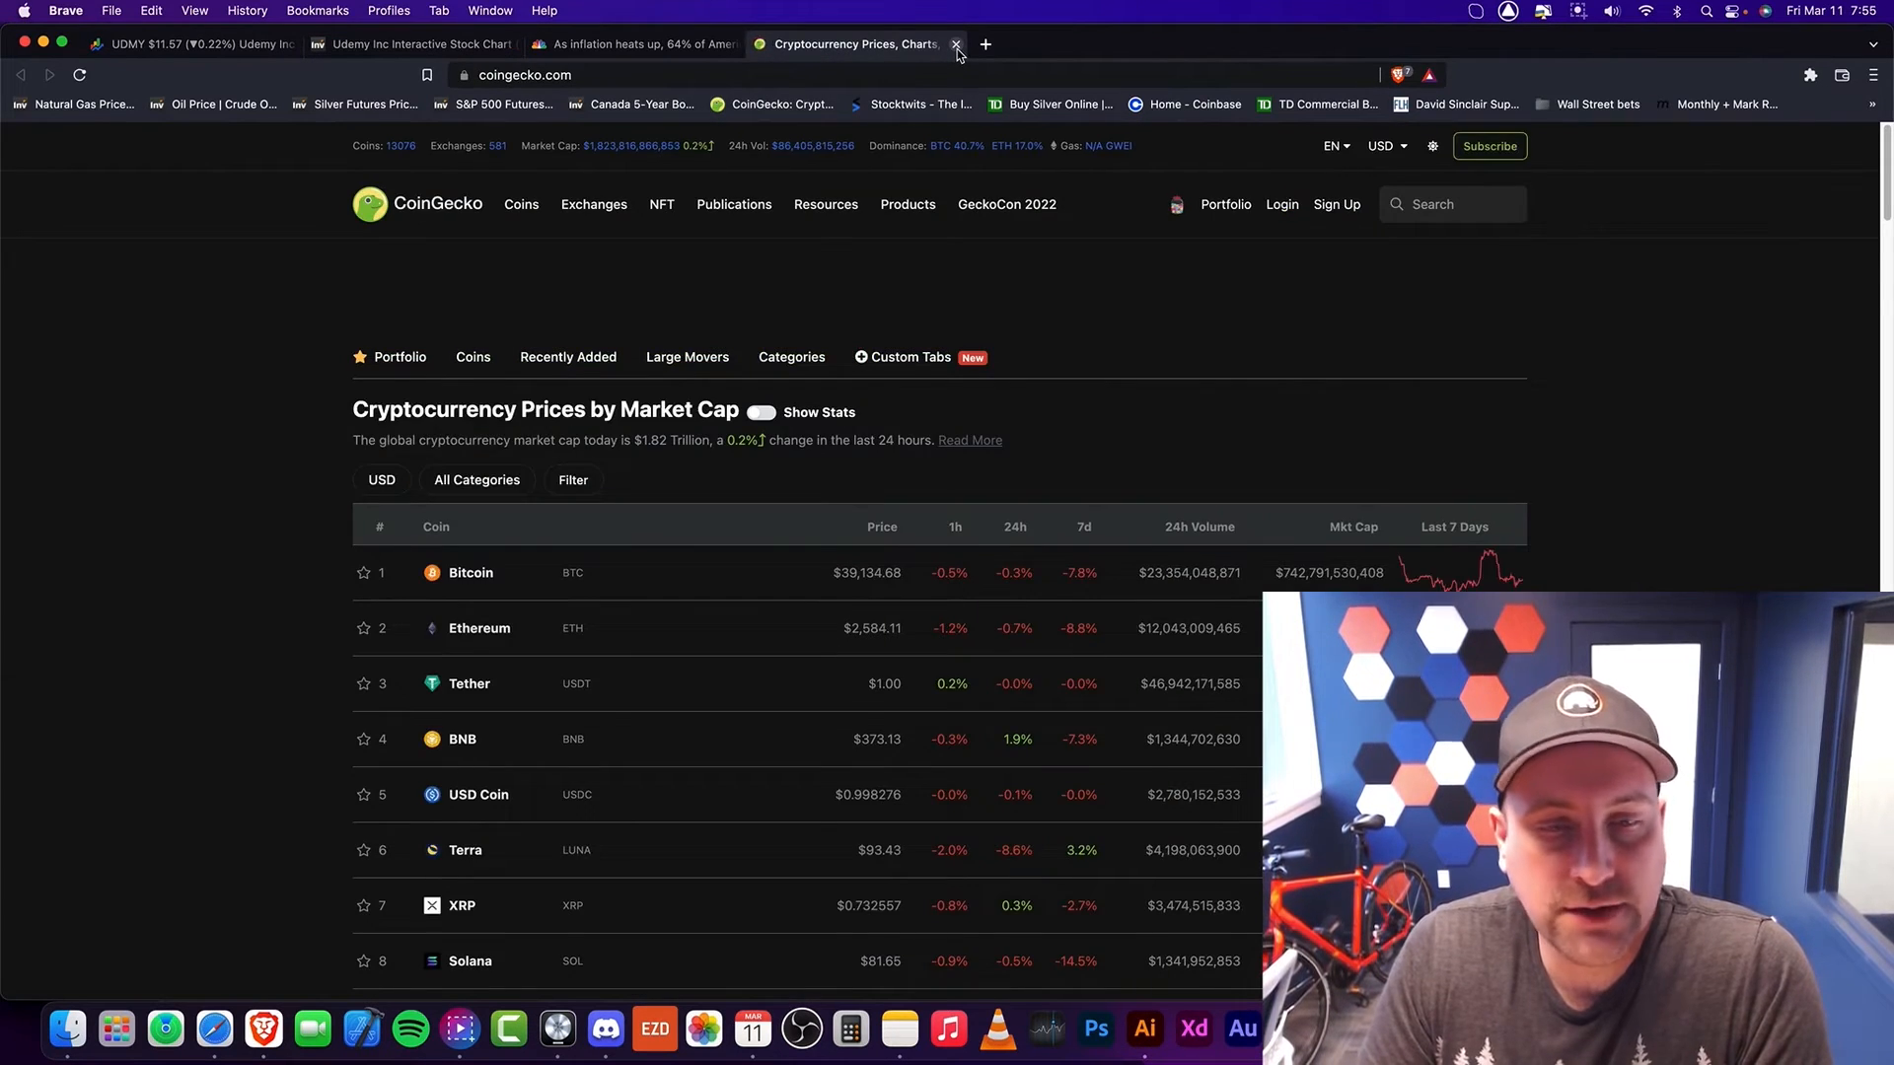
left_click(954, 44)
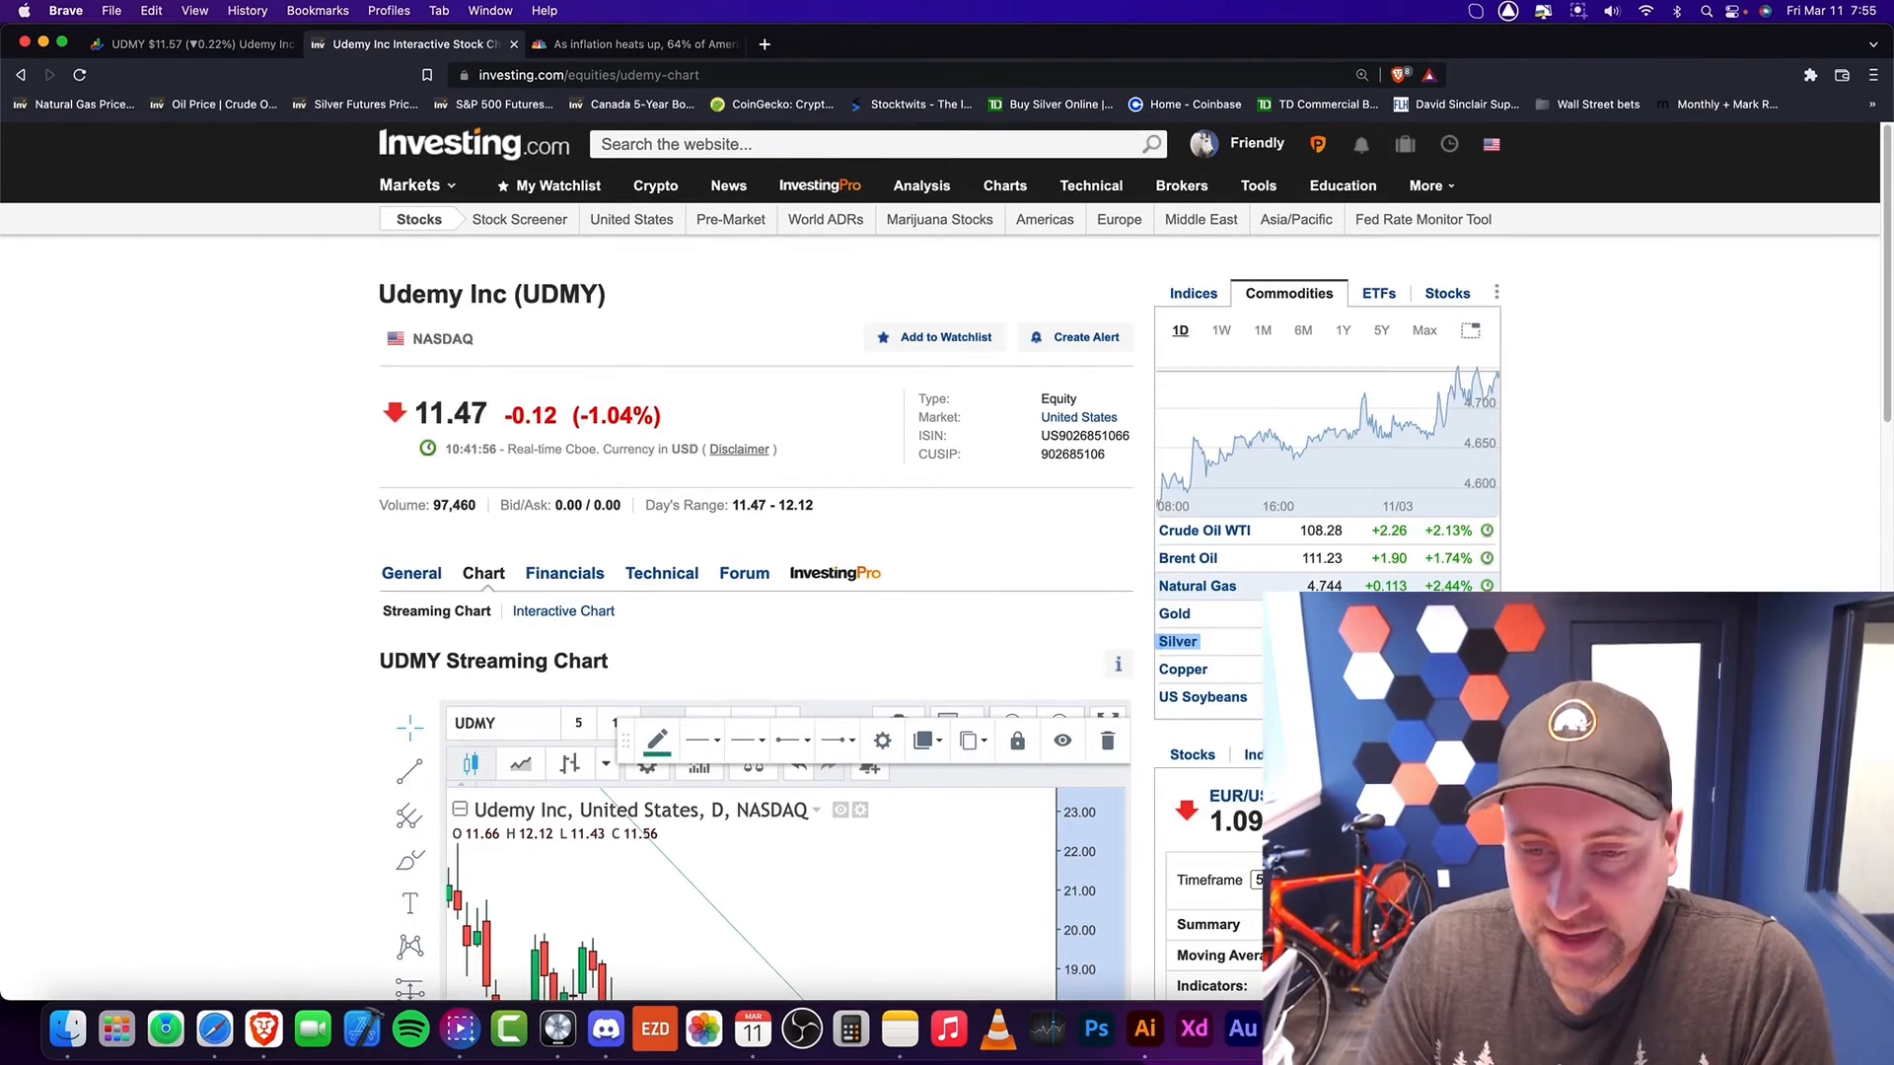
Step: Scroll Investing.com down to the full UDMY daily chart with its $30-to-$11 downtrend line
scroll("down", 3)
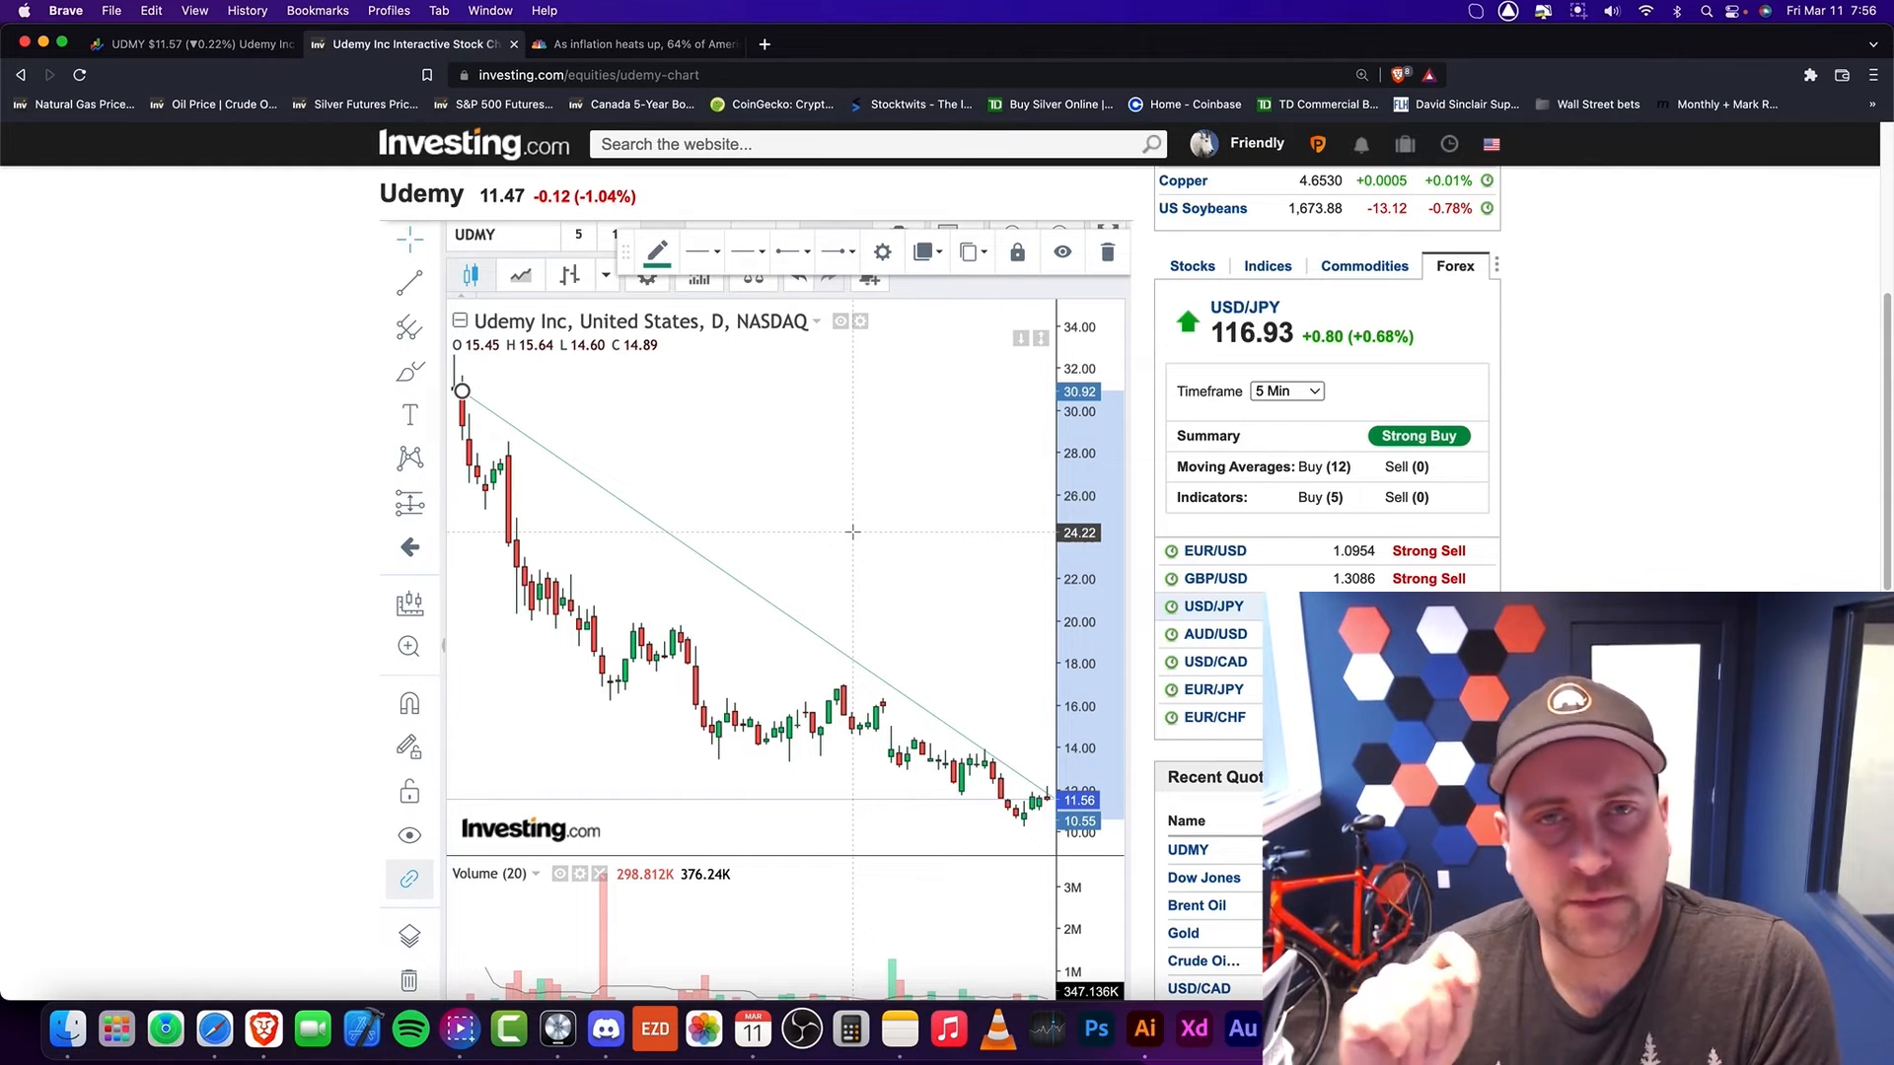
mouse_move(862, 580)
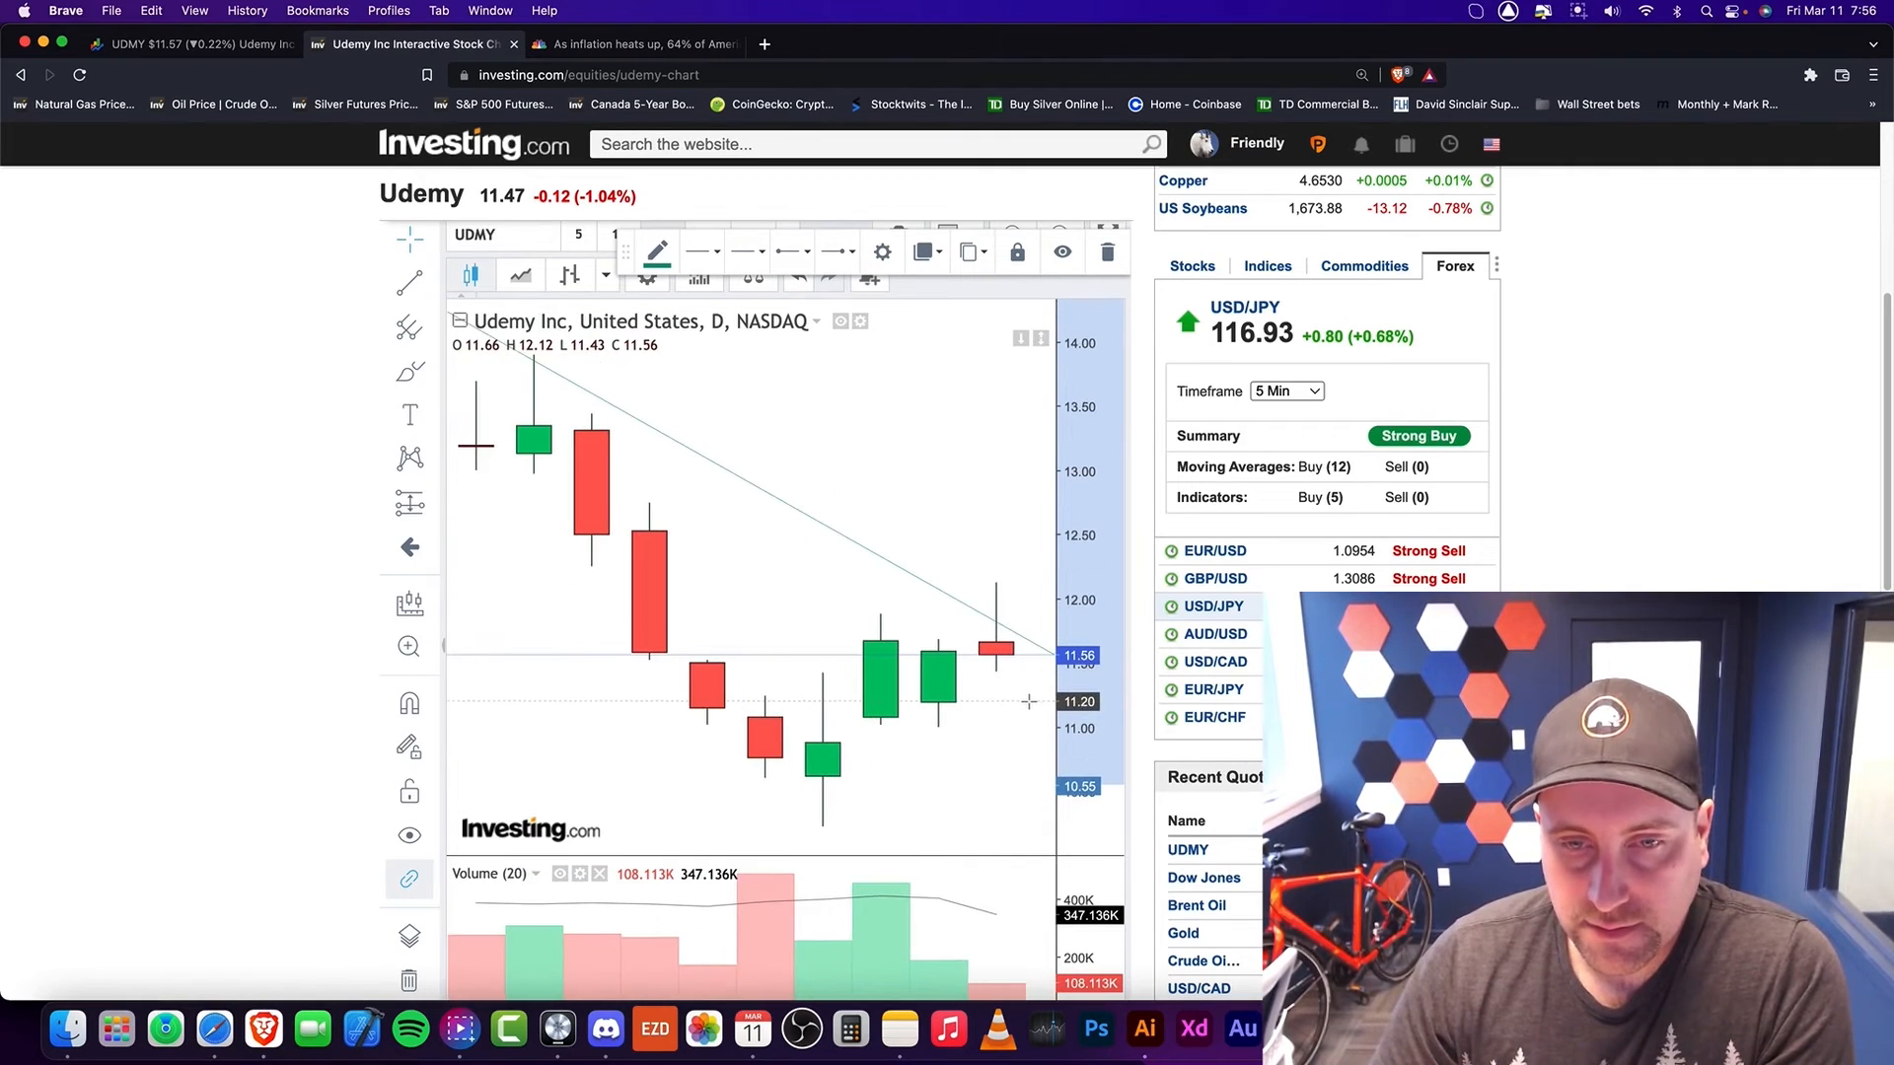
mouse_move(995, 631)
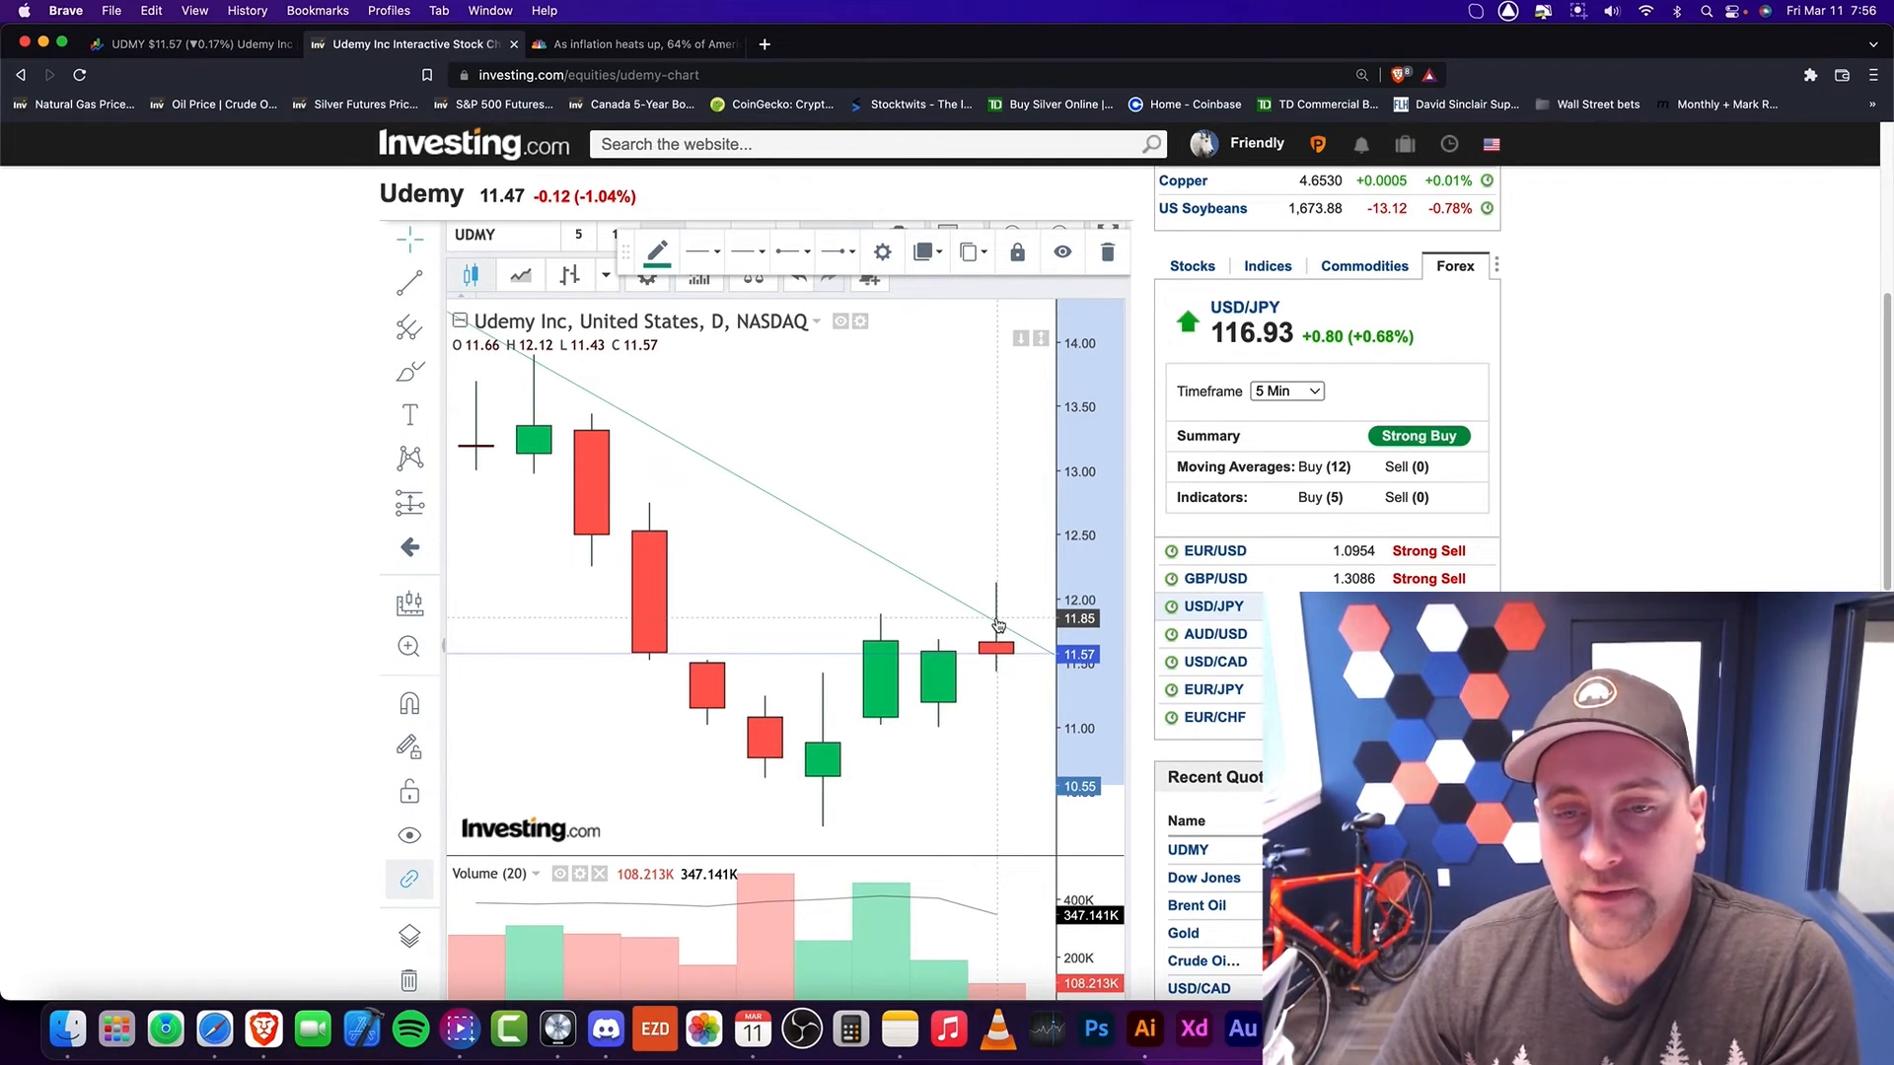
mouse_move(1044, 590)
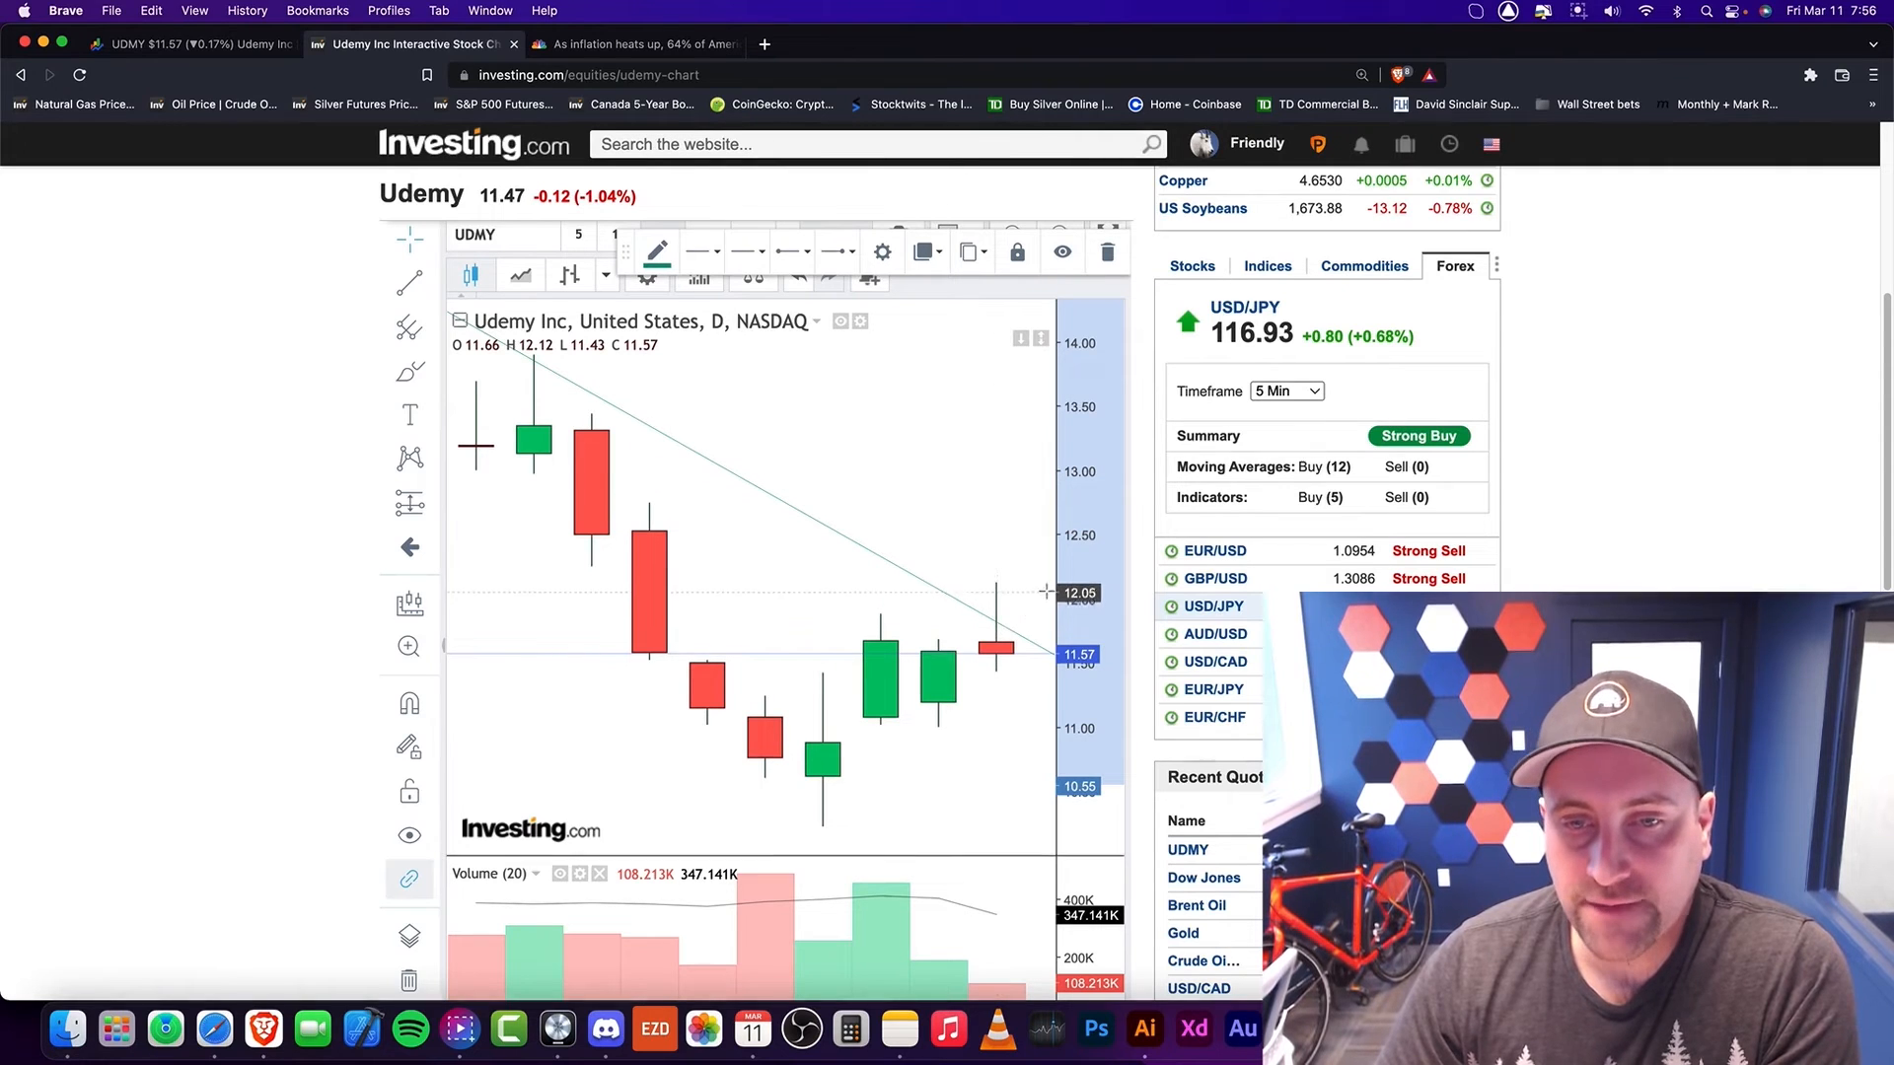
mouse_move(1038, 580)
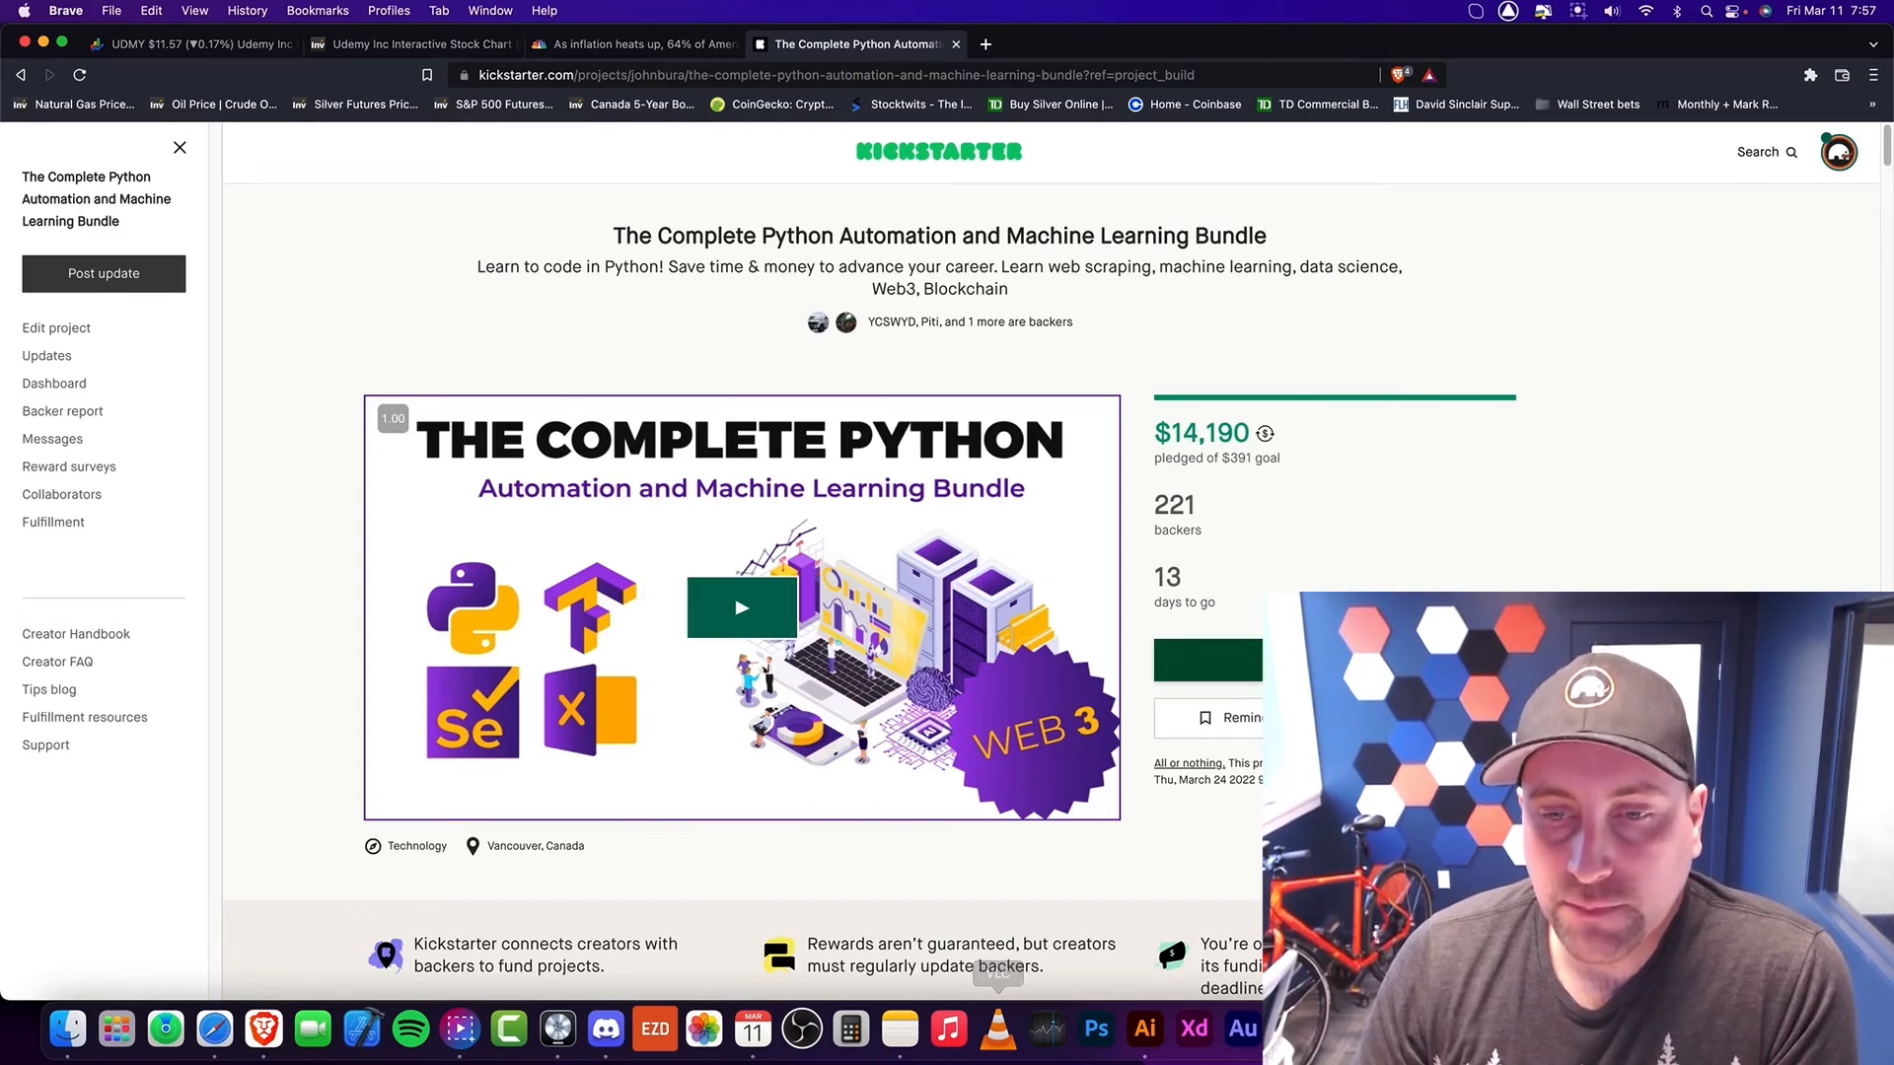
Step: Scroll through the Kickstarter Python bundle campaign story past its five course levels
scroll("down", 3)
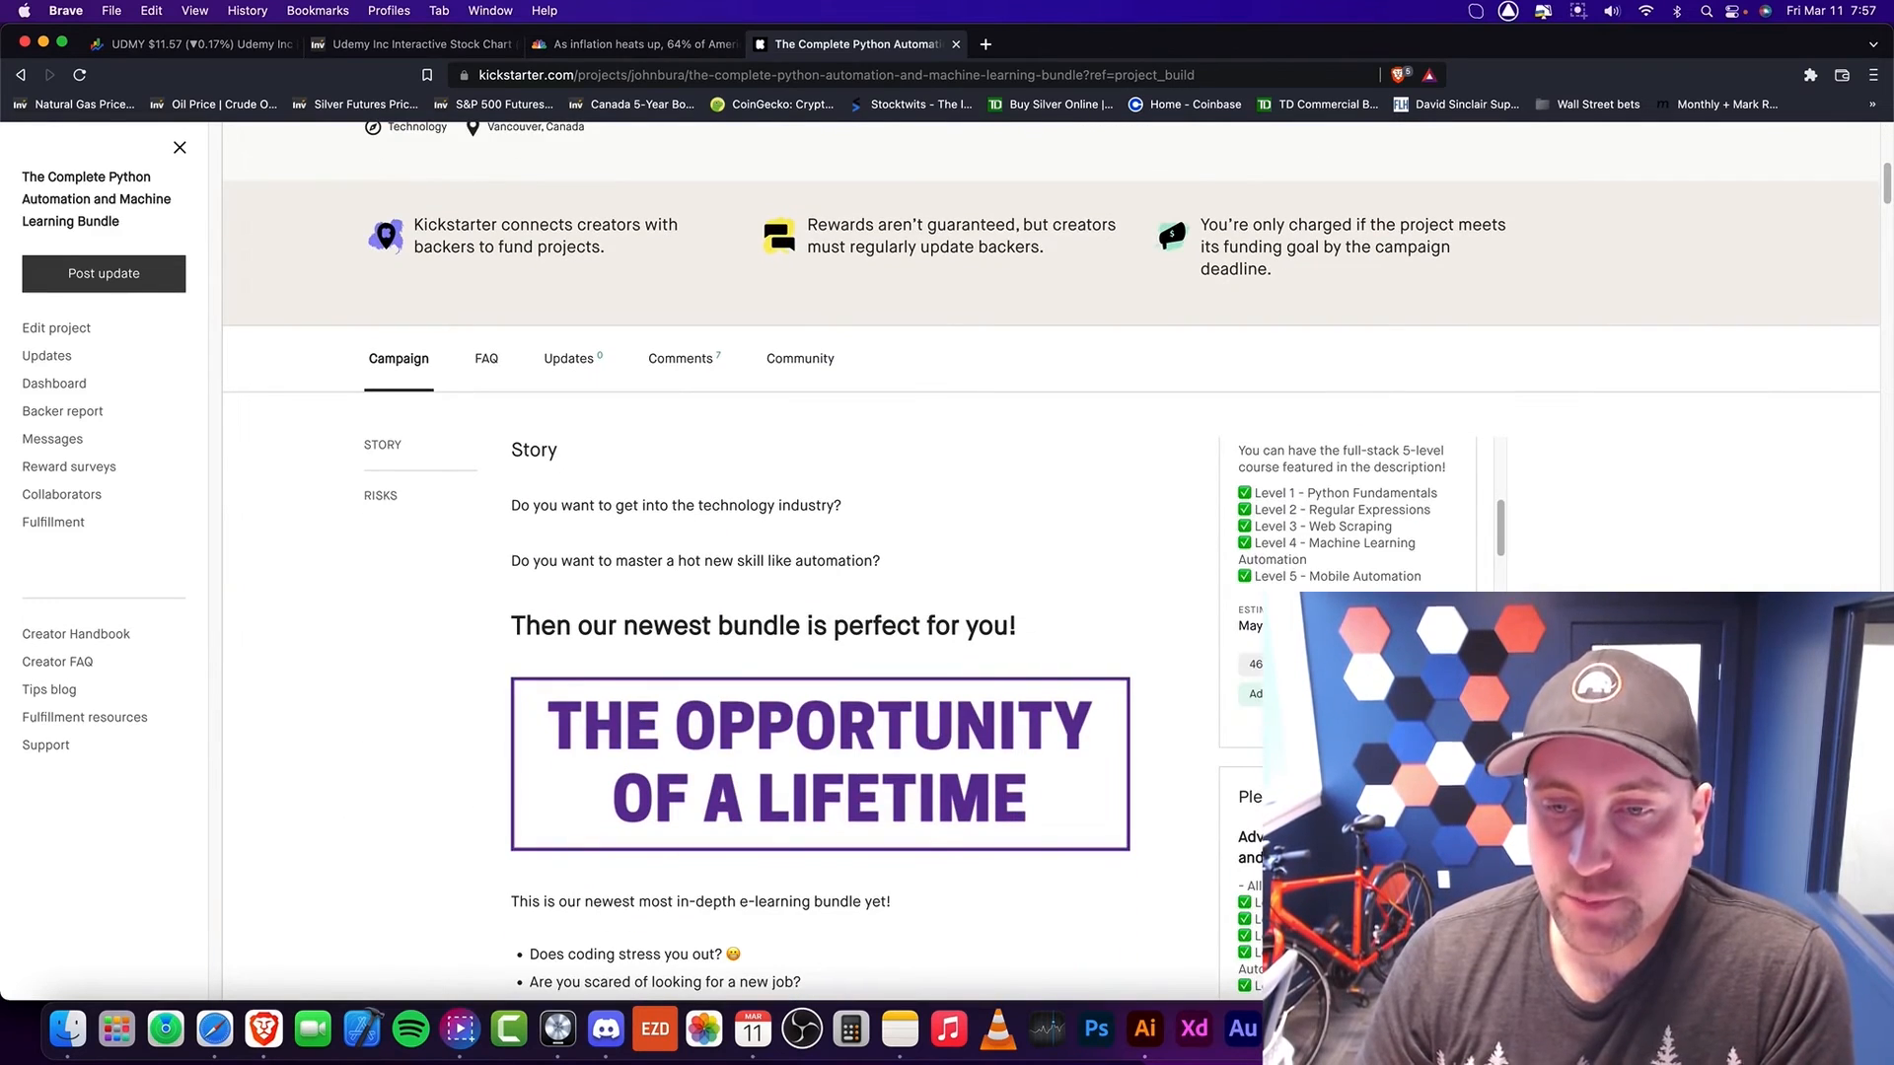
scroll("up", 3)
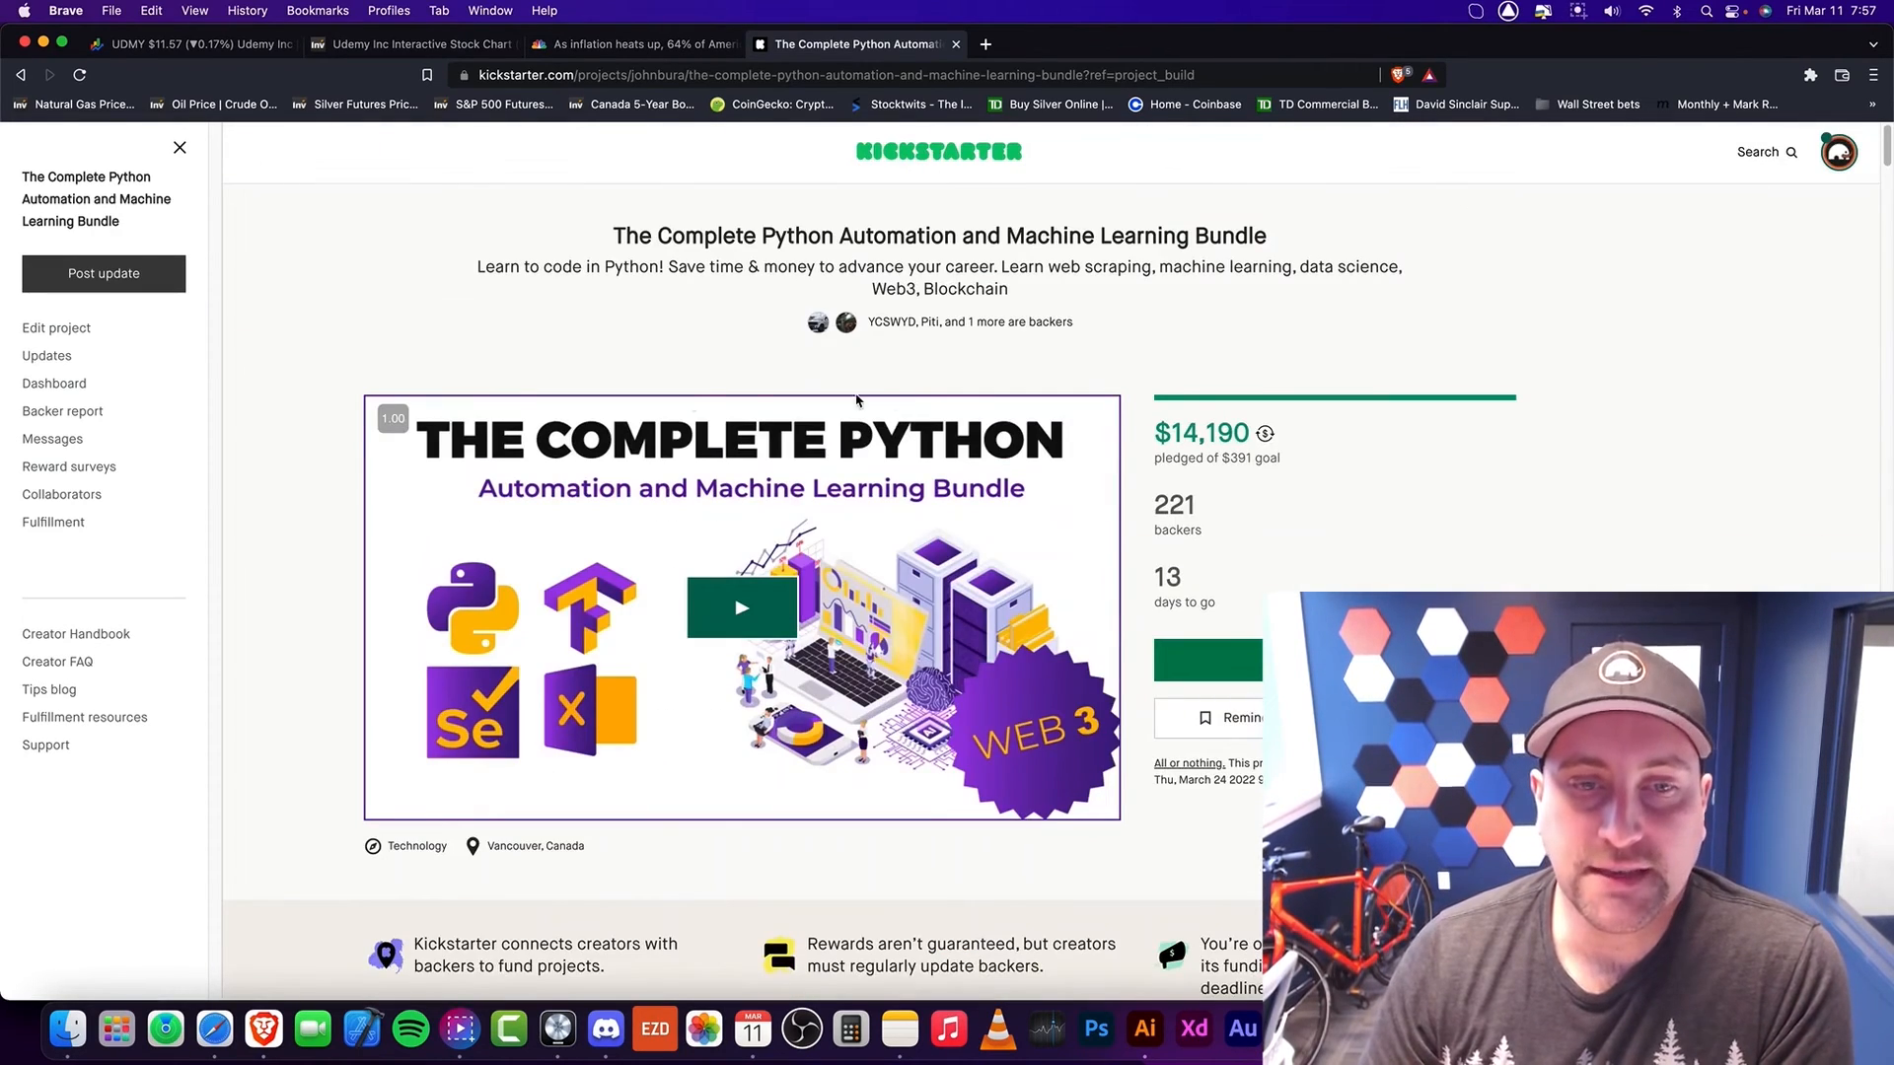
mouse_move(537, 357)
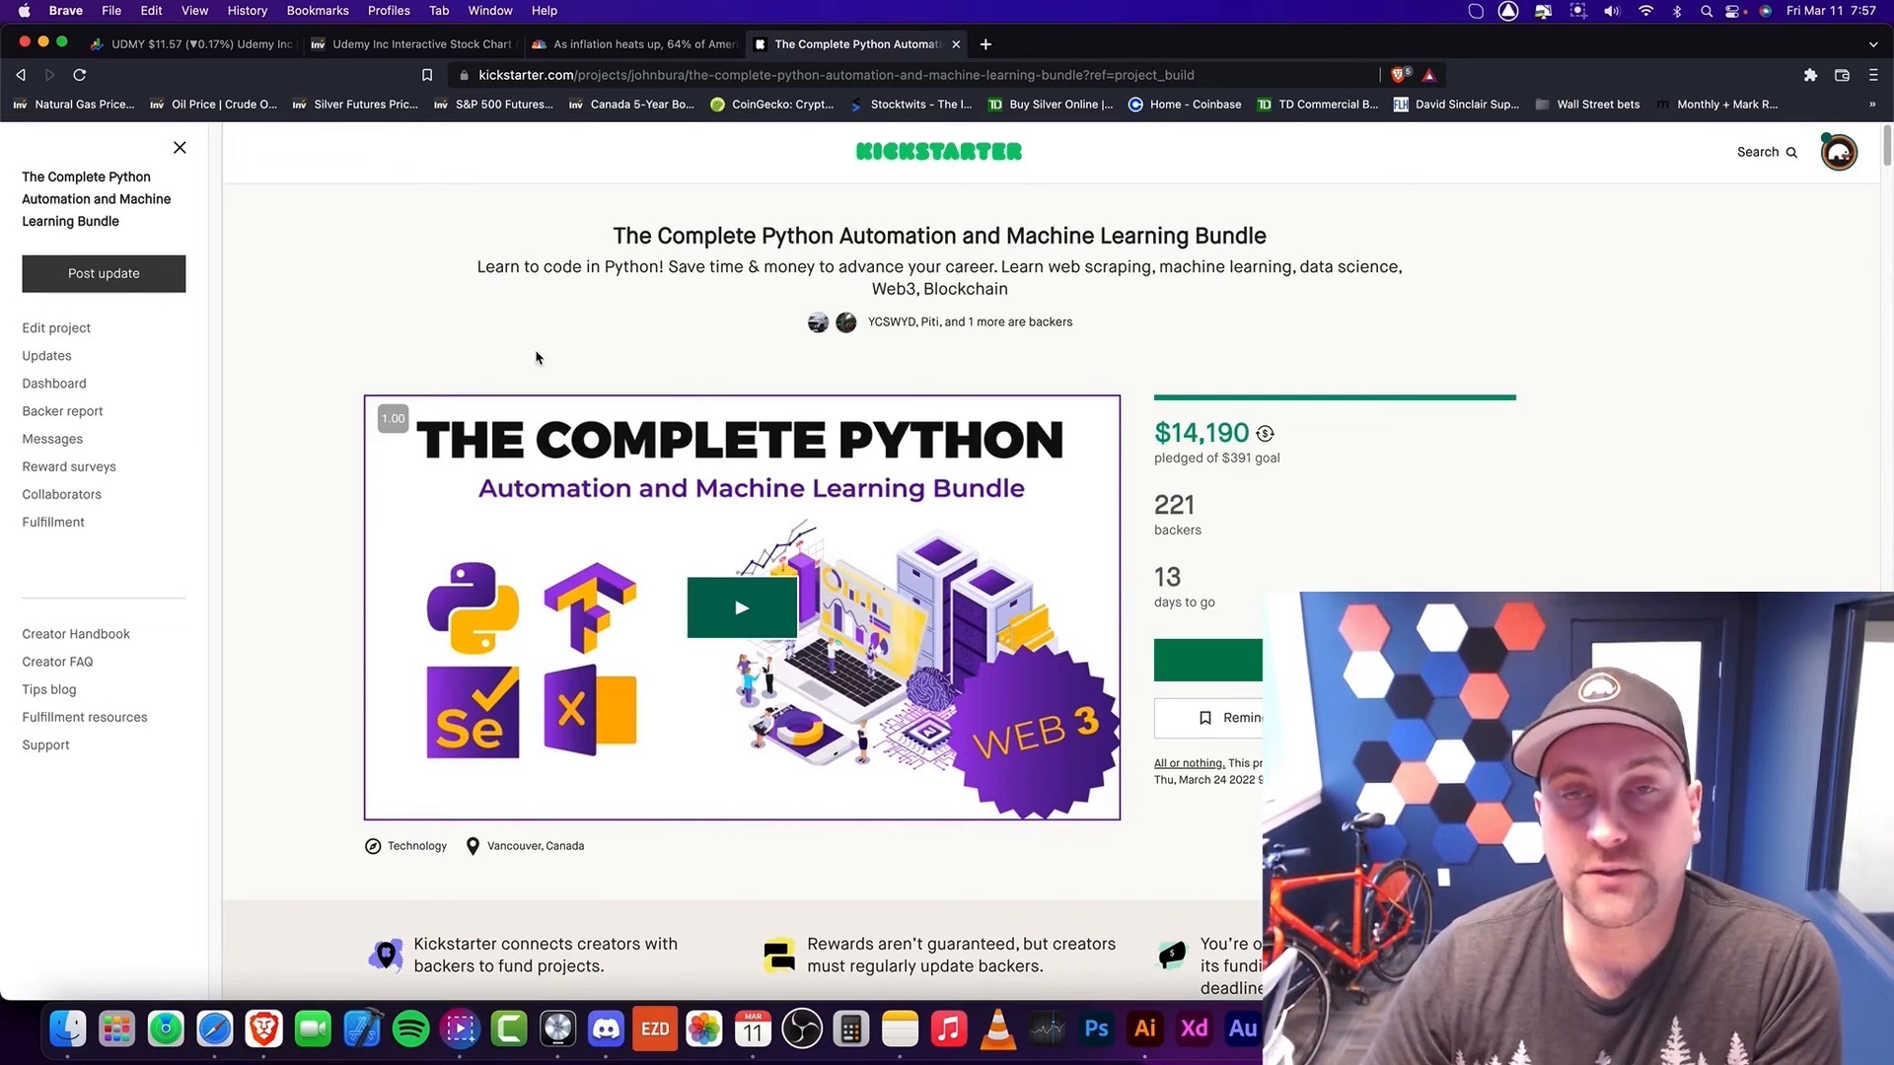
scroll("down", 3)
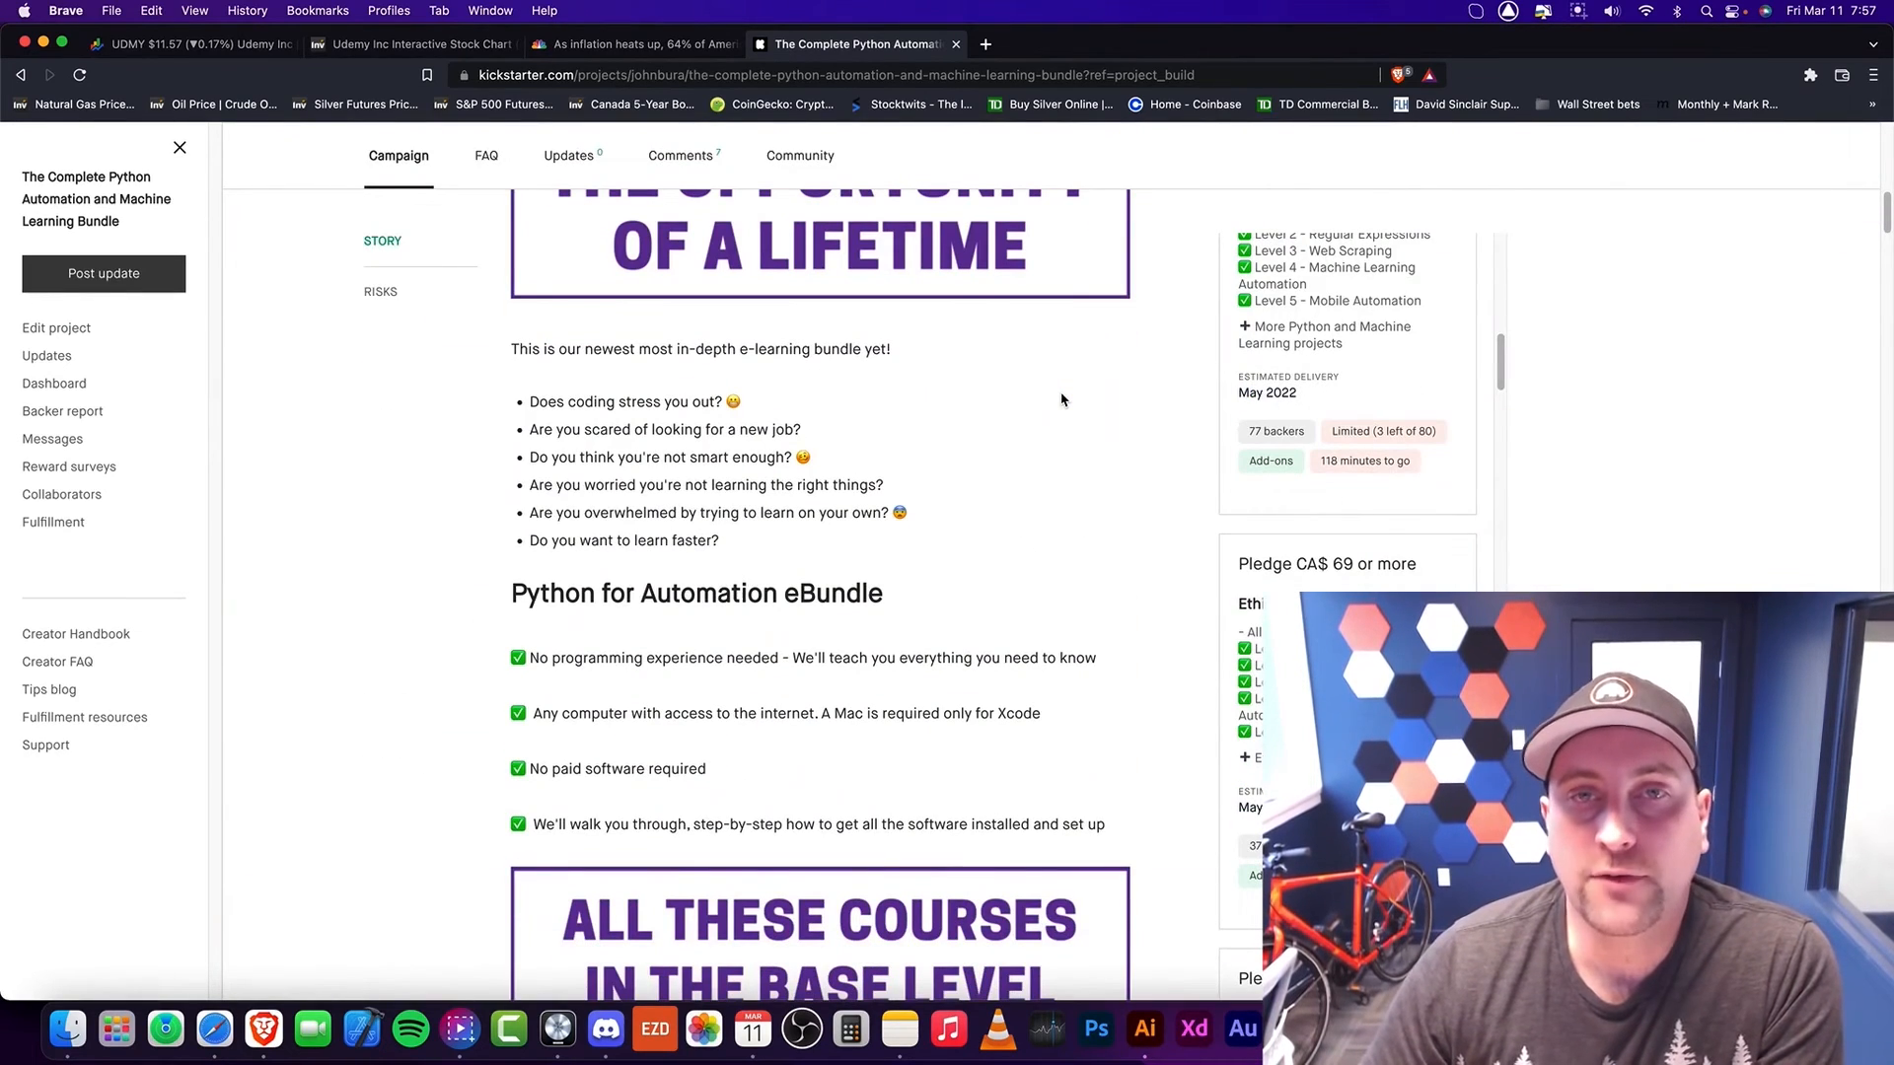
scroll("down", 3)
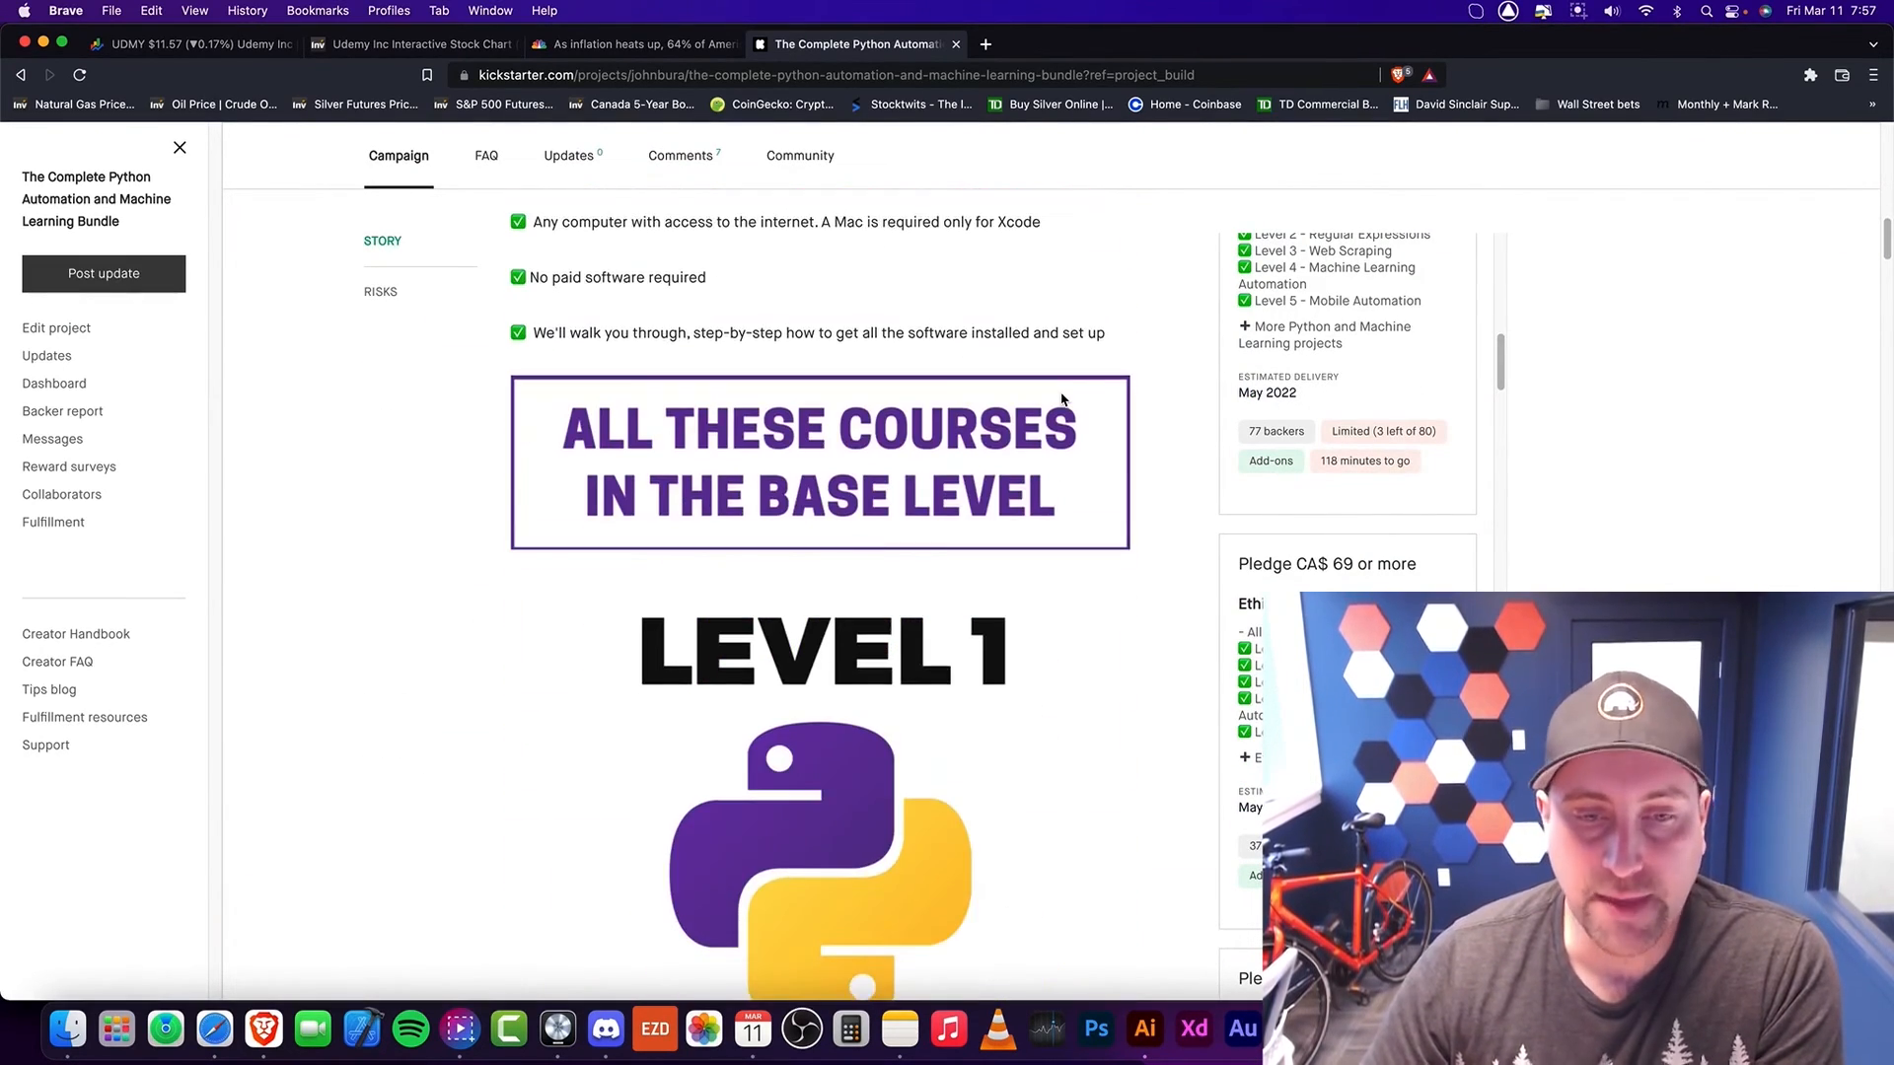
scroll("down", 3)
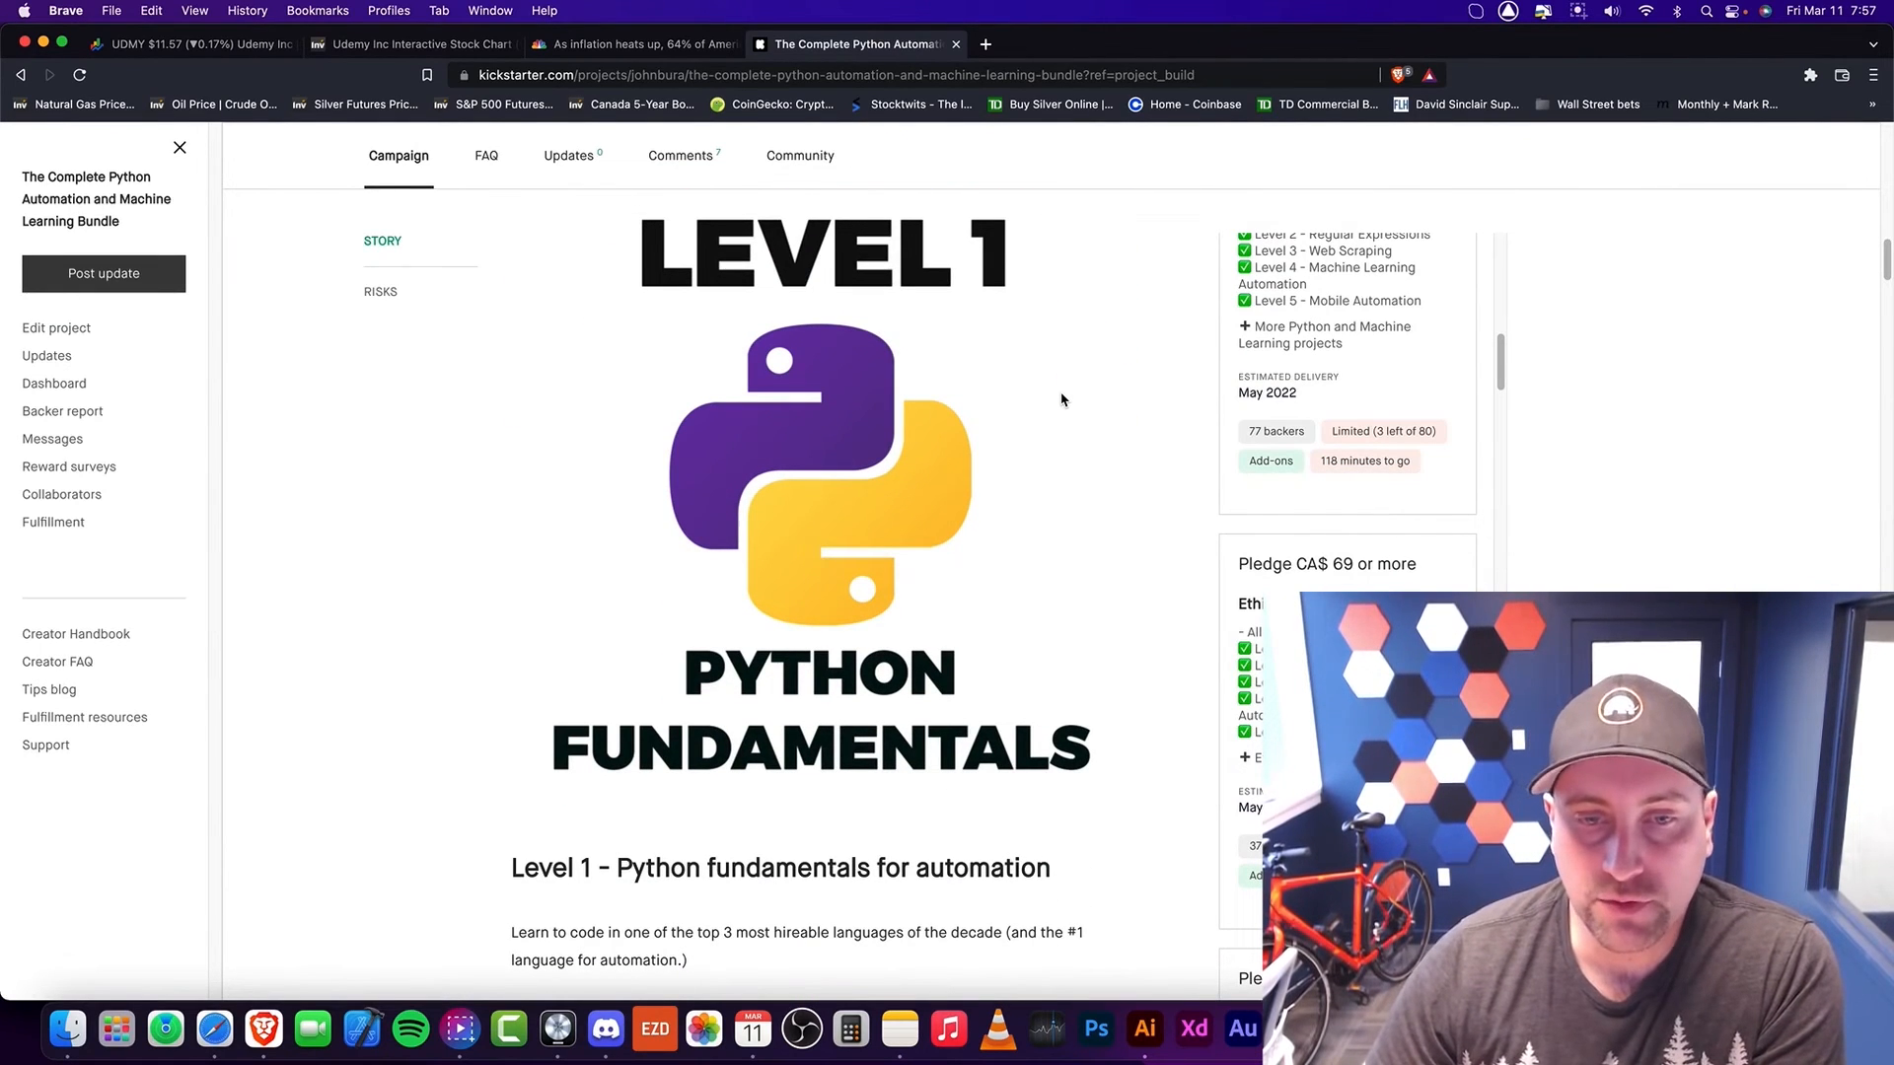
scroll("down", 3)
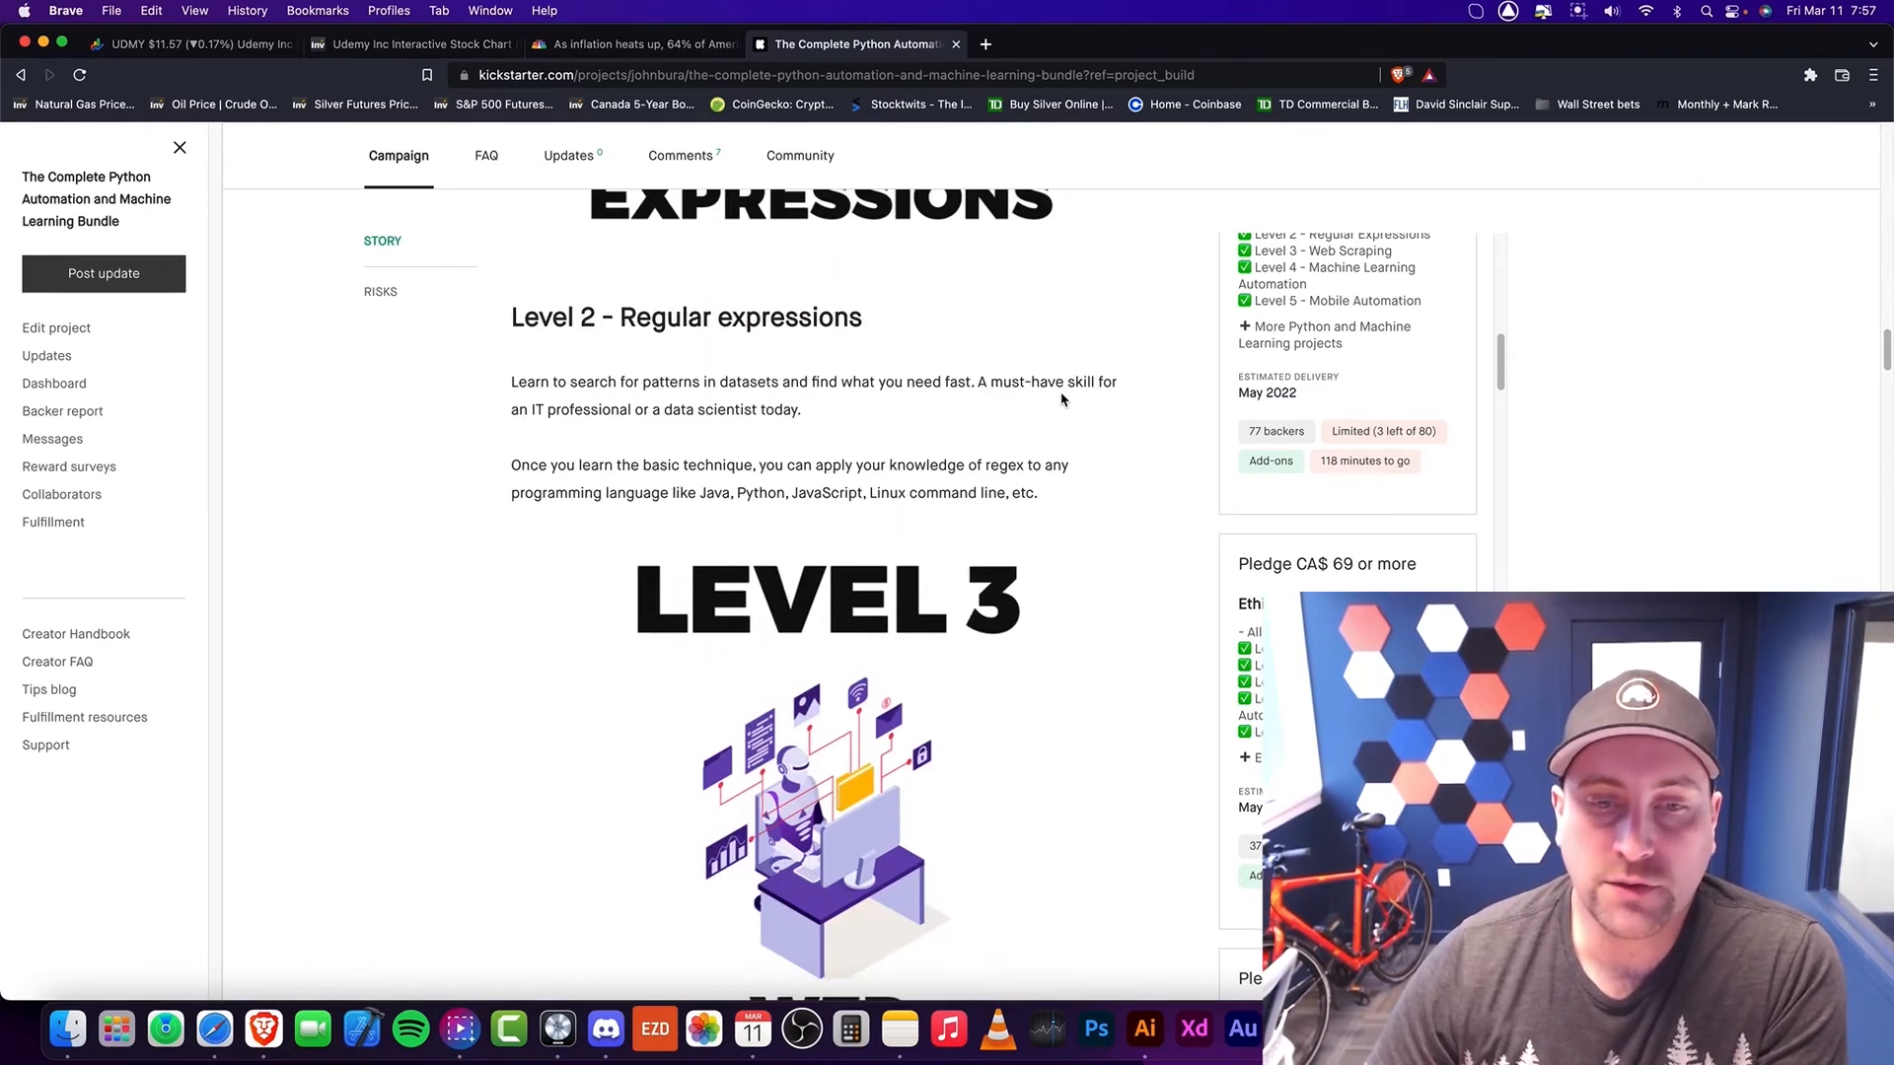
scroll("down", 3)
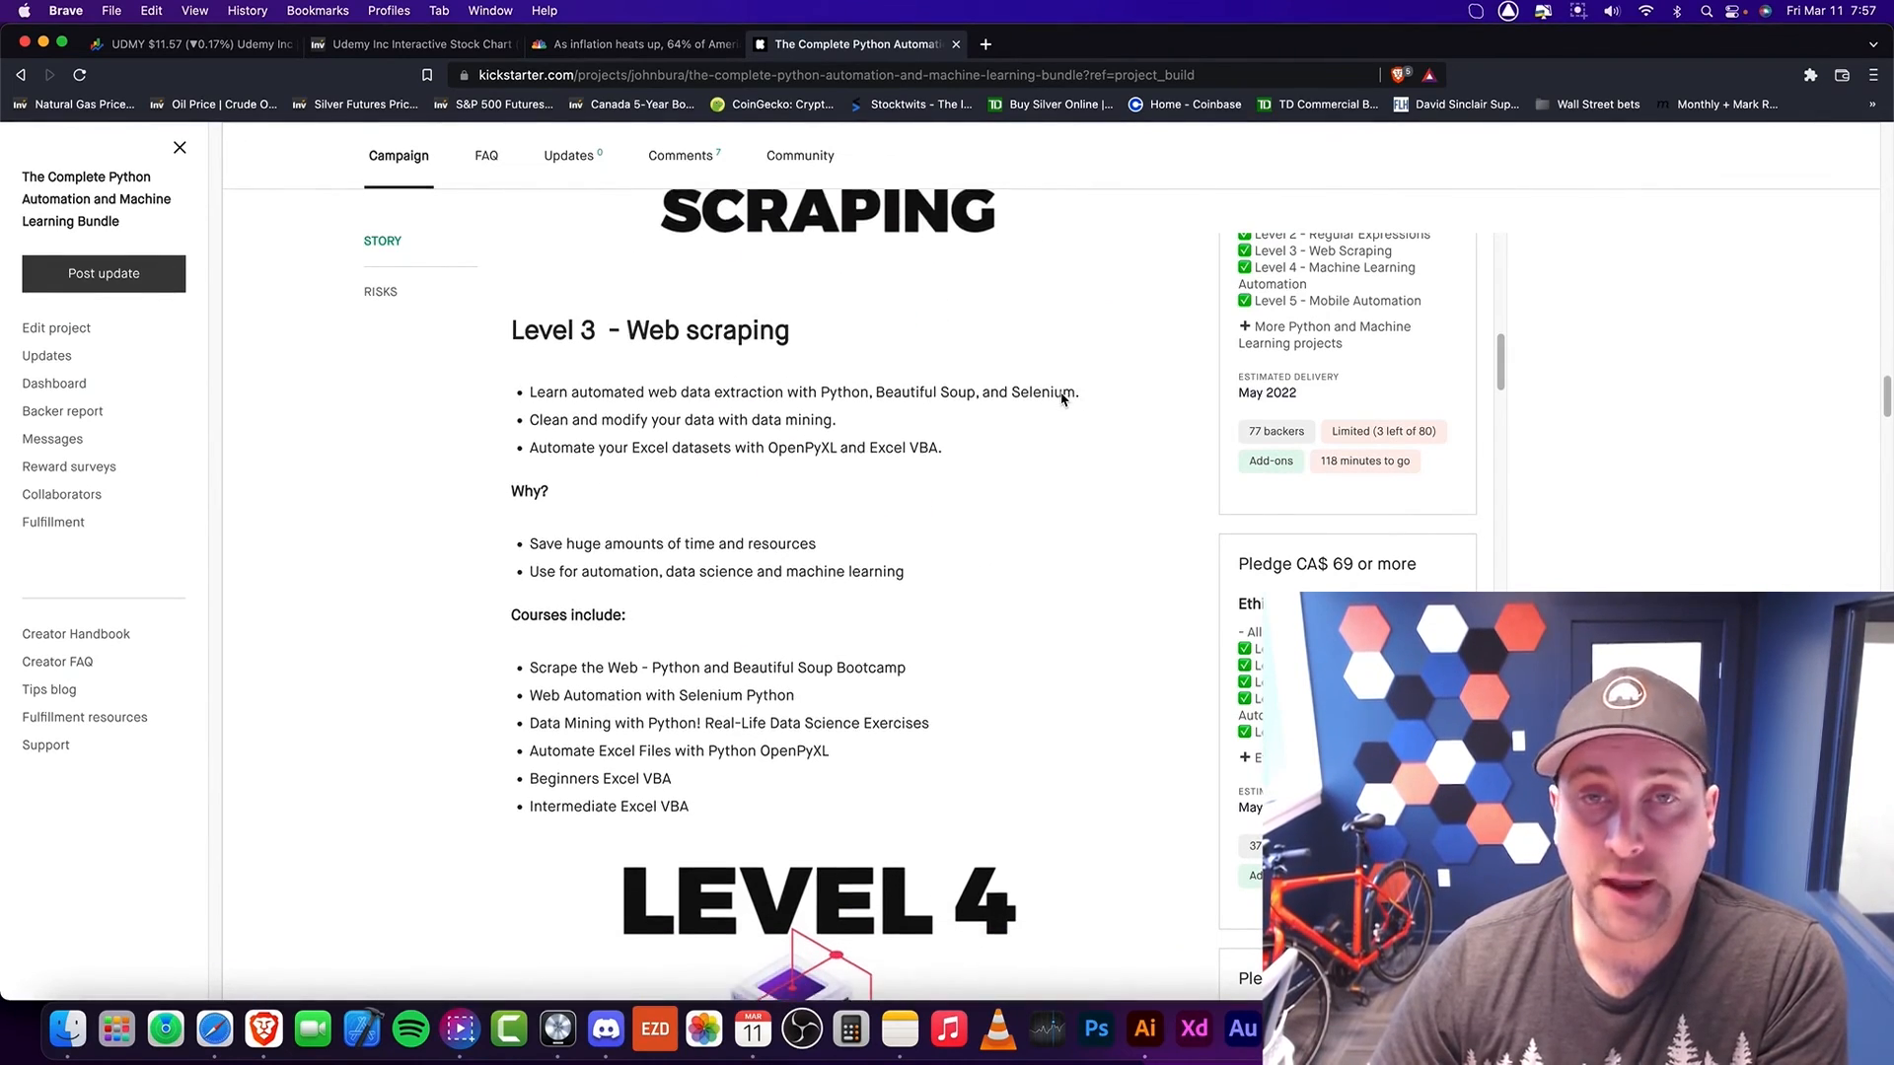
scroll("down", 3)
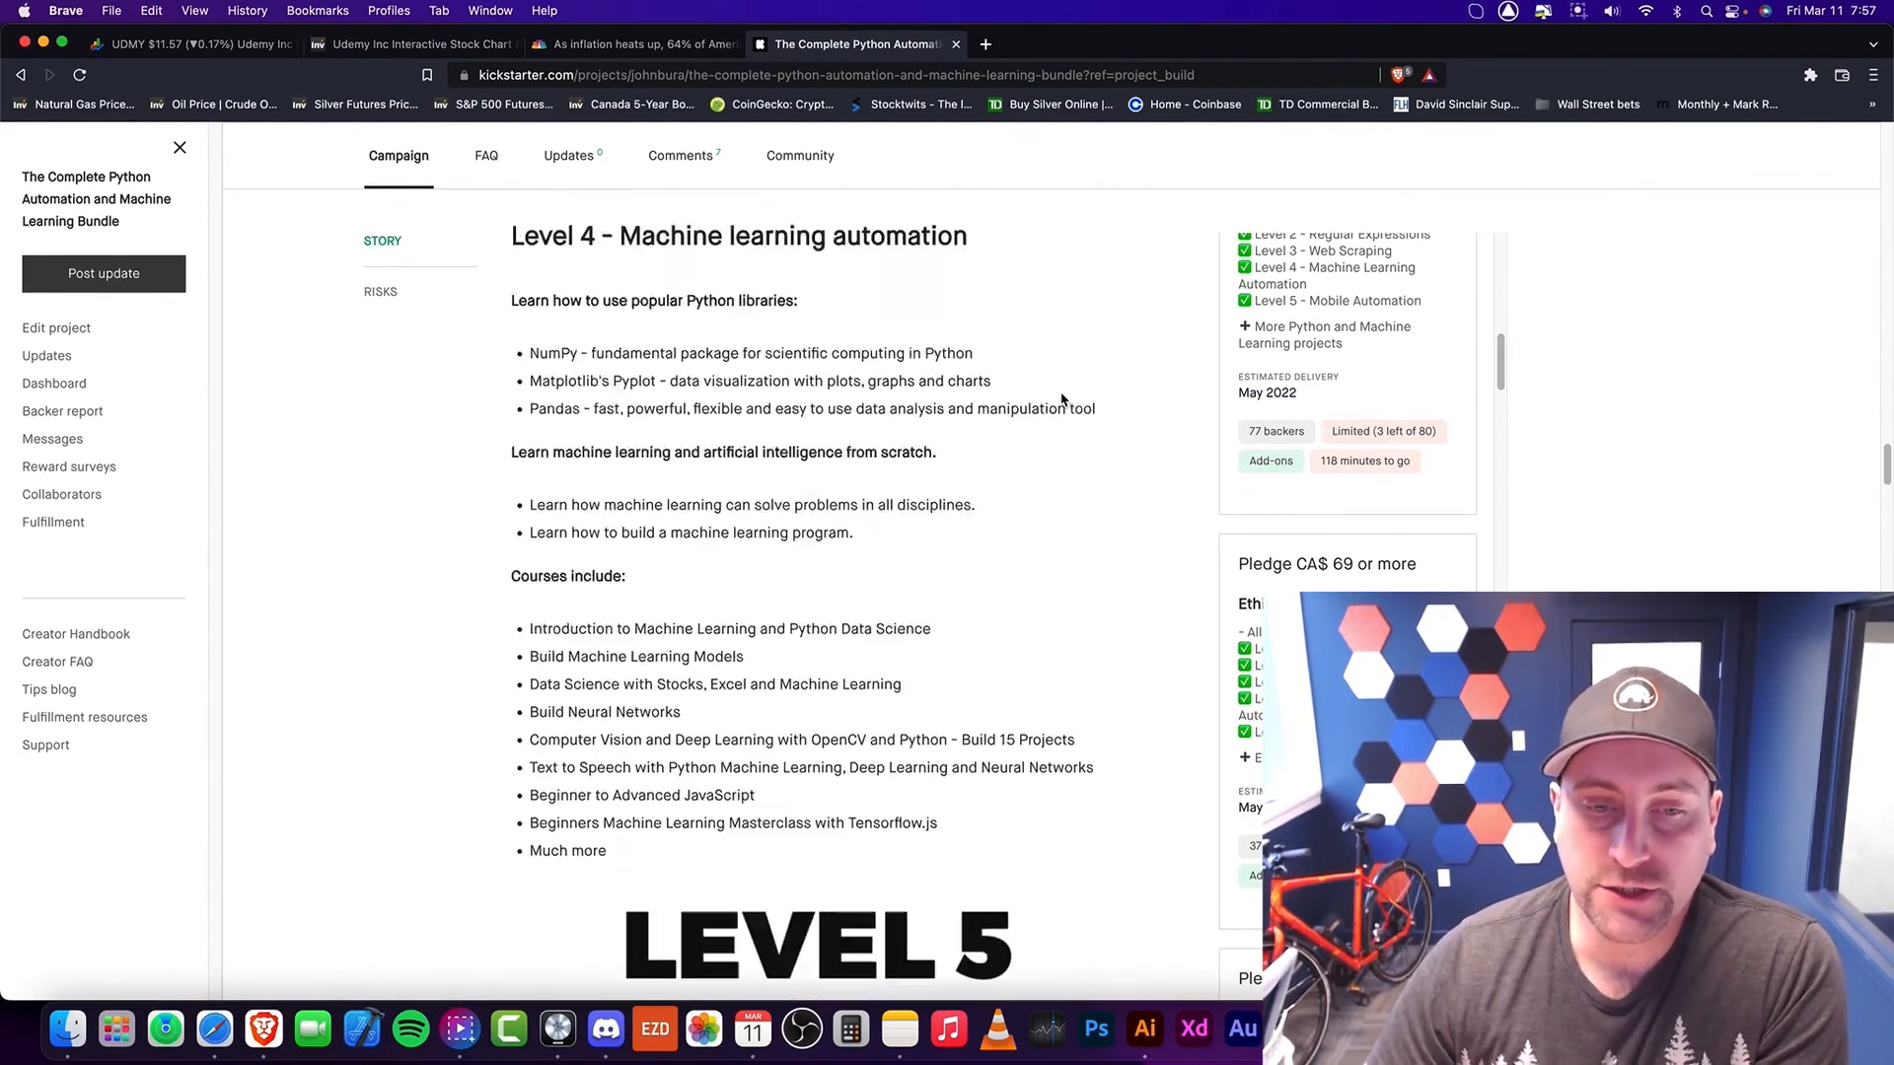
scroll("down", 3)
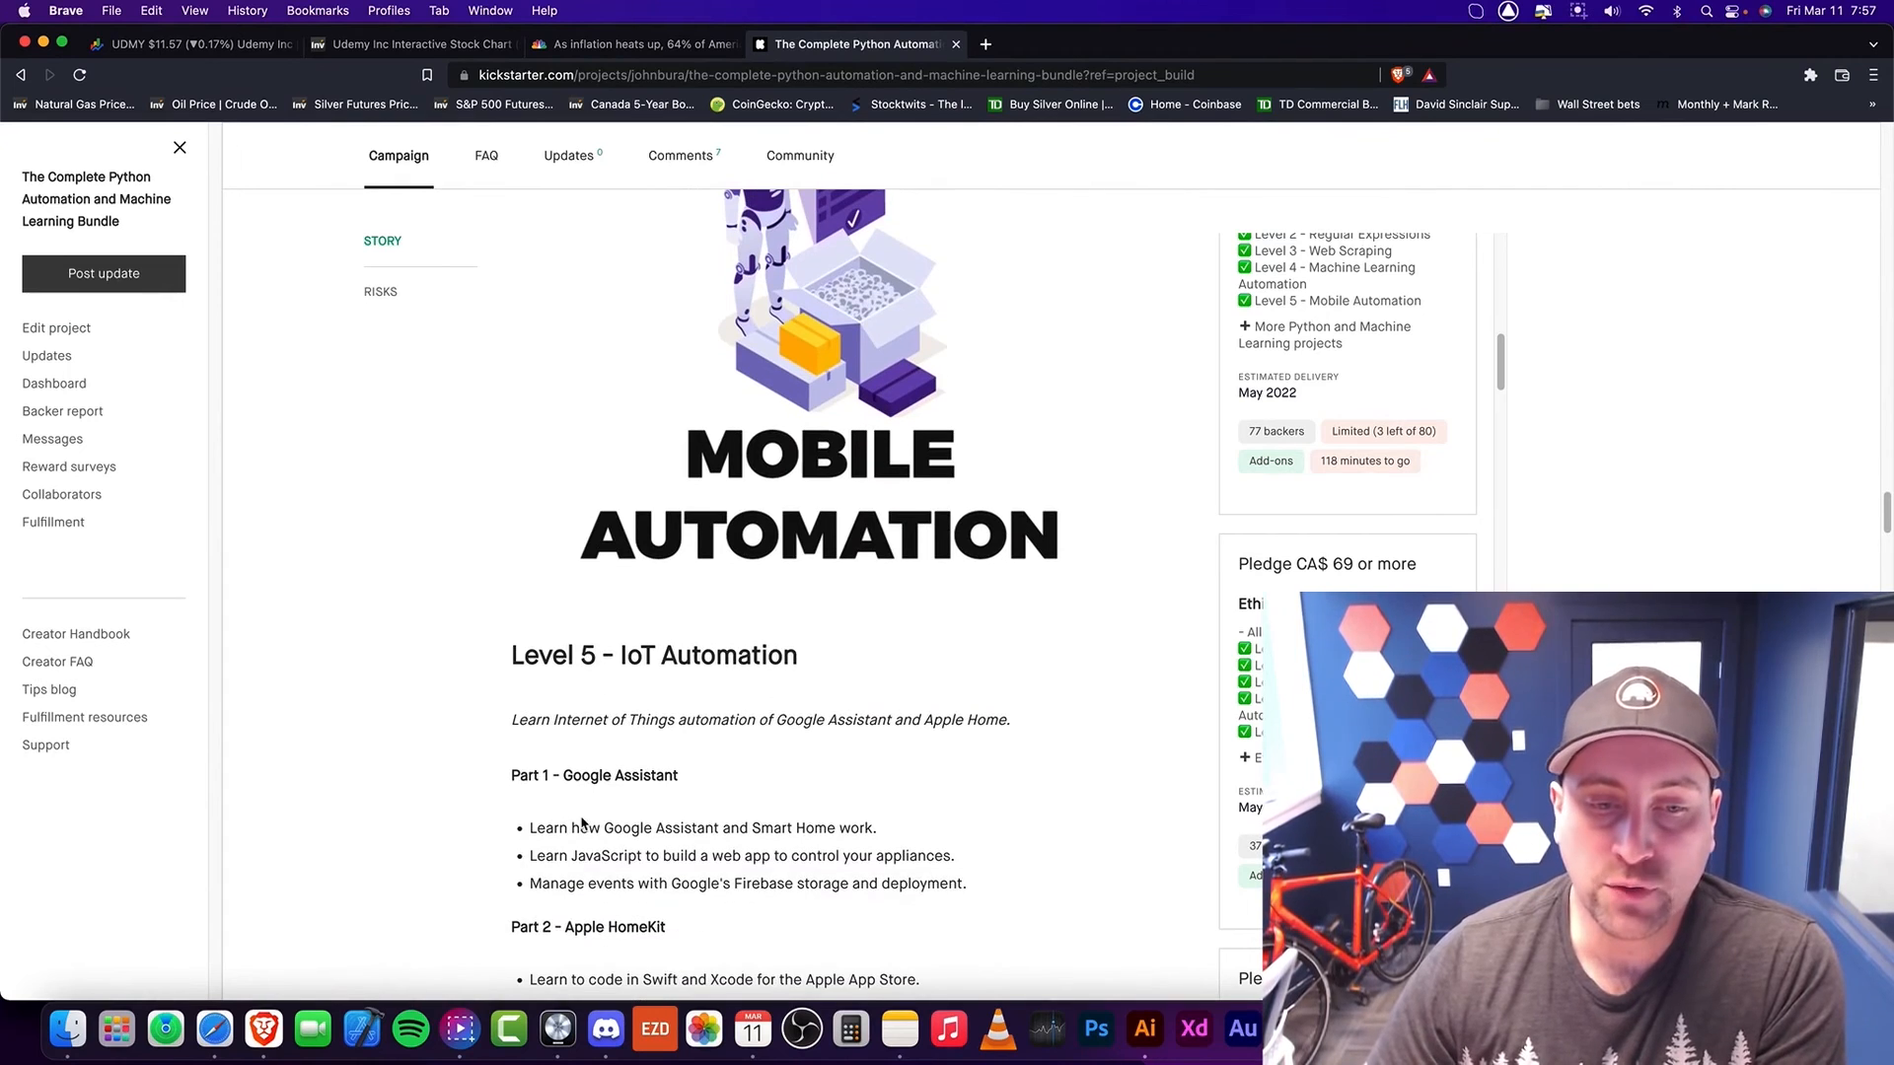
scroll("down", 3)
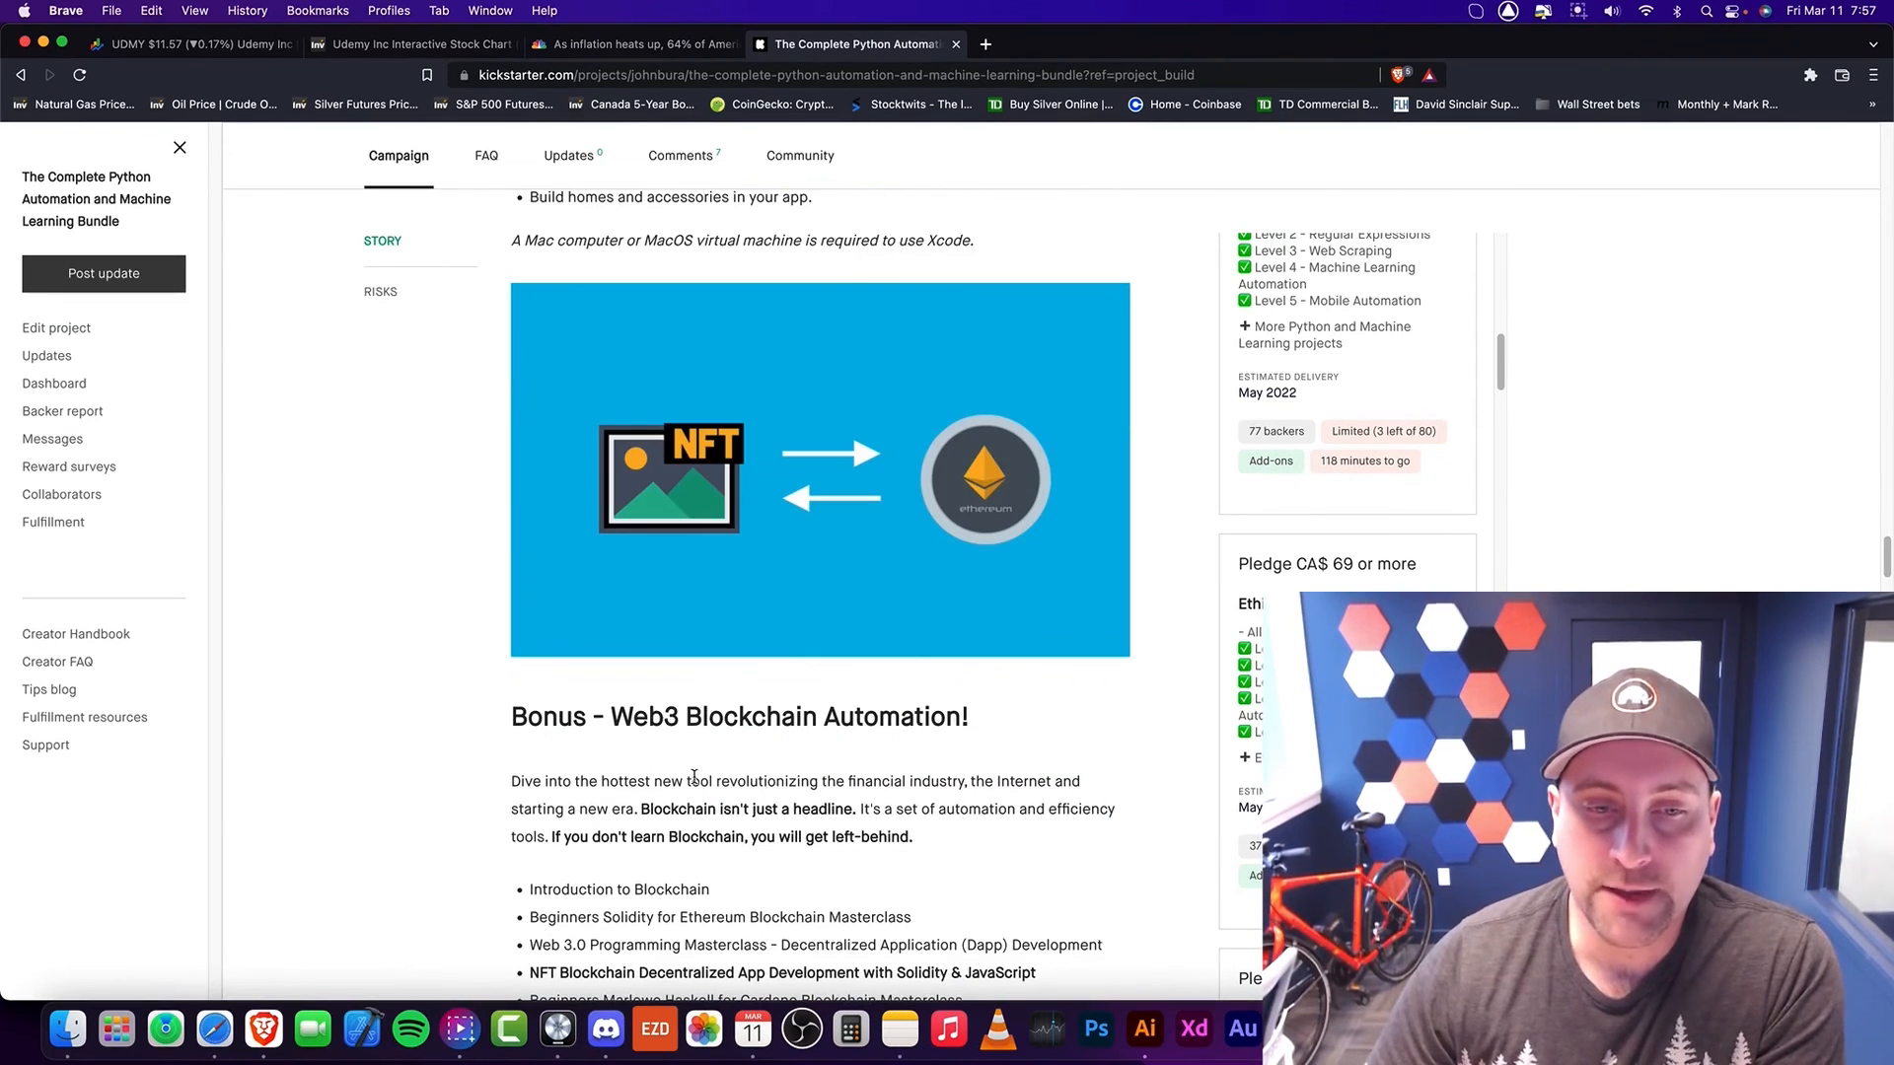
Step: Highlight the Web3 Blockchain Automation bonus heading and return toward the campaign's top
triple_click(738, 718)
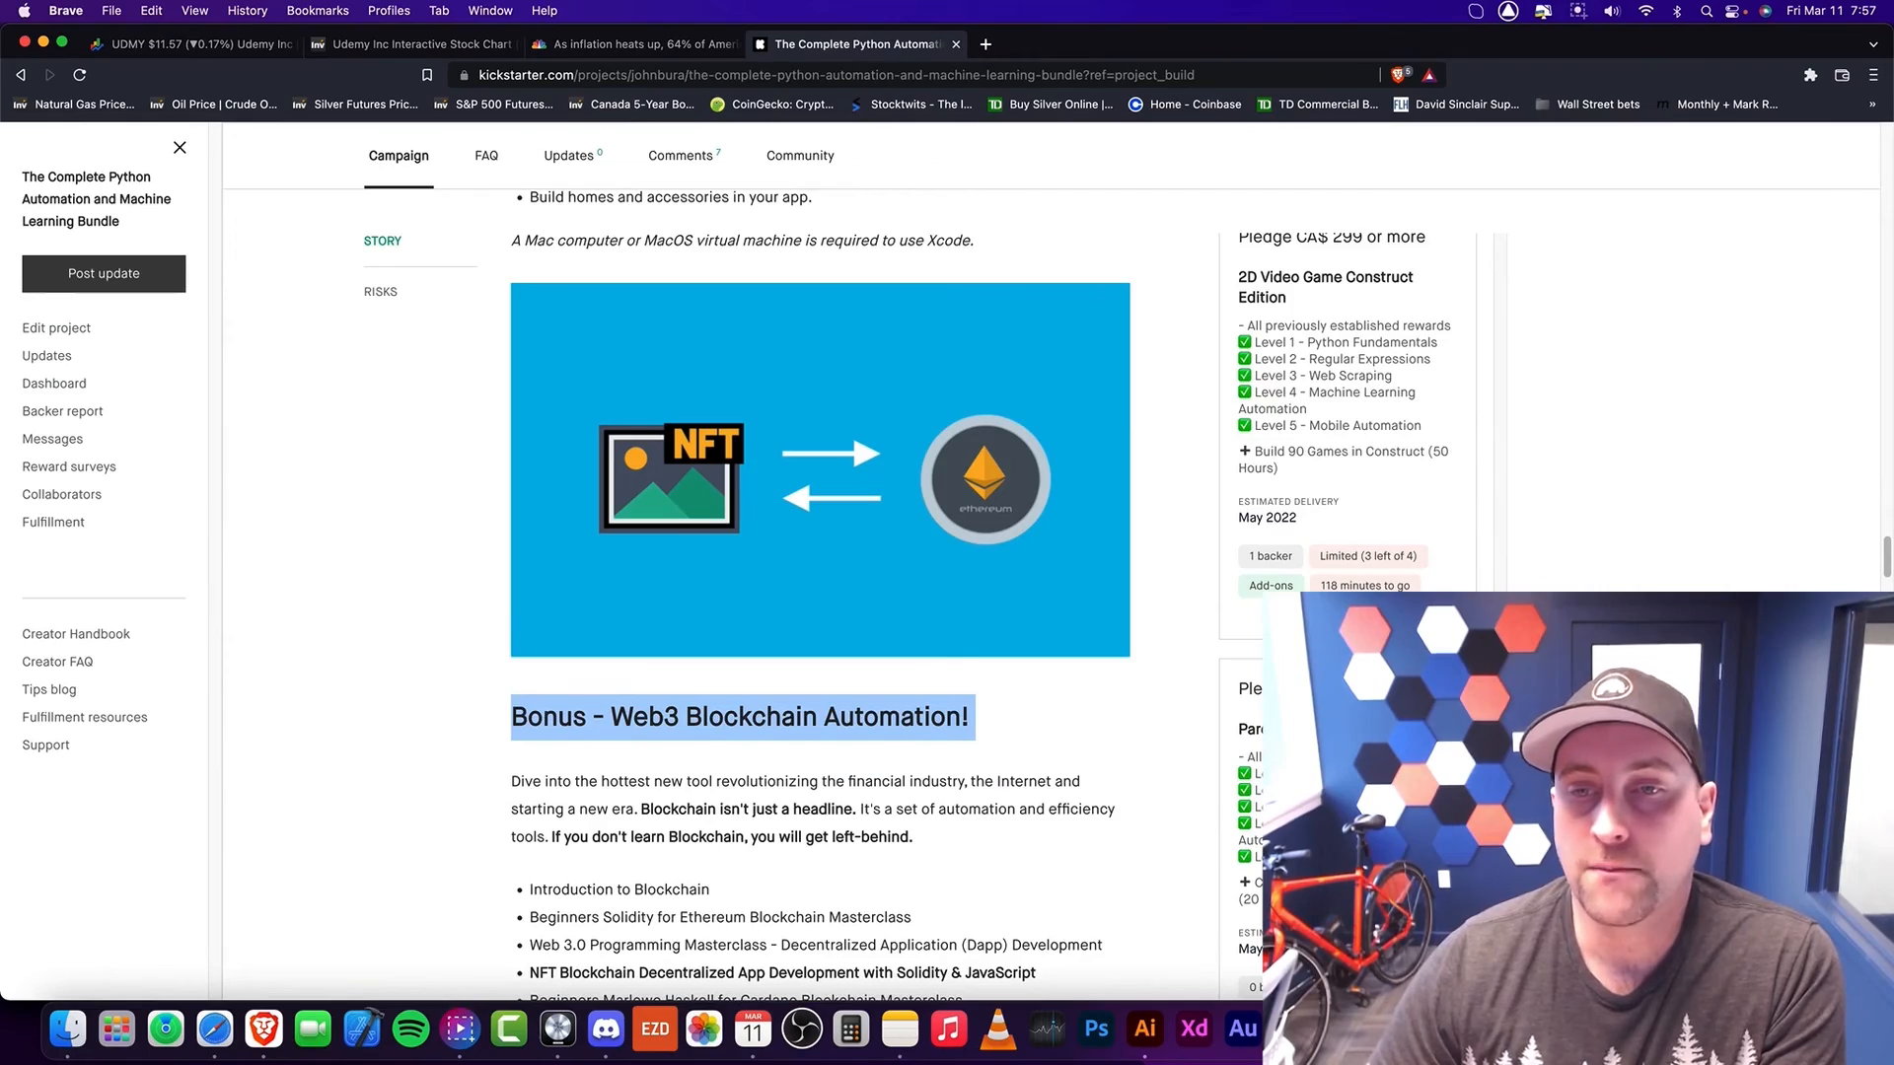
scroll("down", 3)
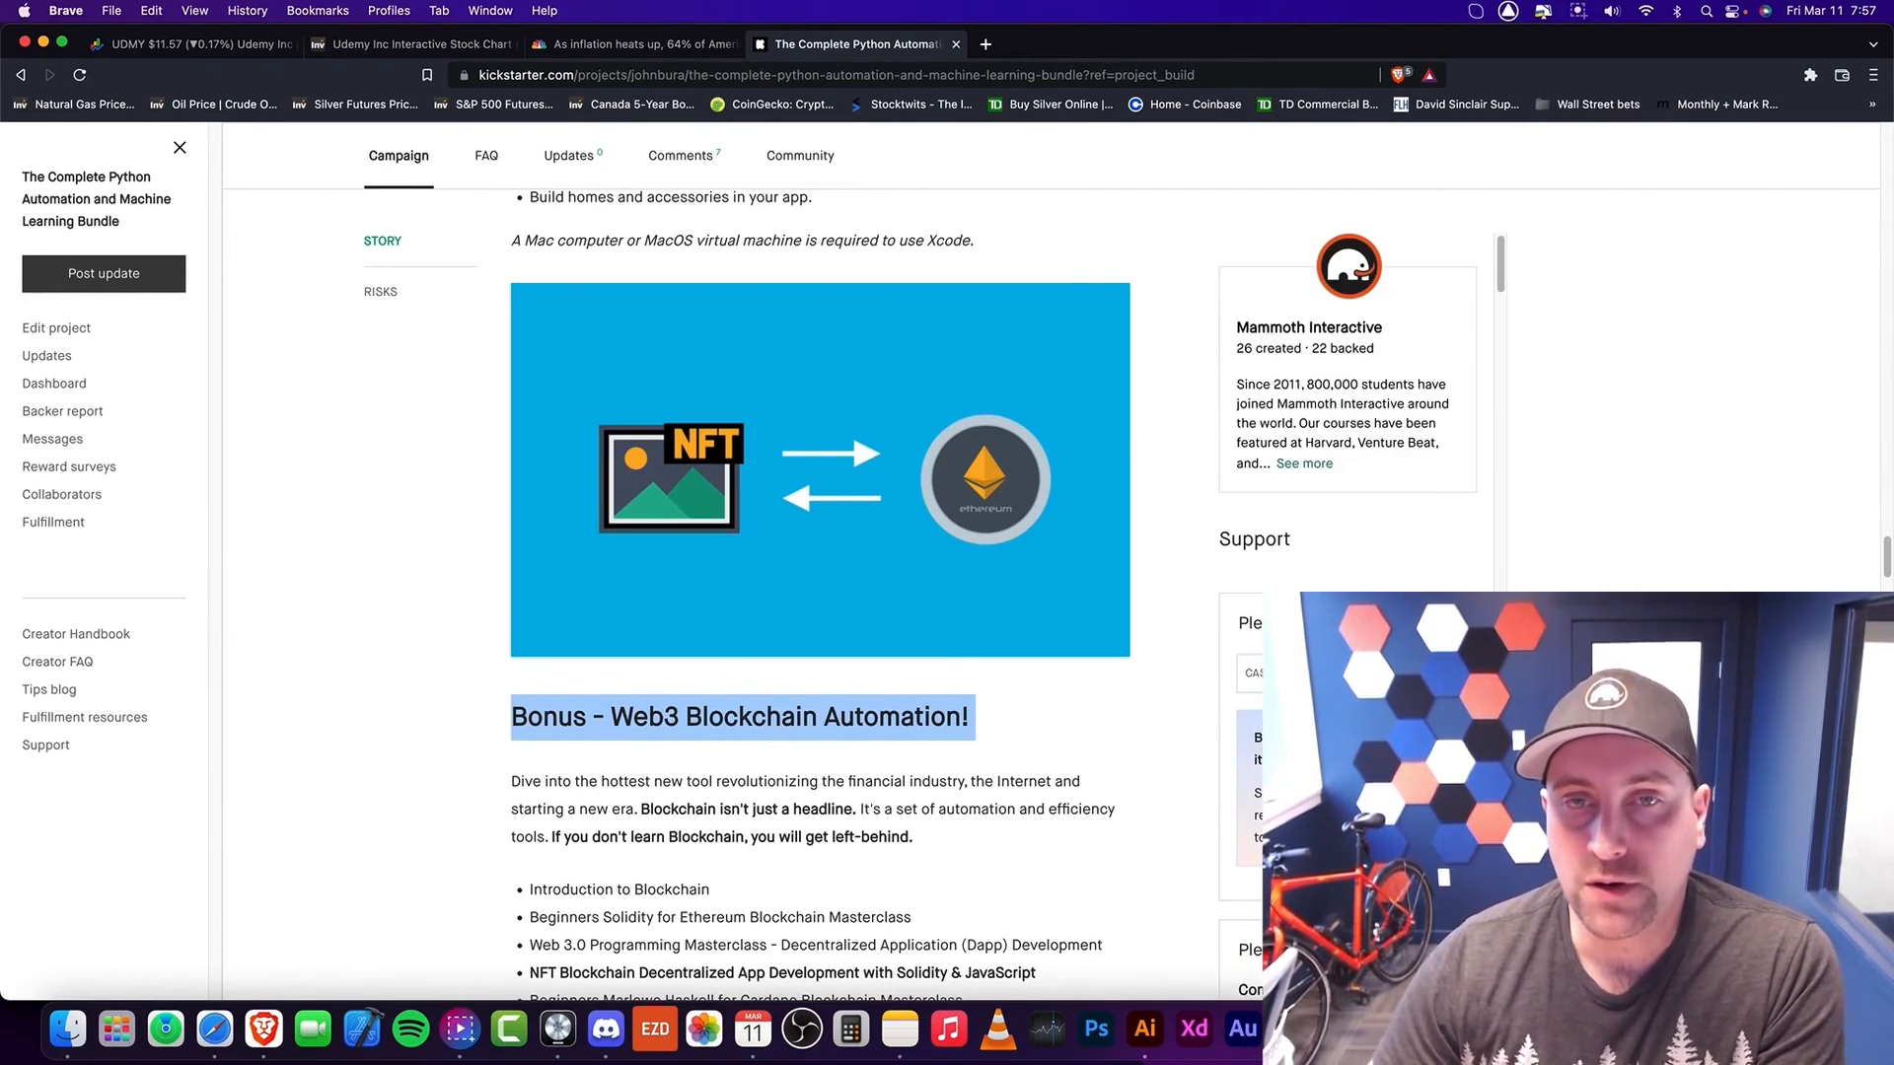
scroll("down", 3)
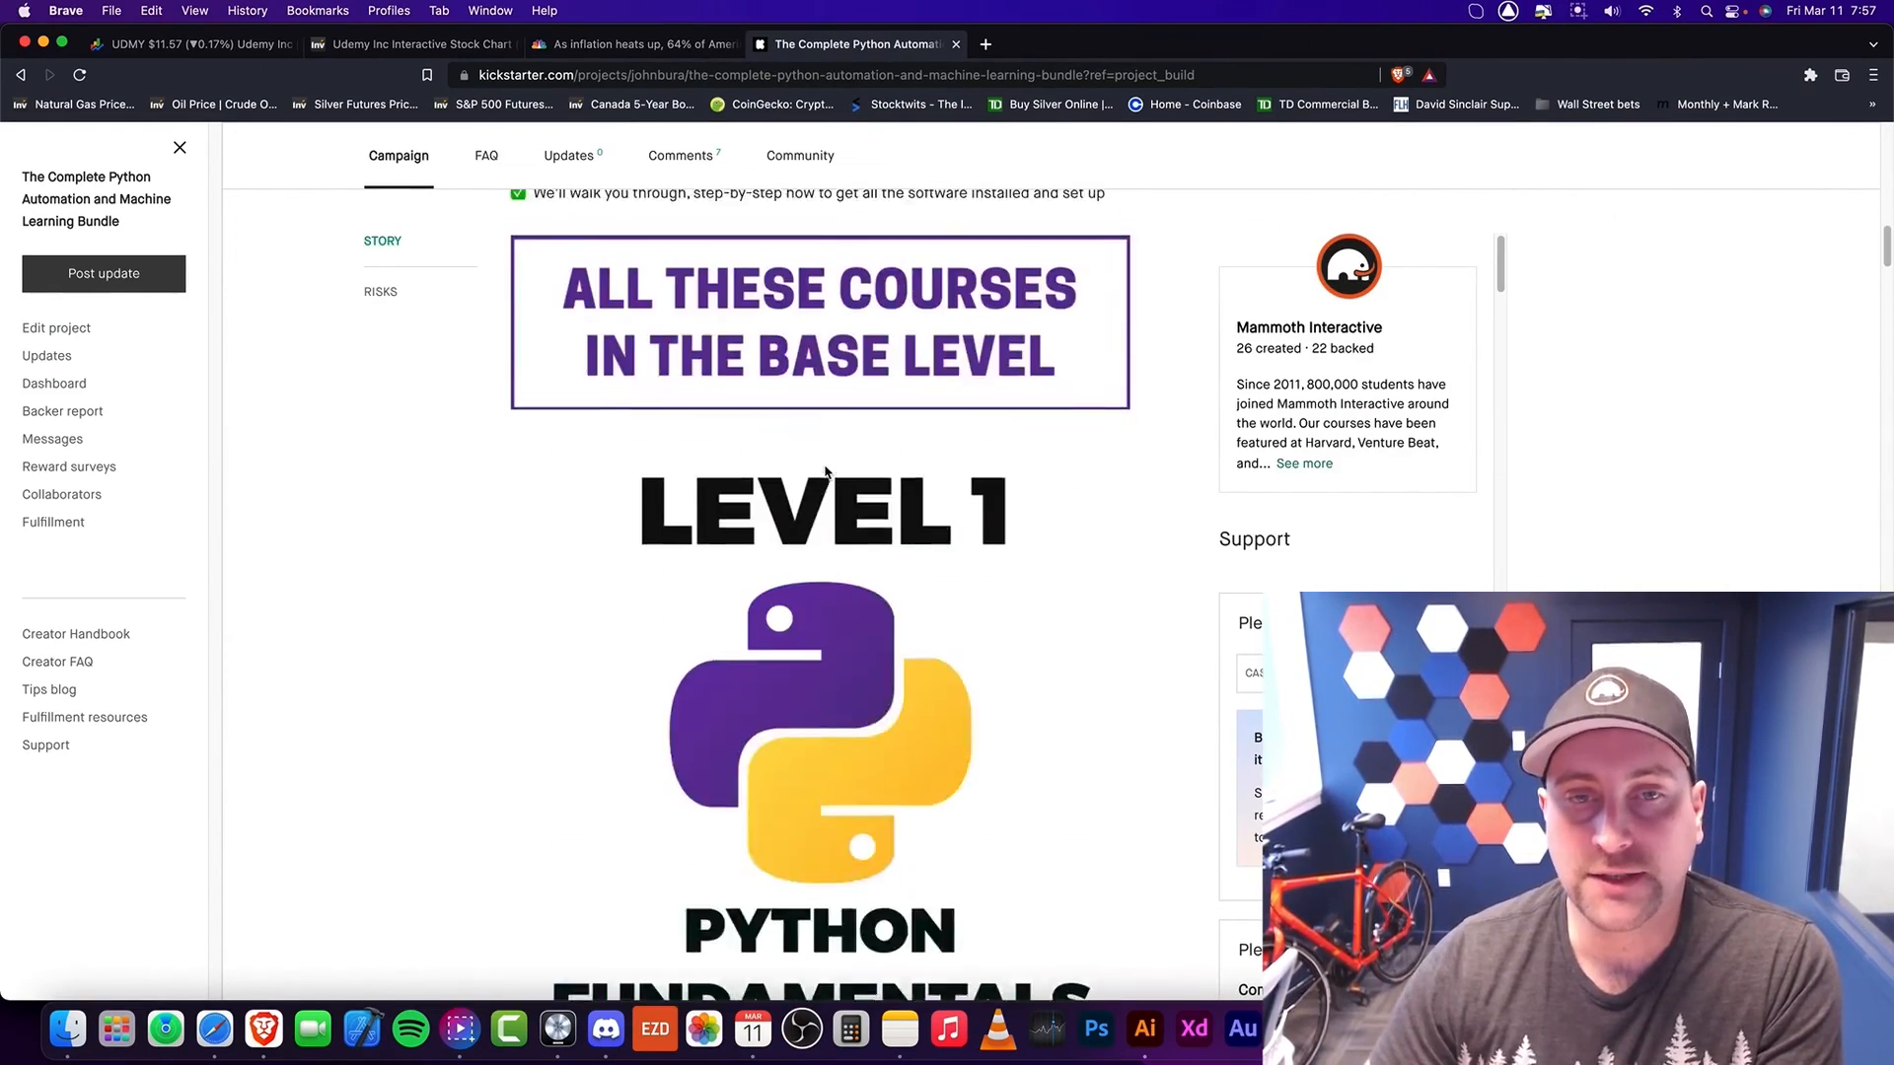
scroll("up", 3)
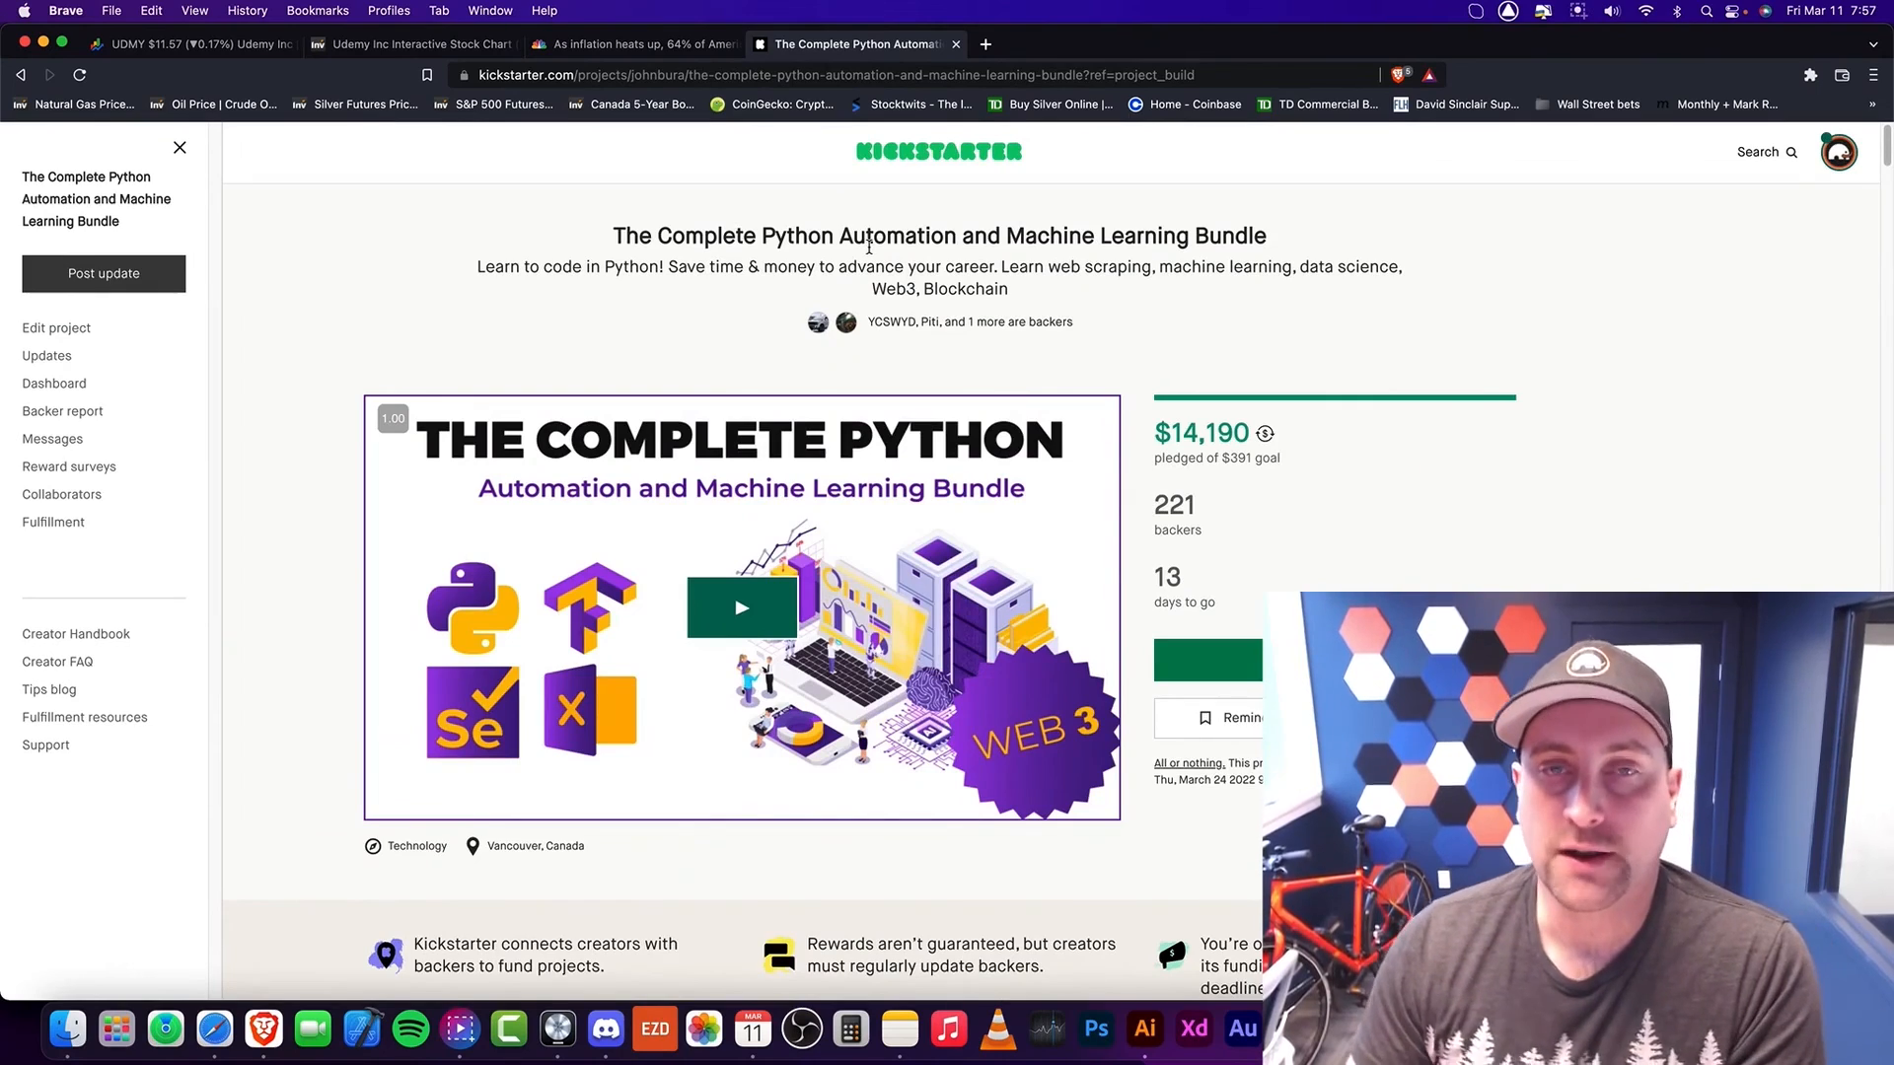